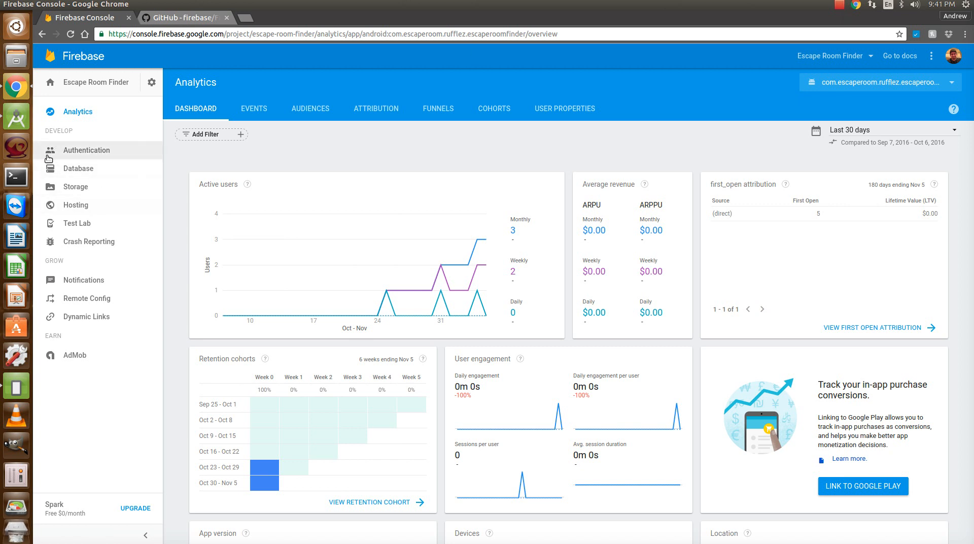
{"action": "mouse_move", "coordinate": [108, 159]}
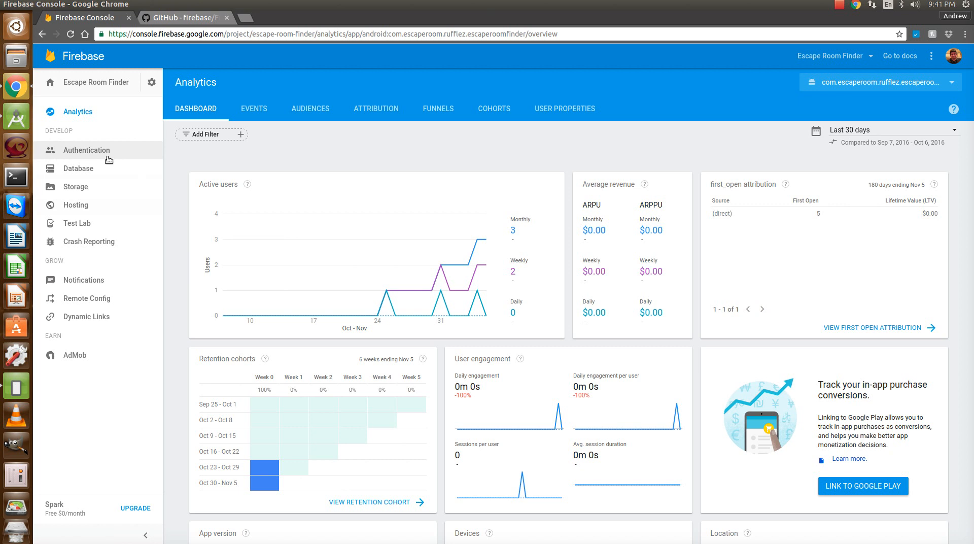
{"action": "mouse_move", "coordinate": [112, 155]}
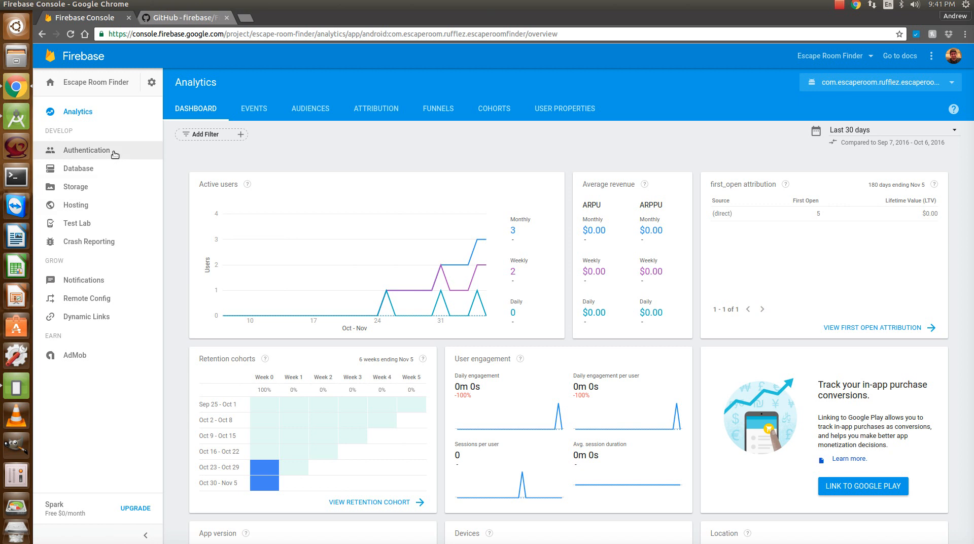
{"action": "mouse_move", "coordinate": [283, 155]}
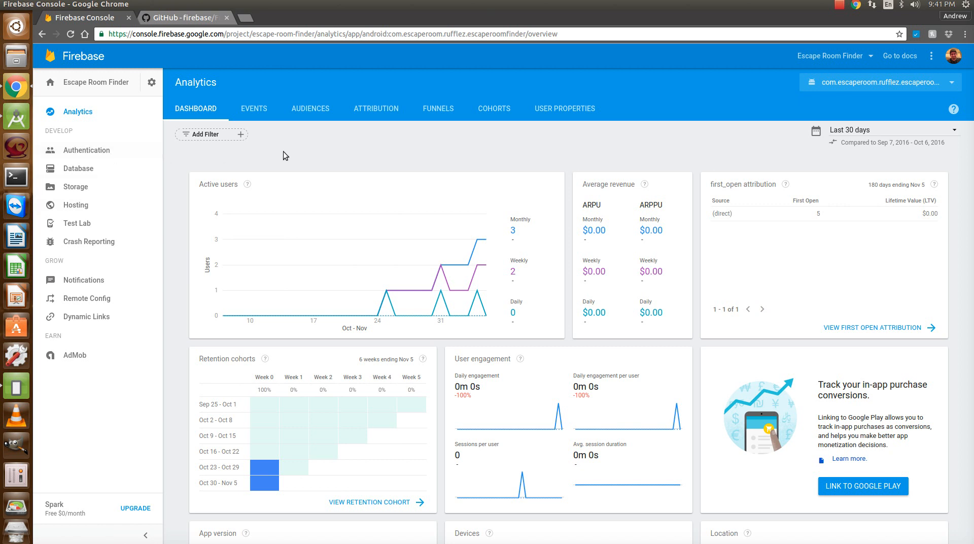
{"action": "mouse_move", "coordinate": [205, 149]}
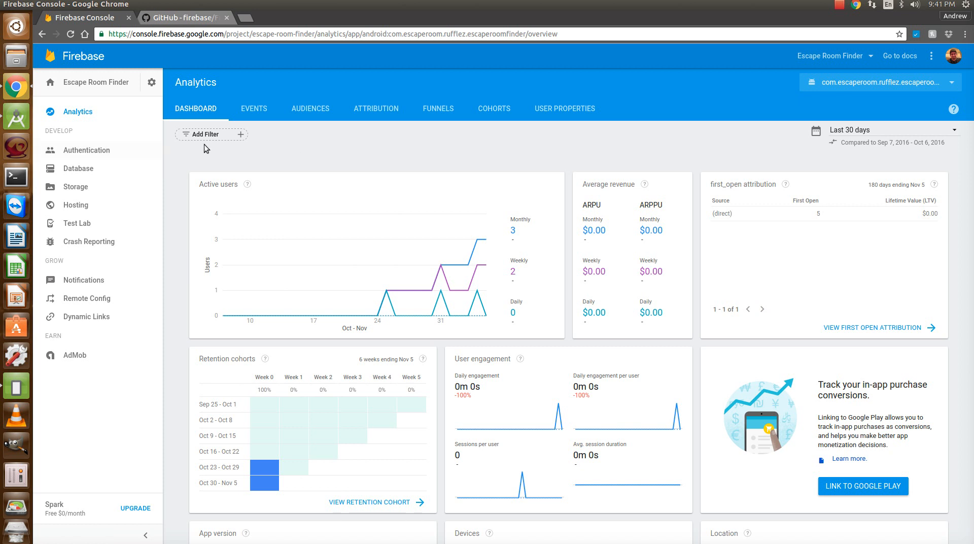
{"action": "mouse_move", "coordinate": [345, 161]}
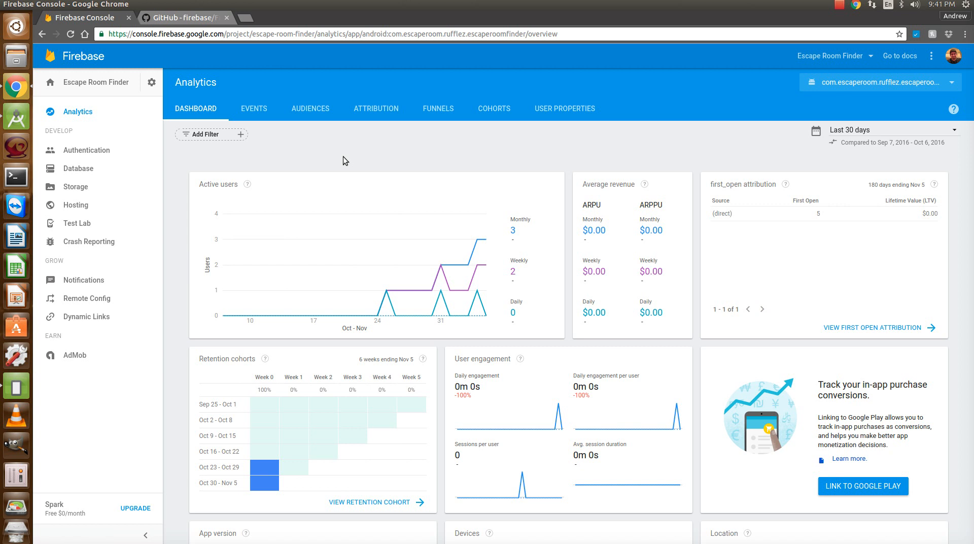
{"action": "mouse_move", "coordinate": [192, 161]}
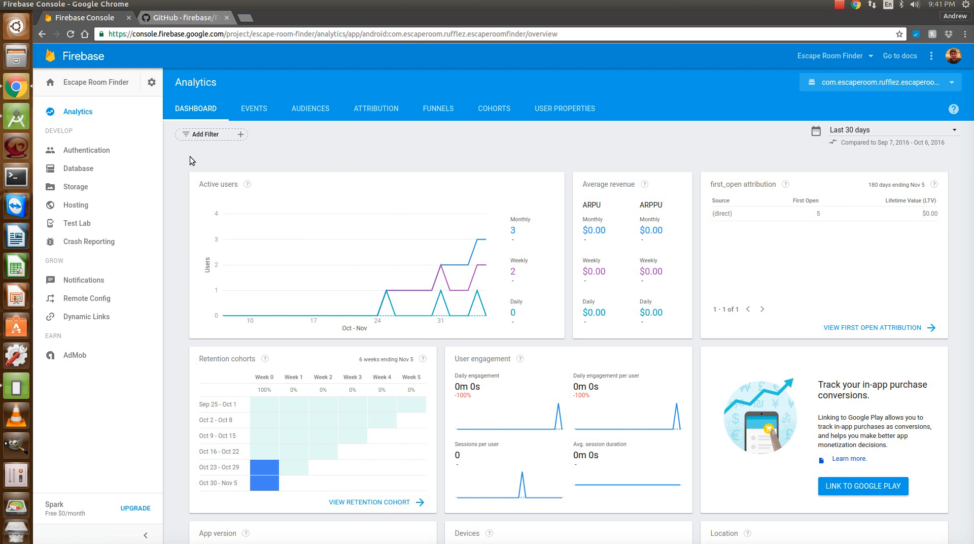
{"action": "mouse_move", "coordinate": [109, 172]}
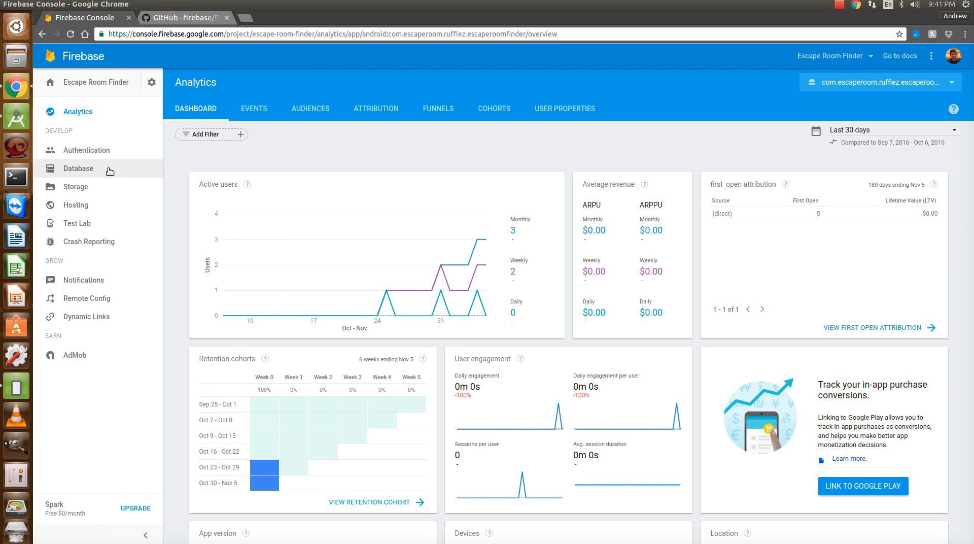
{"action": "mouse_move", "coordinate": [73, 171]}
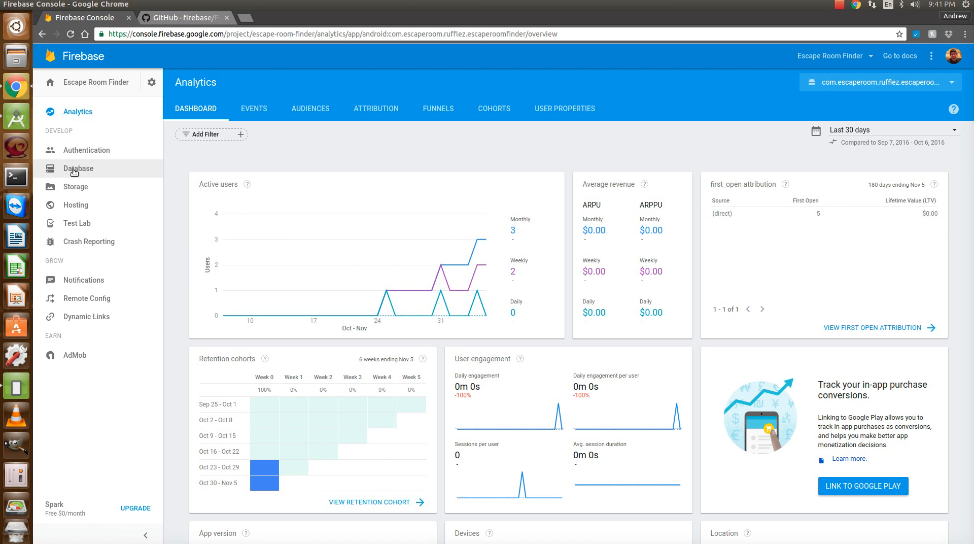
{"action": "mouse_move", "coordinate": [81, 150]}
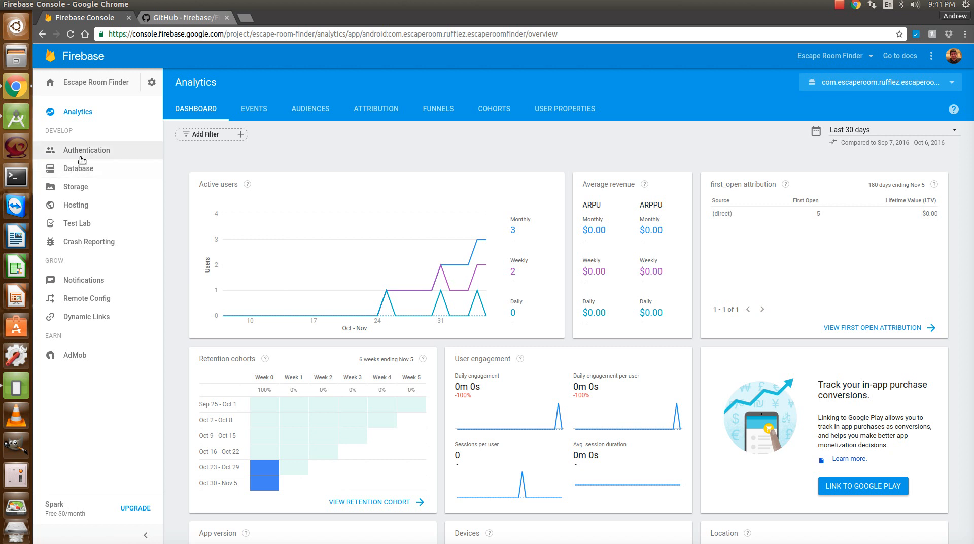
- Check the Authentication providers list: Google enabled, others disabled, leaving Google settings unchanged
{"action": "left_click", "coordinate": [85, 150]}
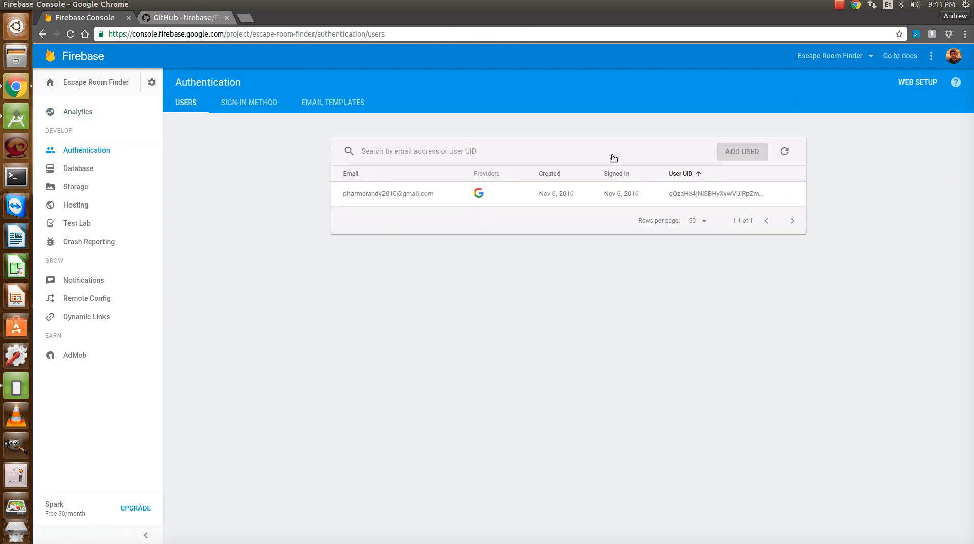
{"action": "mouse_move", "coordinate": [263, 131]}
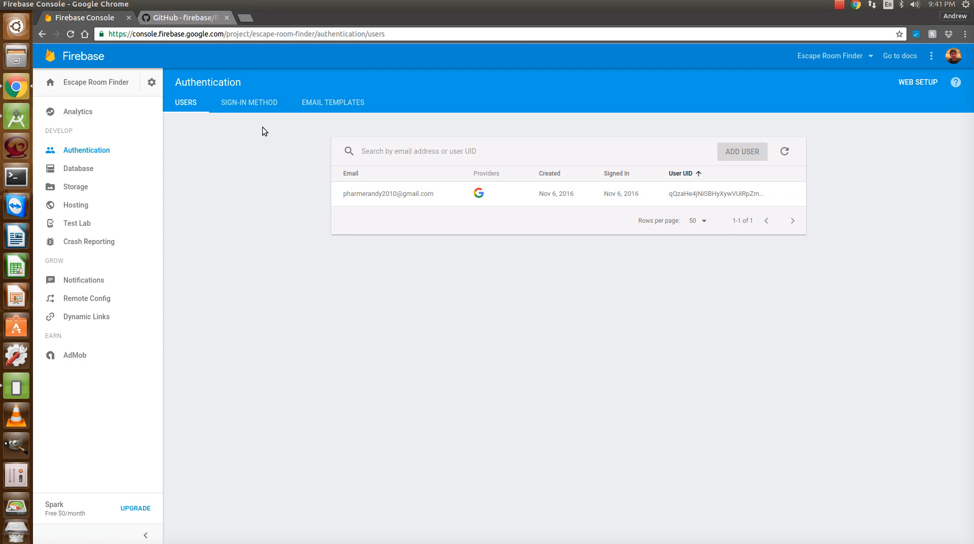
{"action": "mouse_move", "coordinate": [236, 107]}
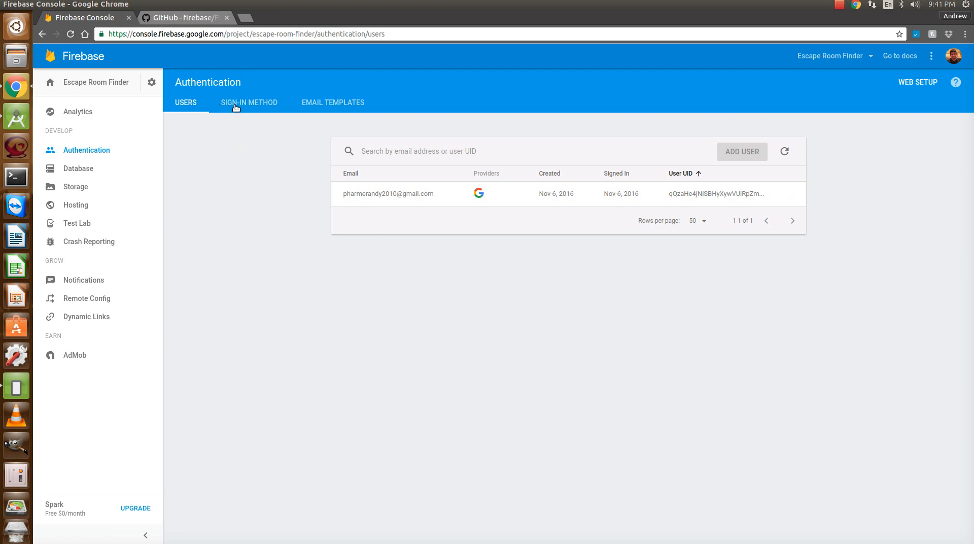
{"action": "left_click", "coordinate": [248, 102]}
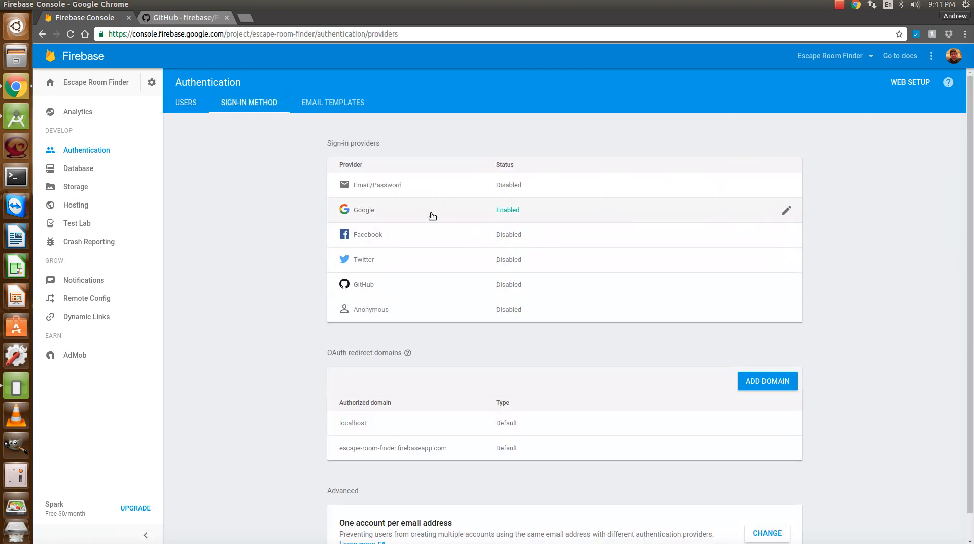
{"action": "left_click", "coordinate": [786, 210]}
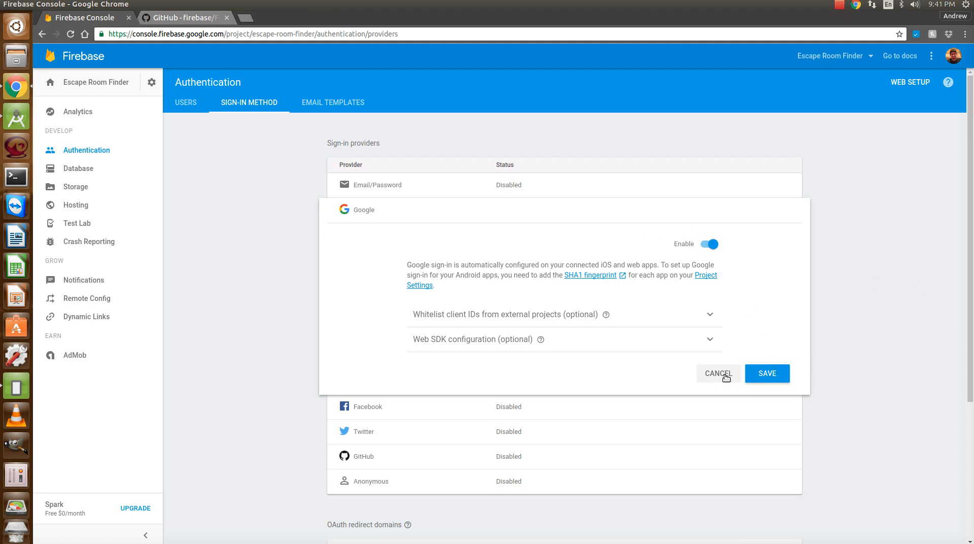
{"action": "left_click", "coordinate": [767, 373]}
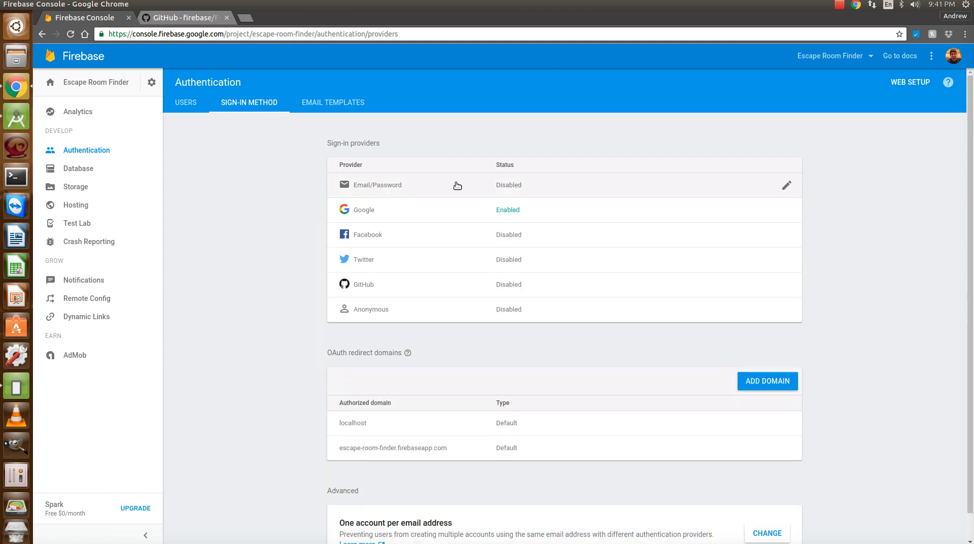
{"action": "mouse_move", "coordinate": [372, 308]}
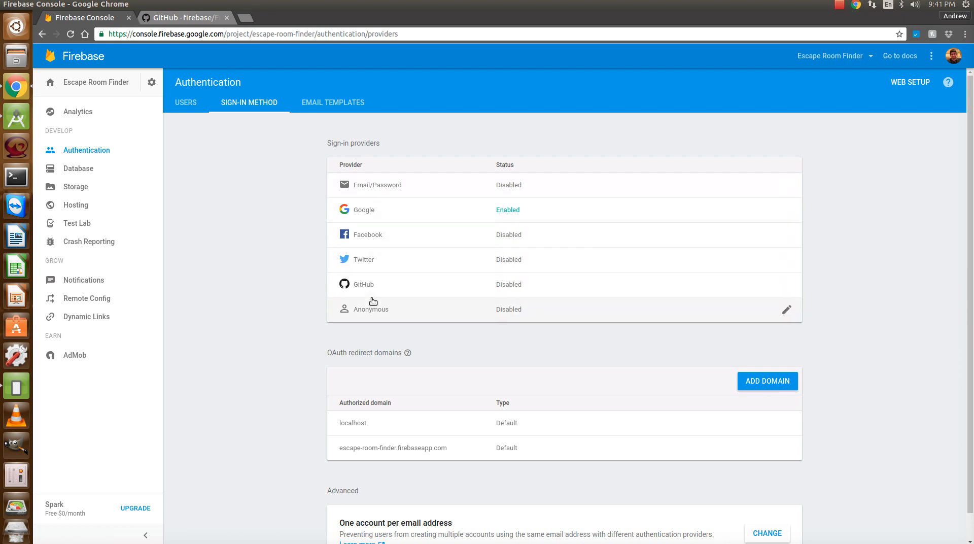
{"action": "mouse_move", "coordinate": [440, 207]}
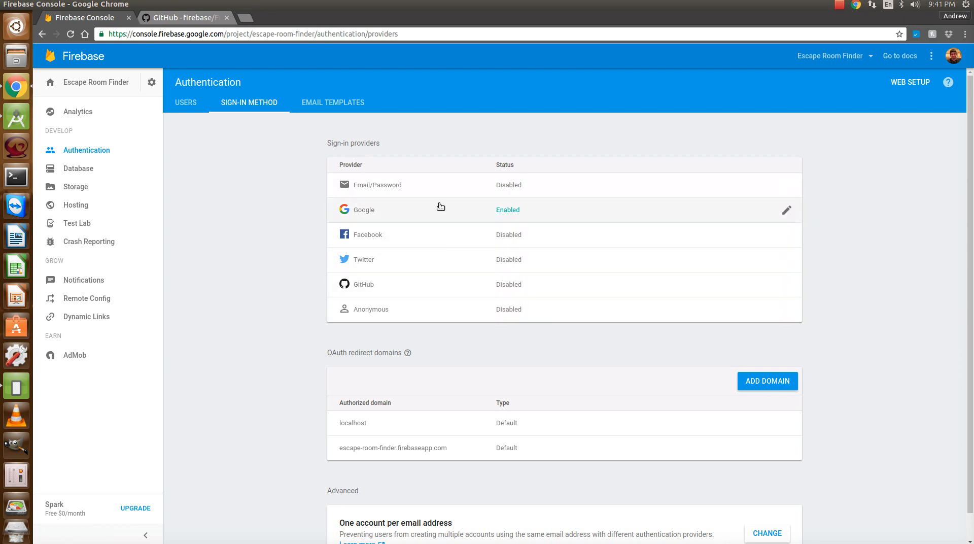
{"action": "mouse_move", "coordinate": [821, 215]}
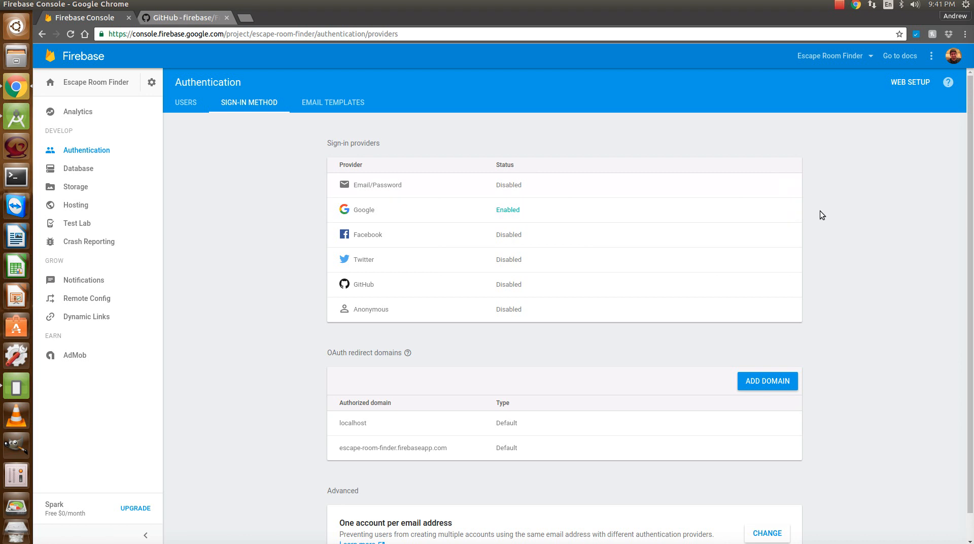
{"action": "mouse_move", "coordinate": [352, 259]}
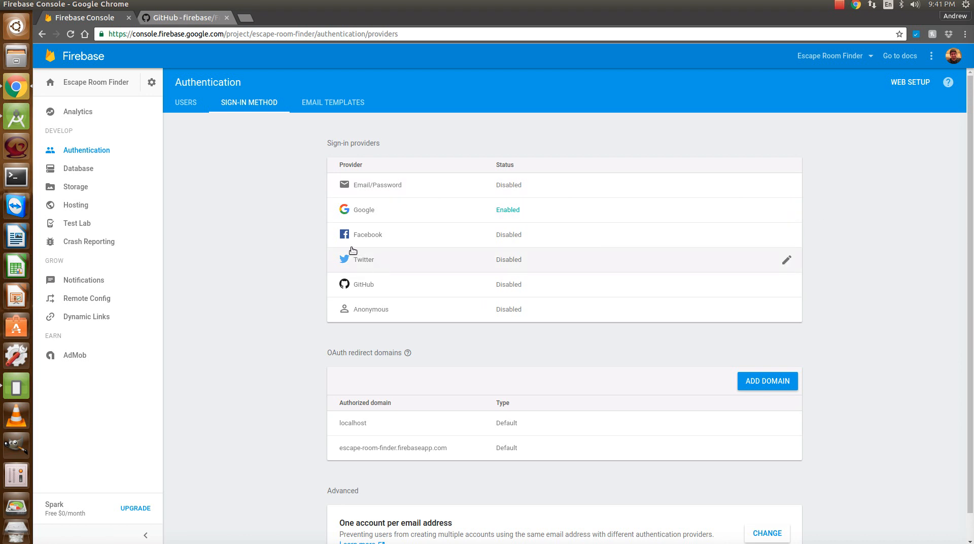
{"action": "mouse_move", "coordinate": [138, 182]}
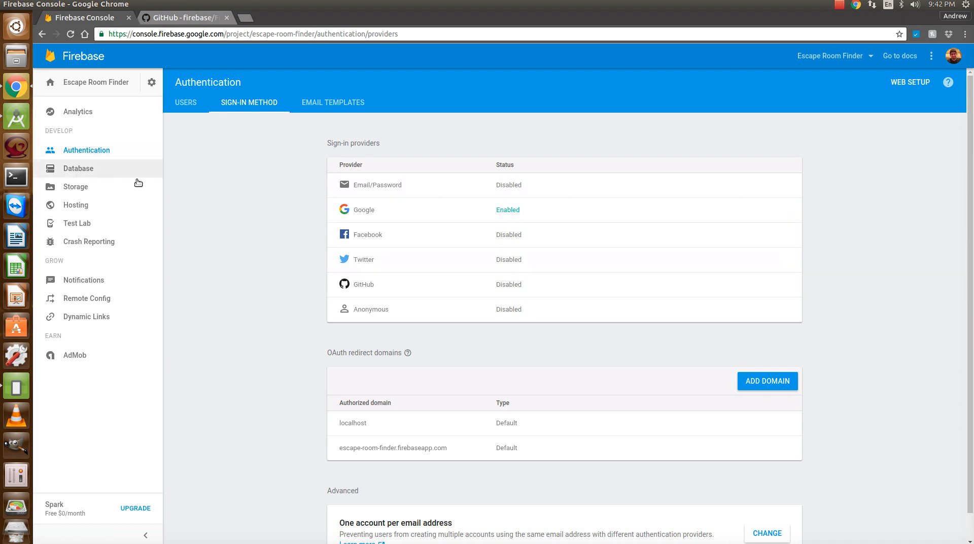
{"action": "left_click", "coordinate": [78, 167]}
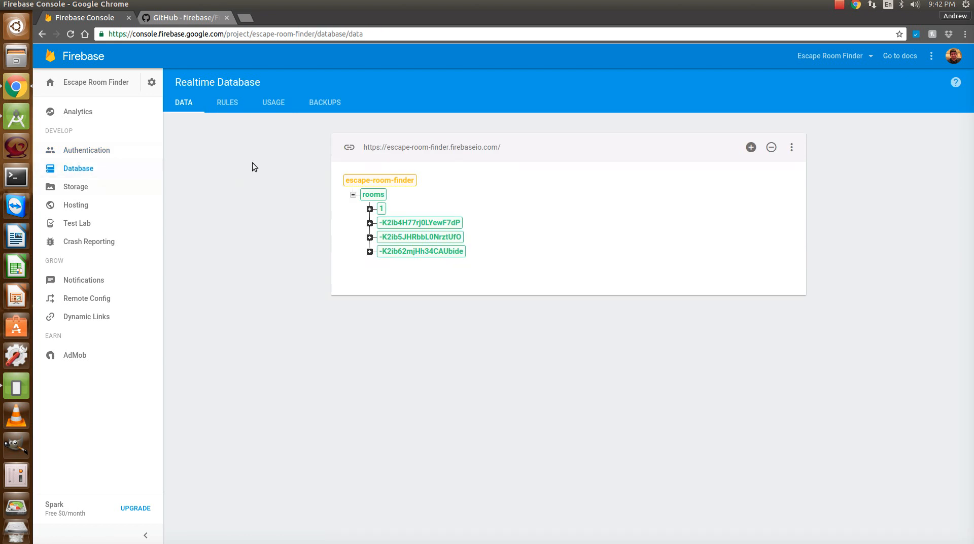
{"action": "left_click", "coordinate": [226, 102]}
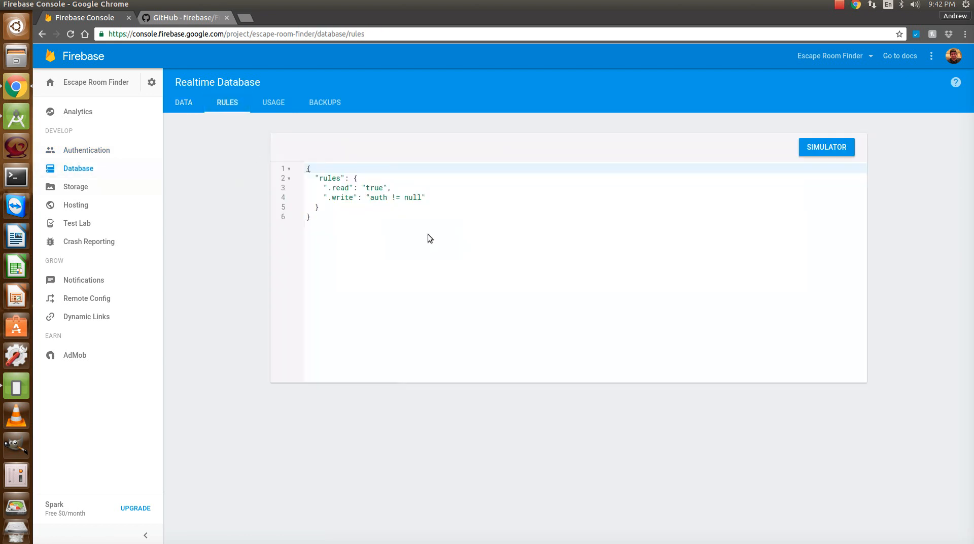
{"action": "mouse_move", "coordinate": [363, 187]}
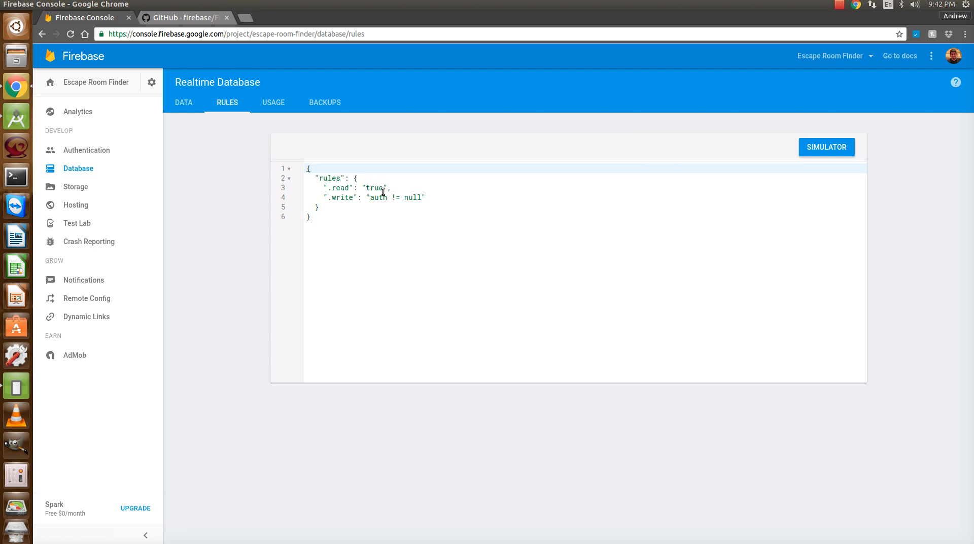
{"action": "mouse_move", "coordinate": [137, 418]}
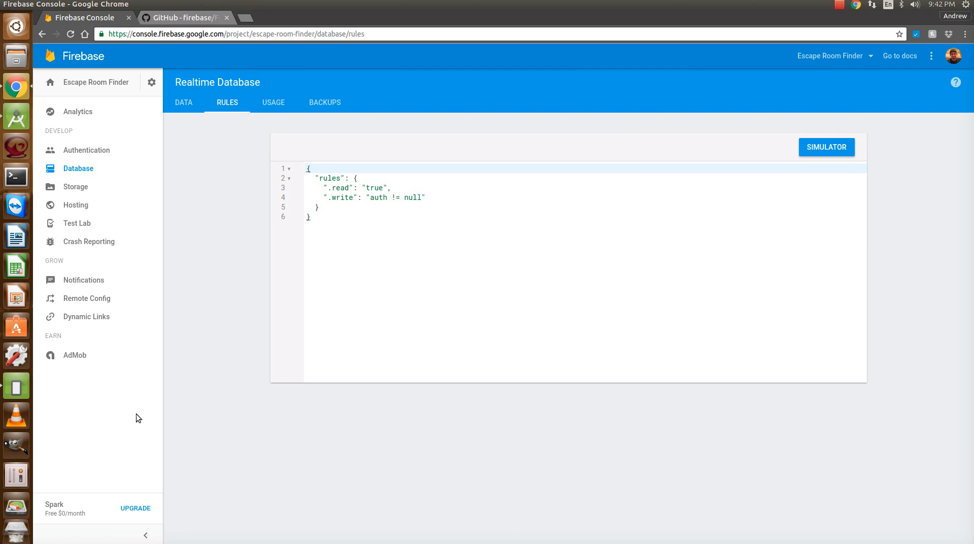
{"action": "left_click", "coordinate": [382, 187]}
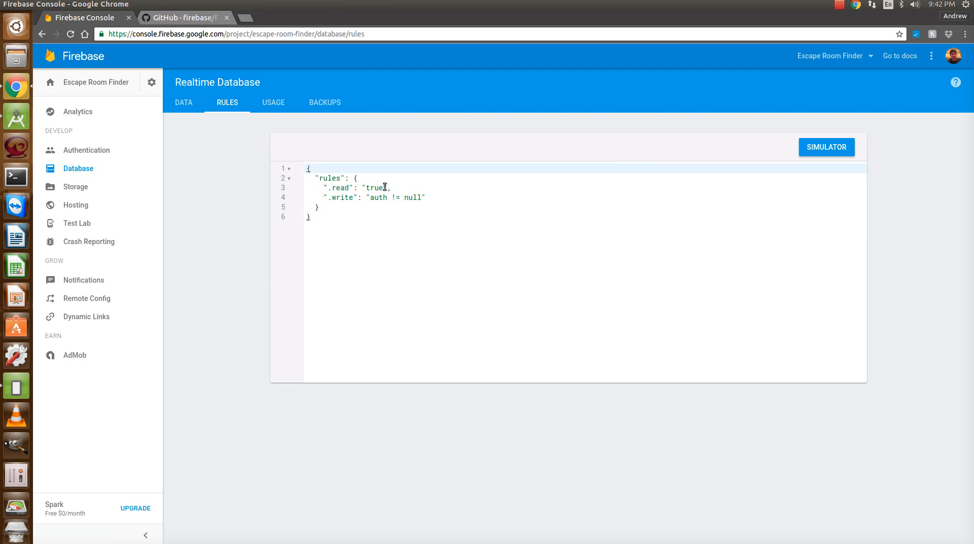
{"action": "mouse_move", "coordinate": [425, 197]}
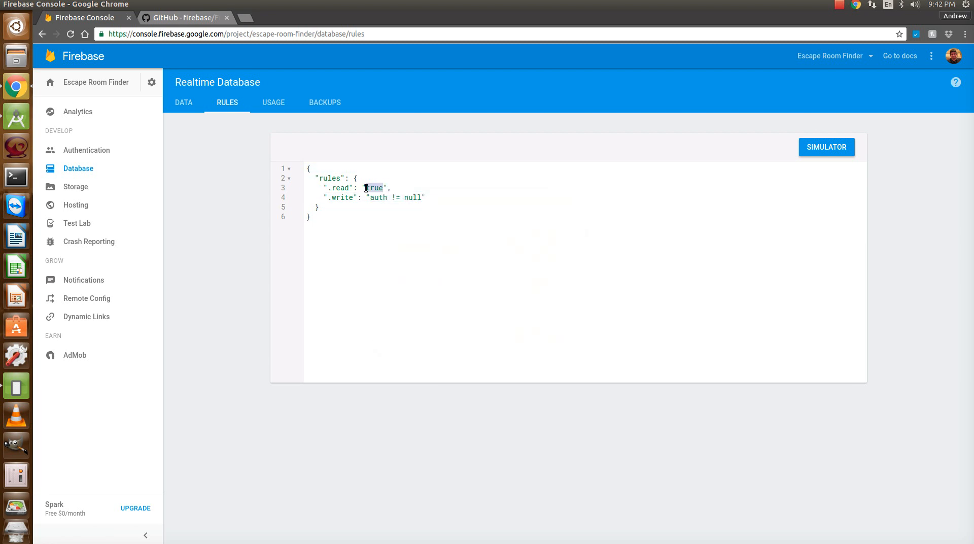
{"action": "type", "text": "auth != null"}
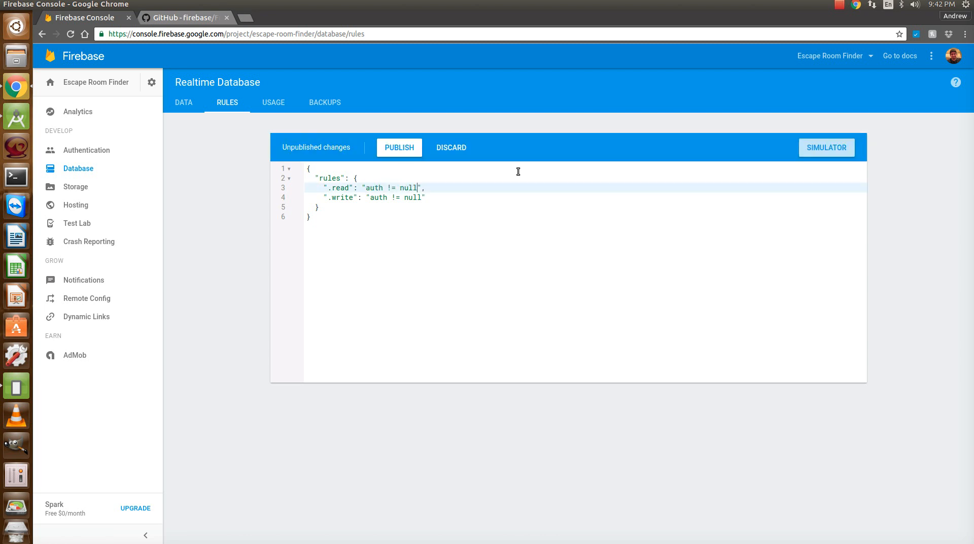
{"action": "left_click", "coordinate": [398, 148]}
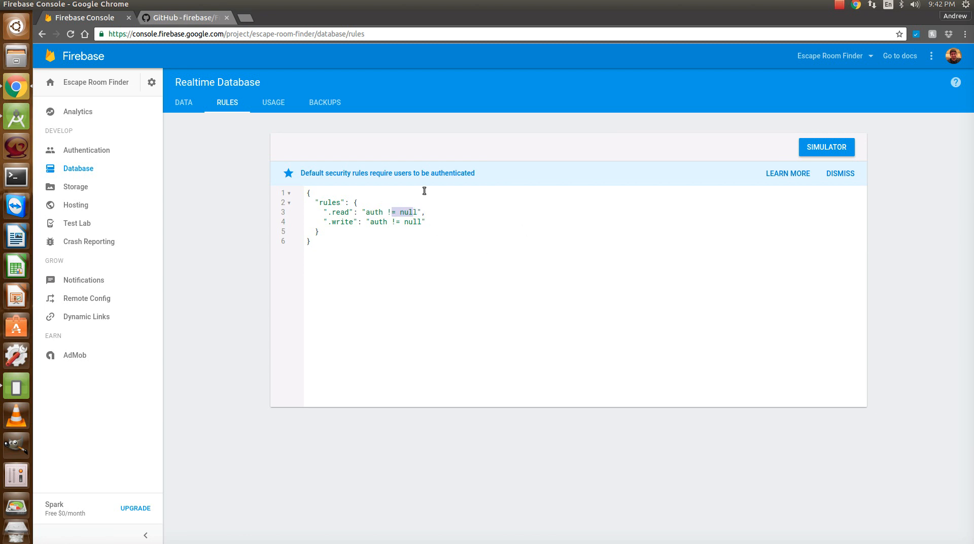
{"action": "mouse_move", "coordinate": [460, 190]}
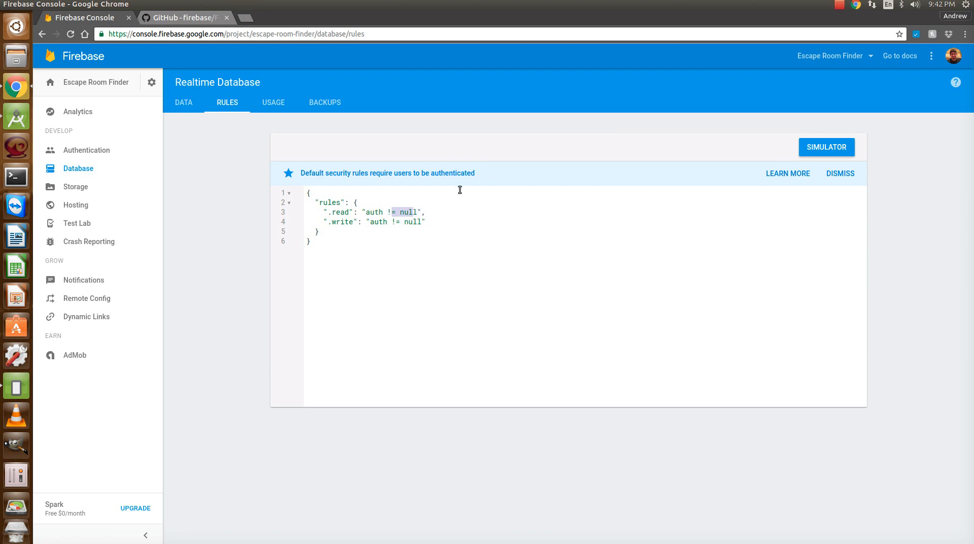
{"action": "mouse_move", "coordinate": [439, 203]}
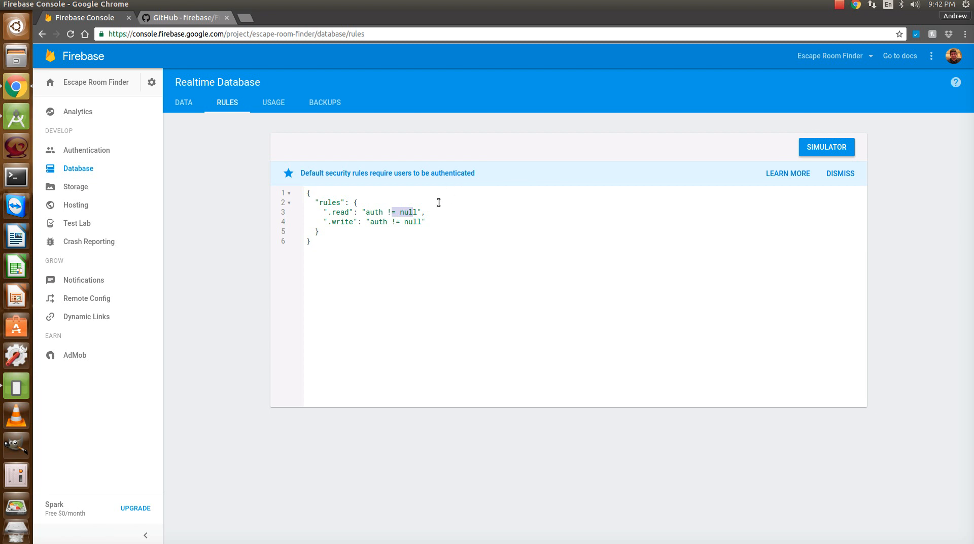
{"action": "mouse_move", "coordinate": [427, 205]}
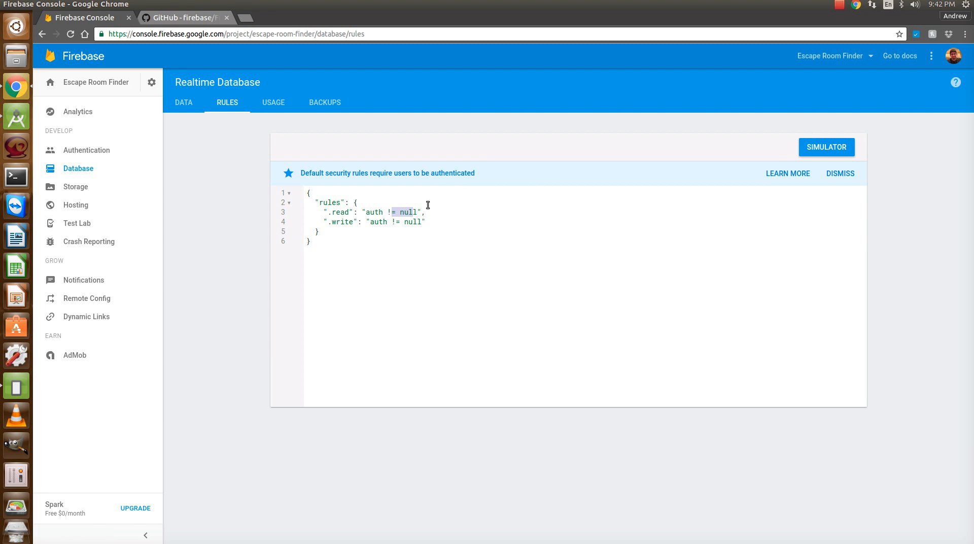
{"action": "mouse_move", "coordinate": [353, 277]}
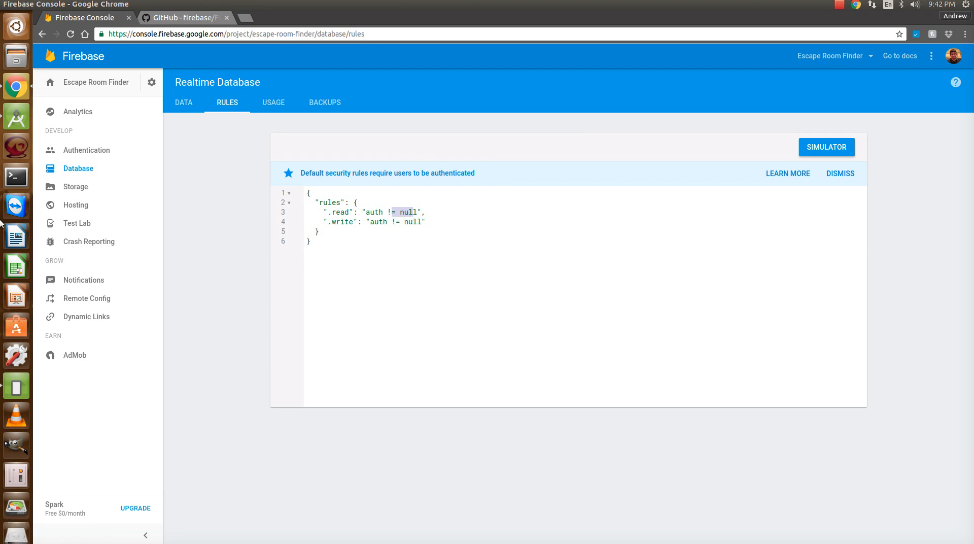
{"action": "mouse_move", "coordinate": [175, 179]}
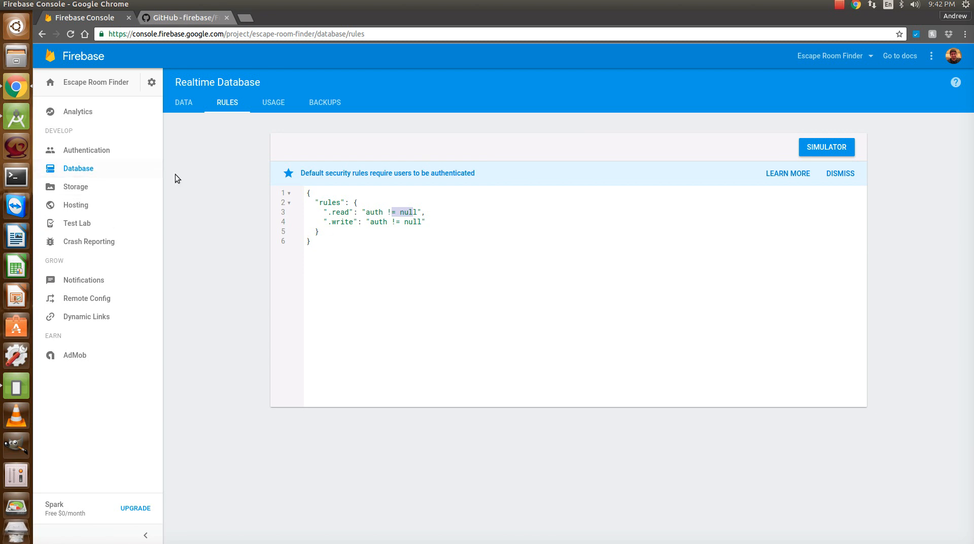
{"action": "mouse_move", "coordinate": [16, 117]}
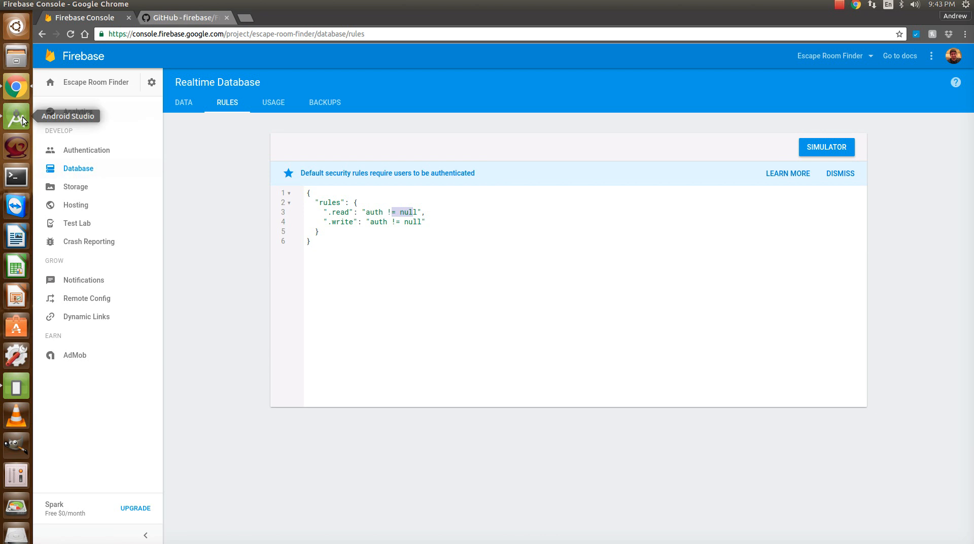
- Switch from the browser to Android Studio showing the app build.gradle dependencies
{"action": "left_click", "coordinate": [16, 117]}
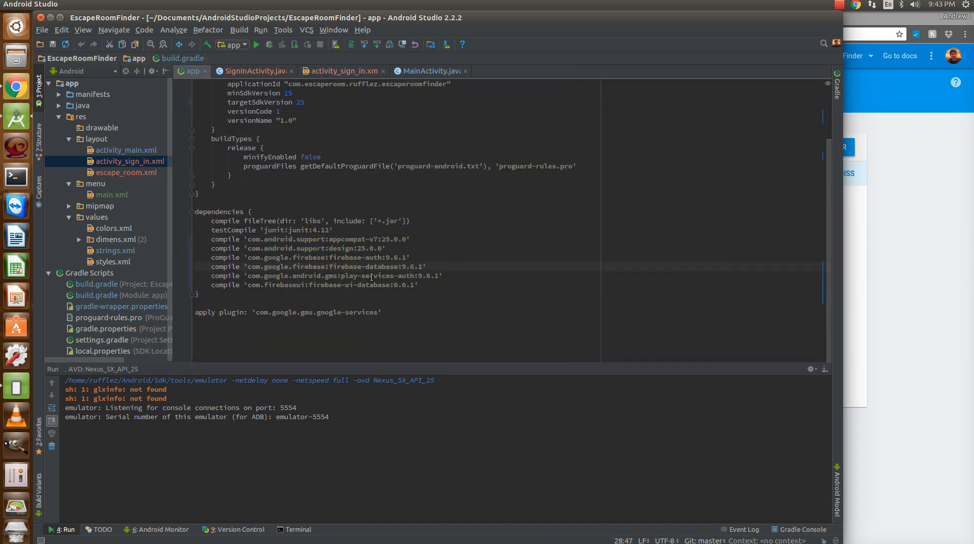
{"action": "mouse_move", "coordinate": [415, 275]}
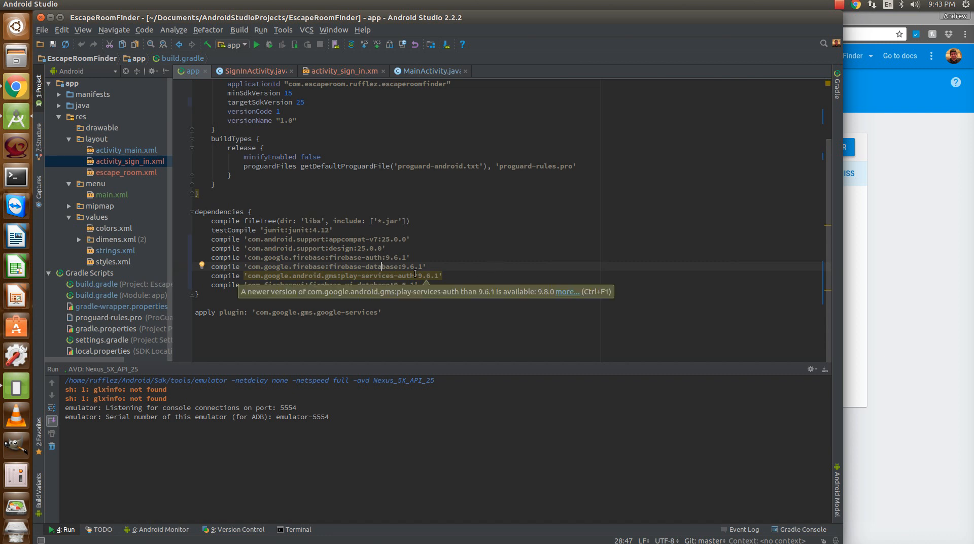
{"action": "mouse_move", "coordinate": [425, 357]}
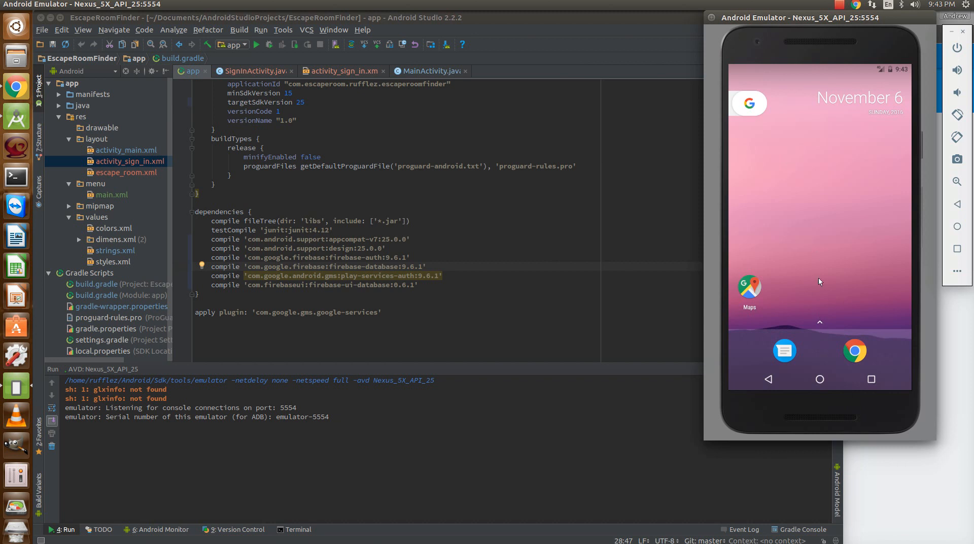
{"action": "mouse_move", "coordinate": [823, 363]}
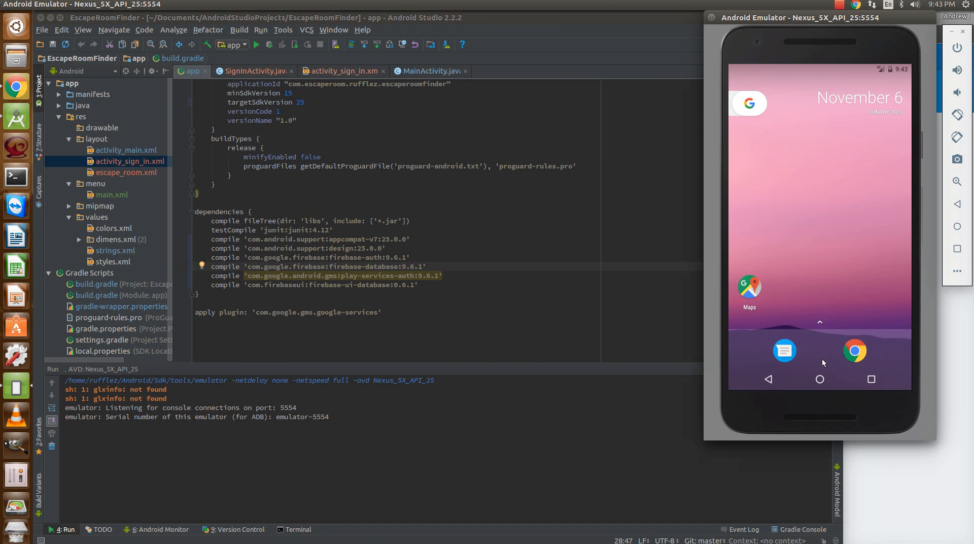
{"action": "mouse_move", "coordinate": [798, 139]}
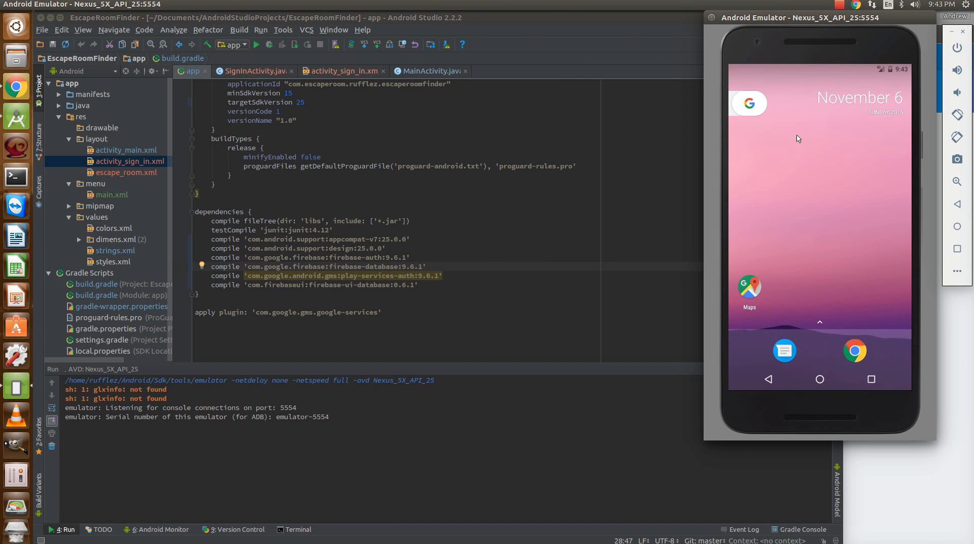
{"action": "mouse_move", "coordinate": [849, 116]}
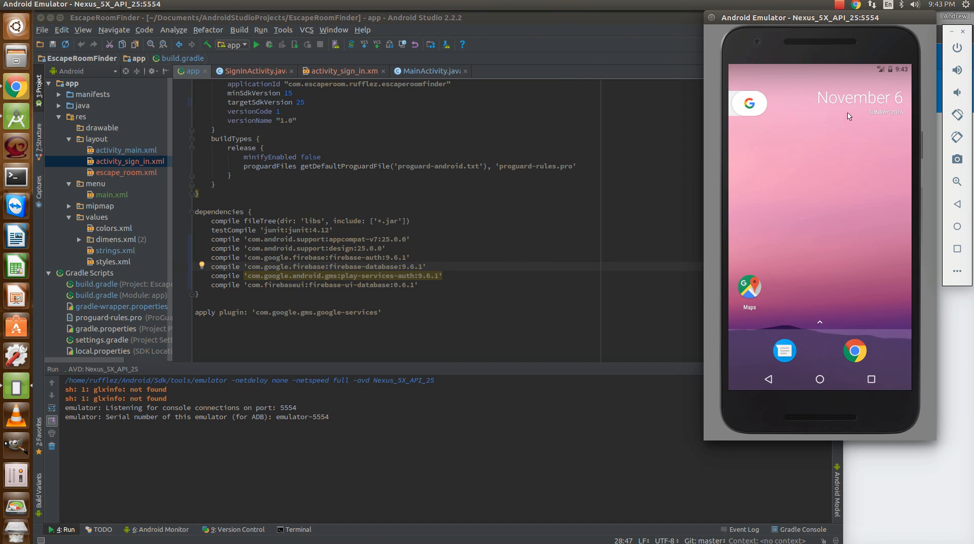
- Find Google Play services in Settings > Apps and read its version 9.8.75
{"action": "left_click", "coordinate": [819, 321]}
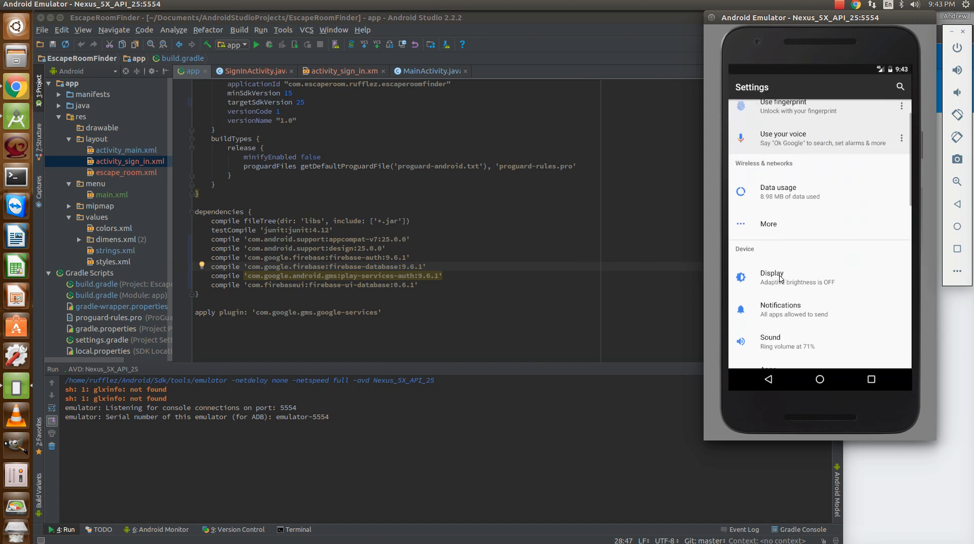
{"action": "scroll", "scroll_direction": "down", "scroll_amount": 3}
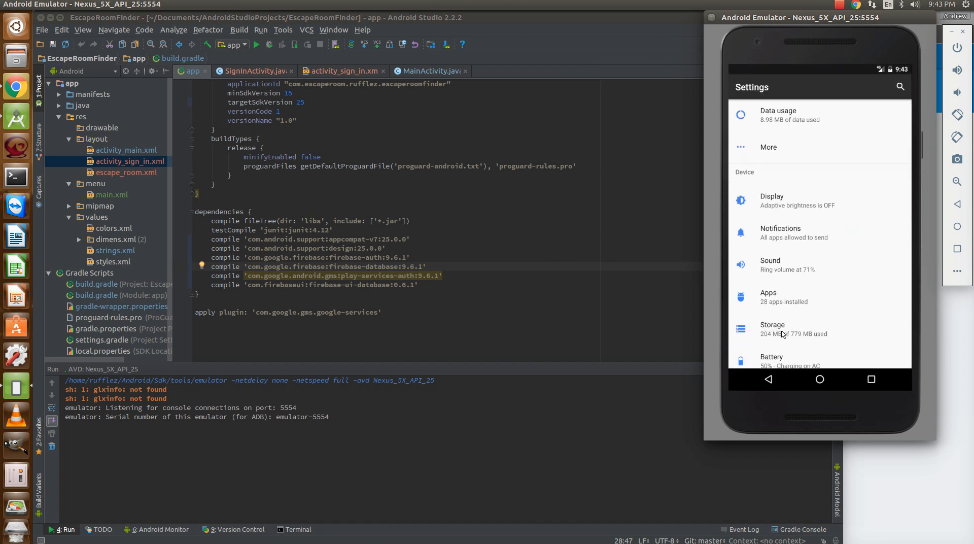
{"action": "left_click", "coordinate": [768, 292]}
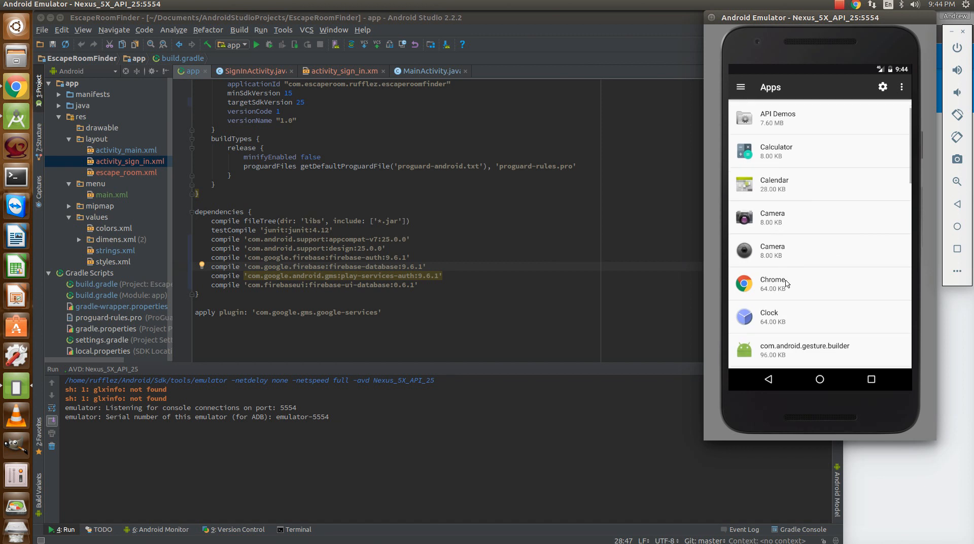
{"action": "scroll", "scroll_direction": "down", "scroll_amount": 3}
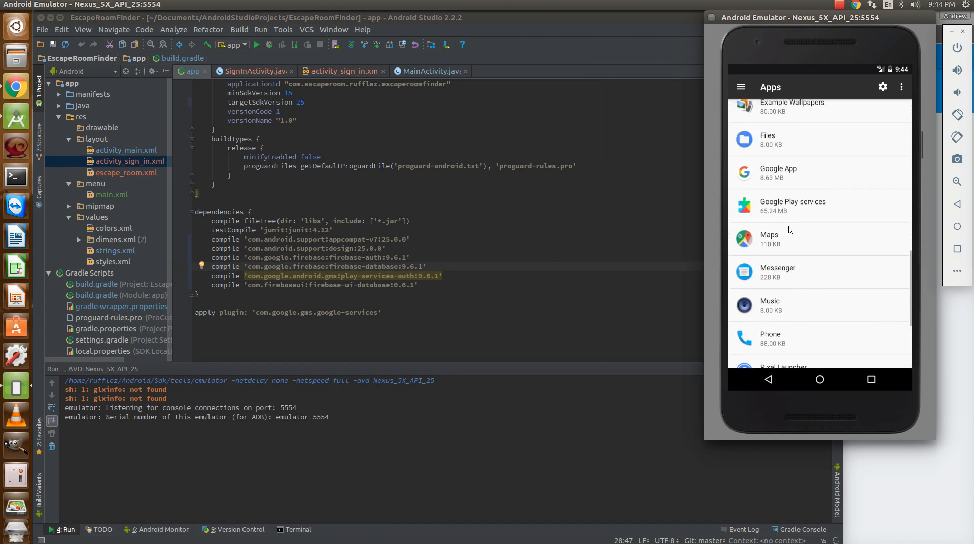
{"action": "left_click", "coordinate": [793, 205]}
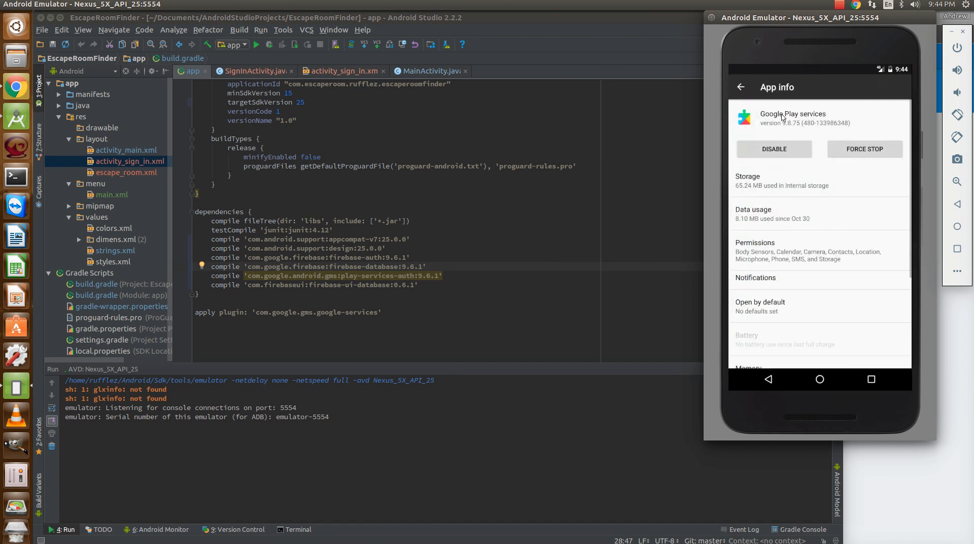
{"action": "scroll", "scroll_direction": "up", "scroll_amount": 3}
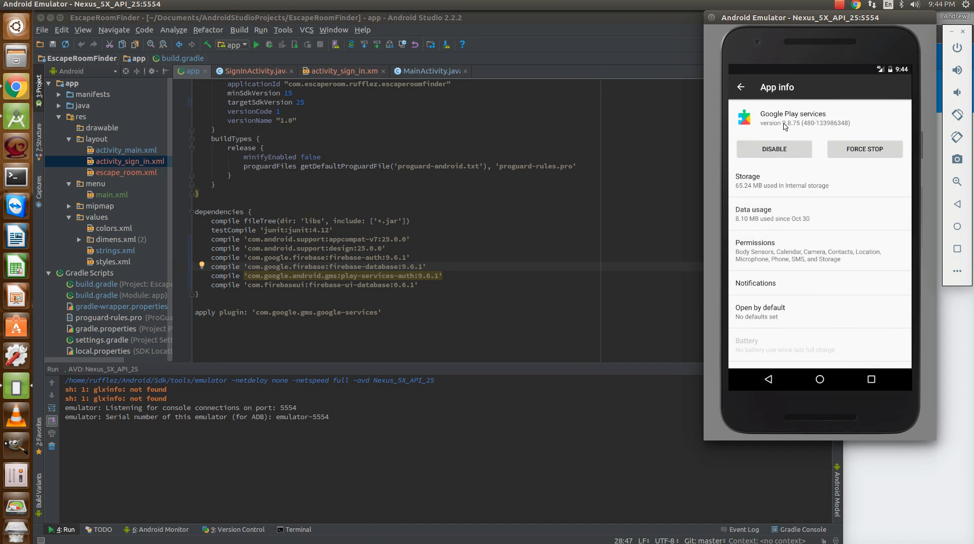
{"action": "mouse_move", "coordinate": [800, 129]}
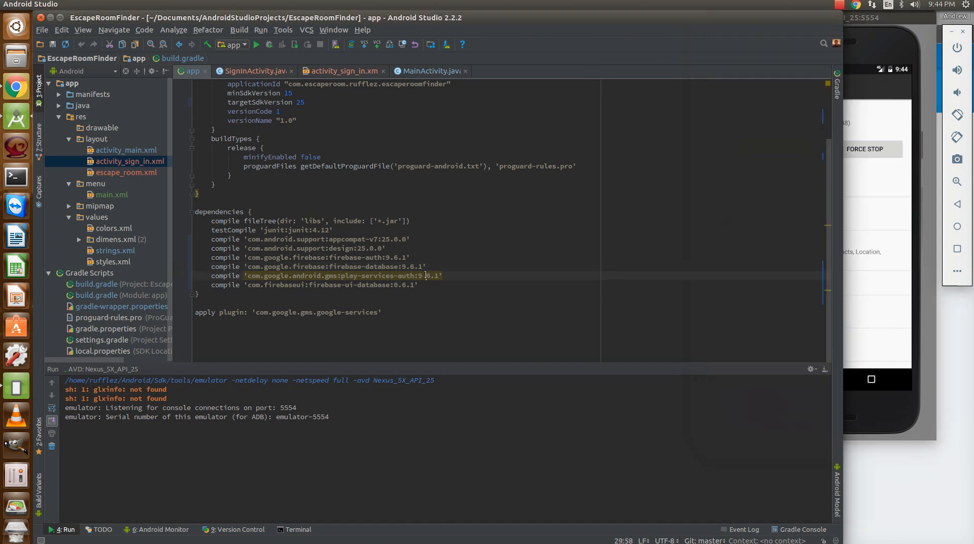
{"action": "mouse_move", "coordinate": [549, 296]}
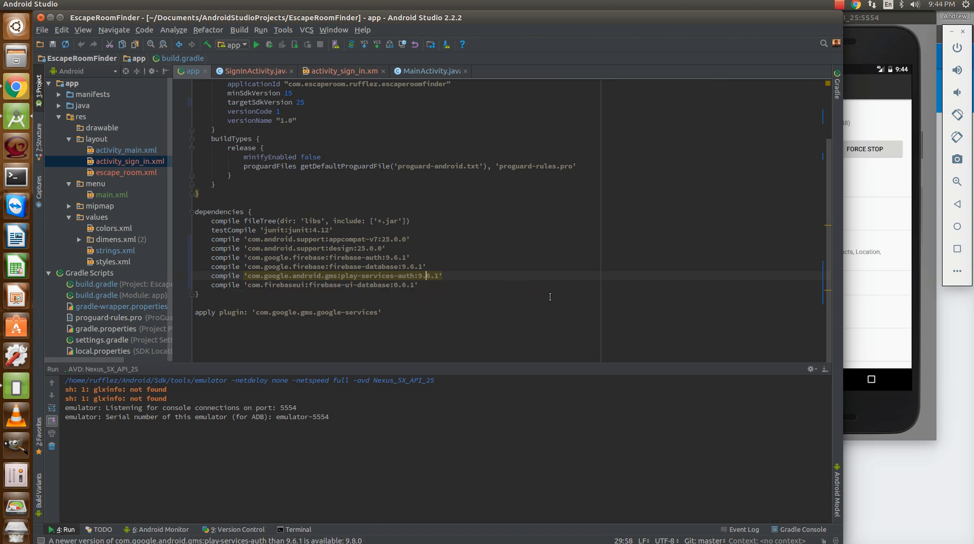
{"action": "mouse_move", "coordinate": [879, 325]}
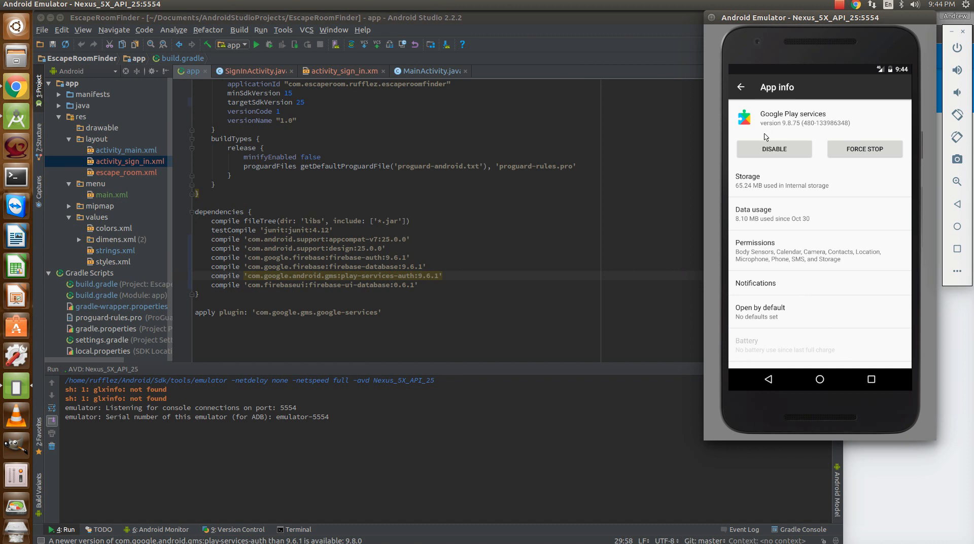
{"action": "mouse_move", "coordinate": [757, 385]}
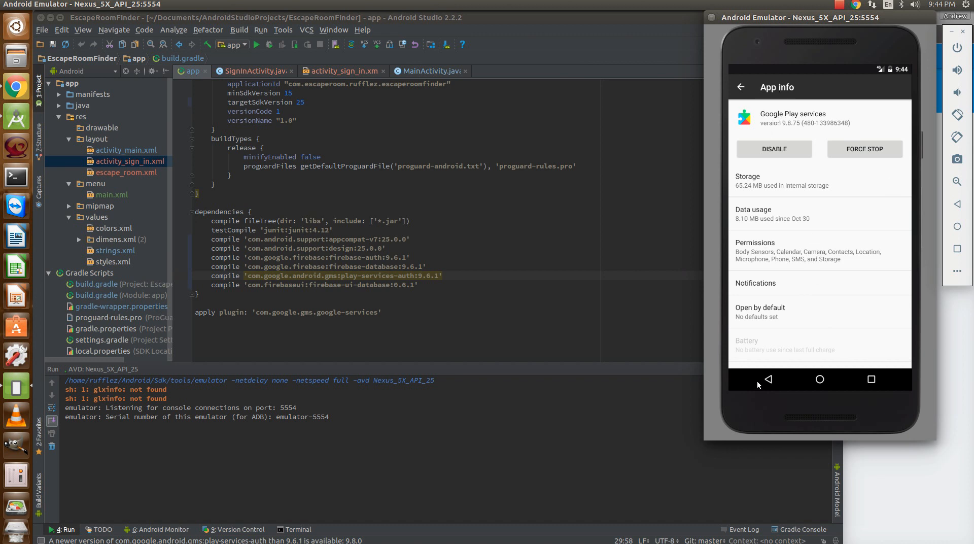
- Return to the Settings list and scroll to About emulated device showing Android 7.1.1
{"action": "left_click", "coordinate": [768, 379]}
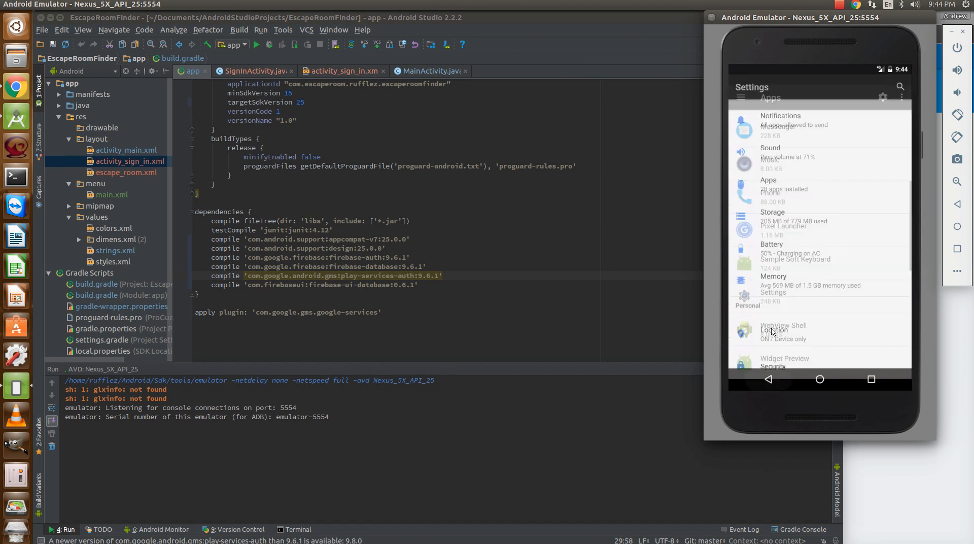
{"action": "scroll", "scroll_direction": "down", "scroll_amount": 3}
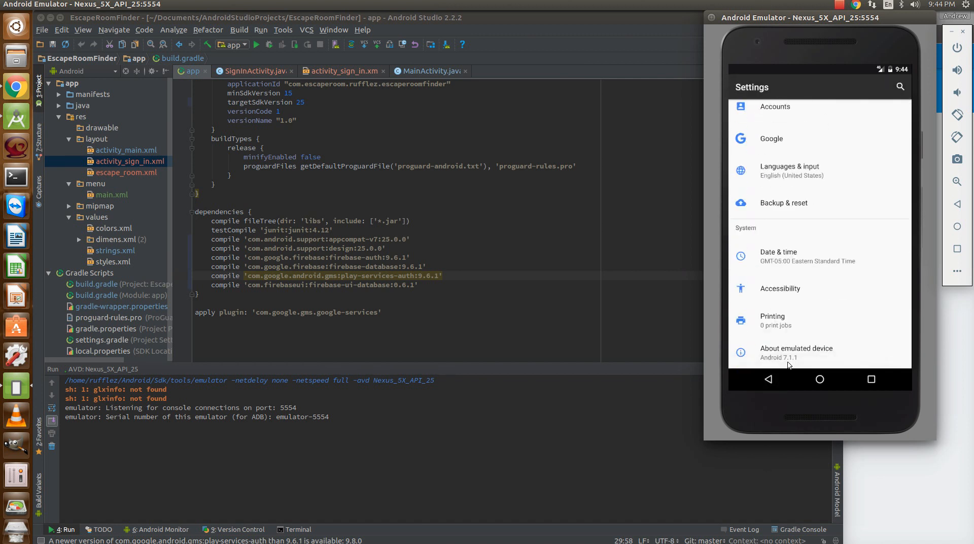
{"action": "mouse_move", "coordinate": [797, 363]}
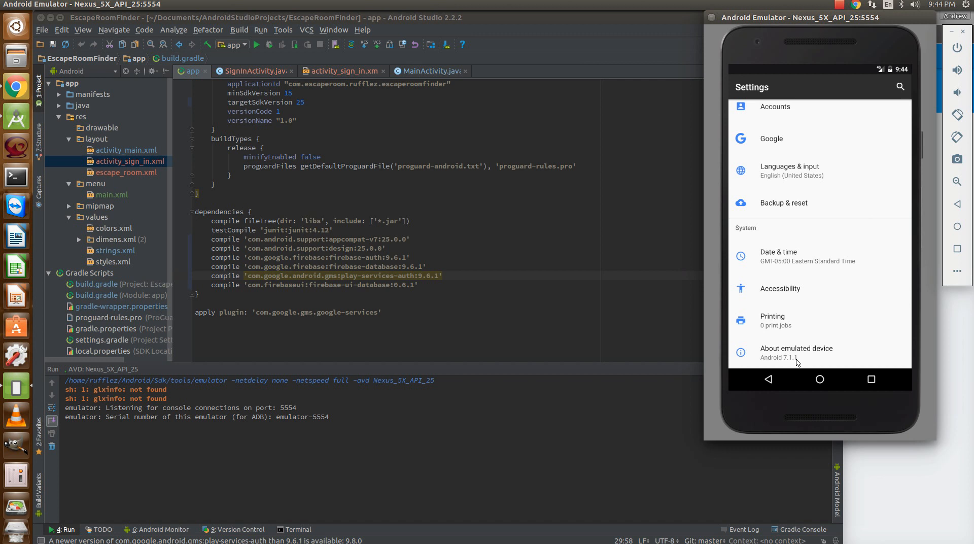
{"action": "mouse_move", "coordinate": [356, 6]}
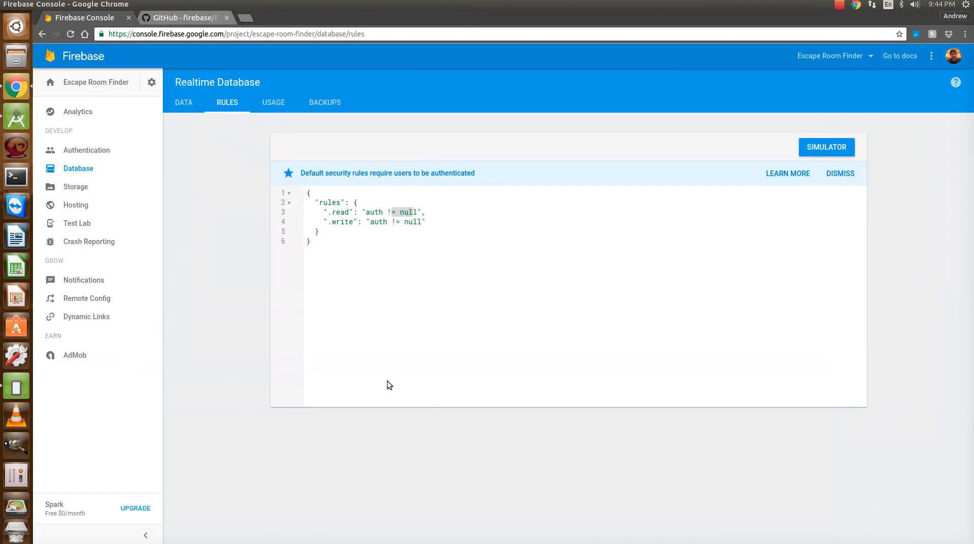
- Highlight the README row pairing FirebaseUI 0.6.1 with Firebase/Play Services 9.6.1
{"action": "left_click", "coordinate": [180, 17]}
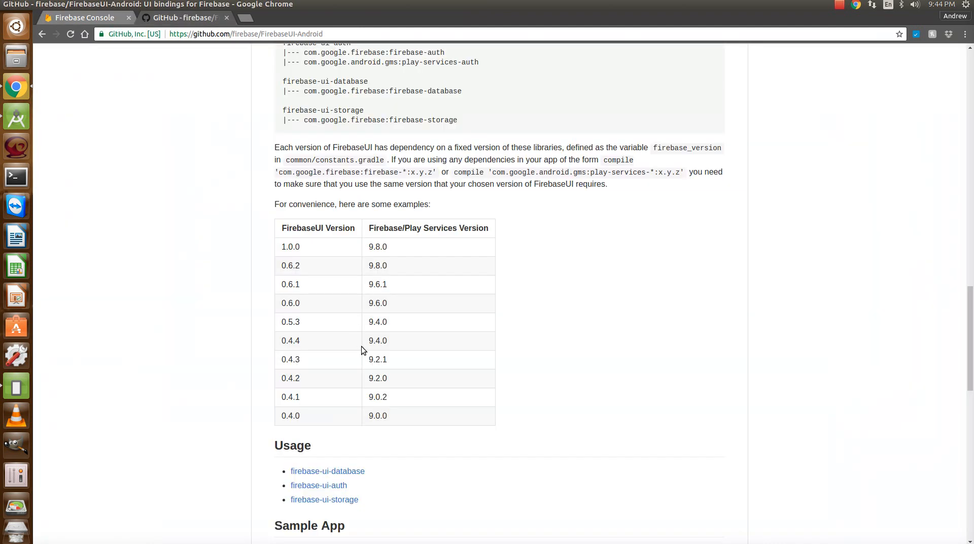
{"action": "mouse_move", "coordinate": [371, 385]}
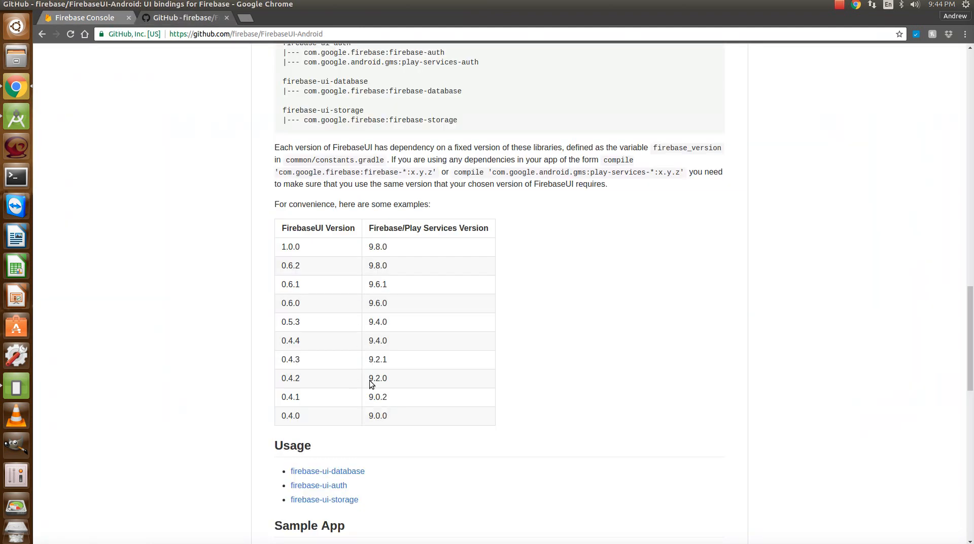
{"action": "double_click", "coordinate": [290, 285]}
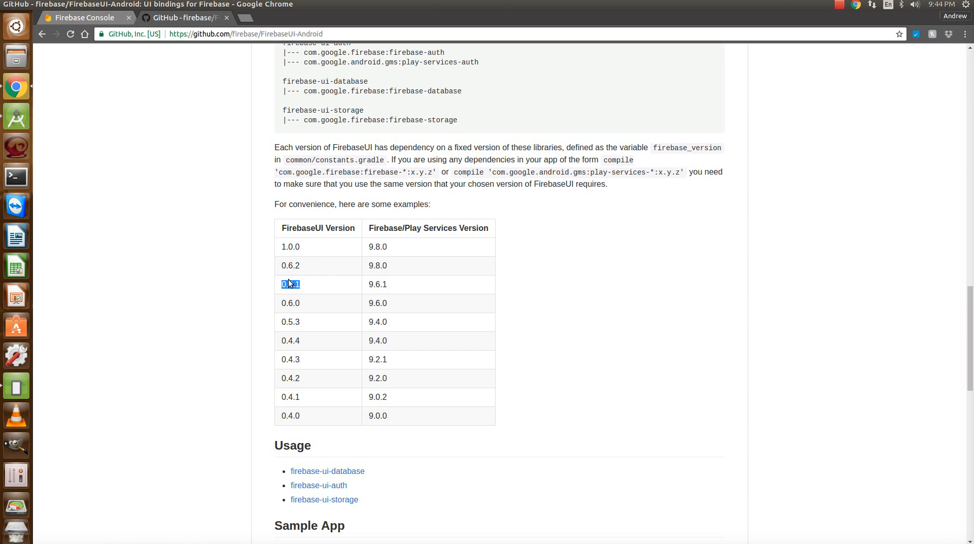
{"action": "double_click", "coordinate": [376, 284]}
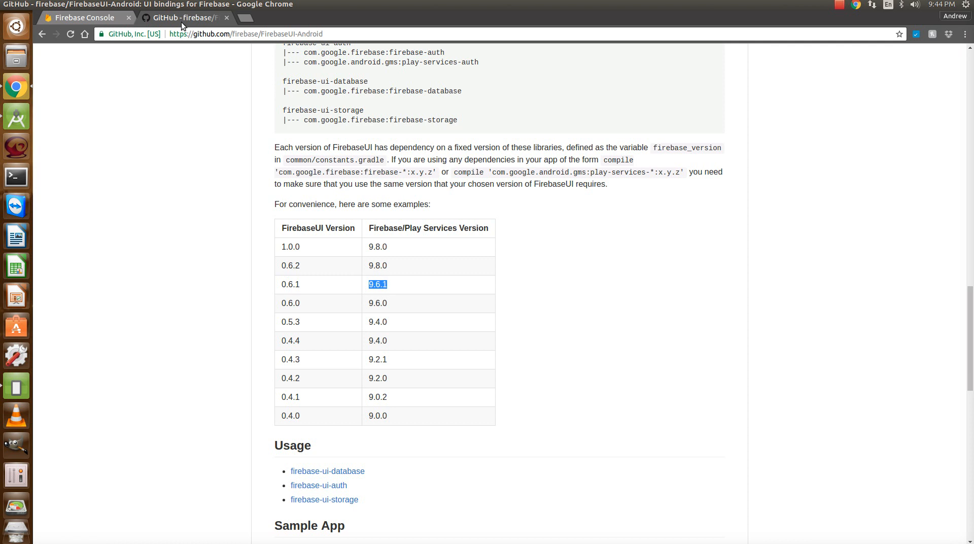
{"action": "mouse_move", "coordinate": [148, 33]}
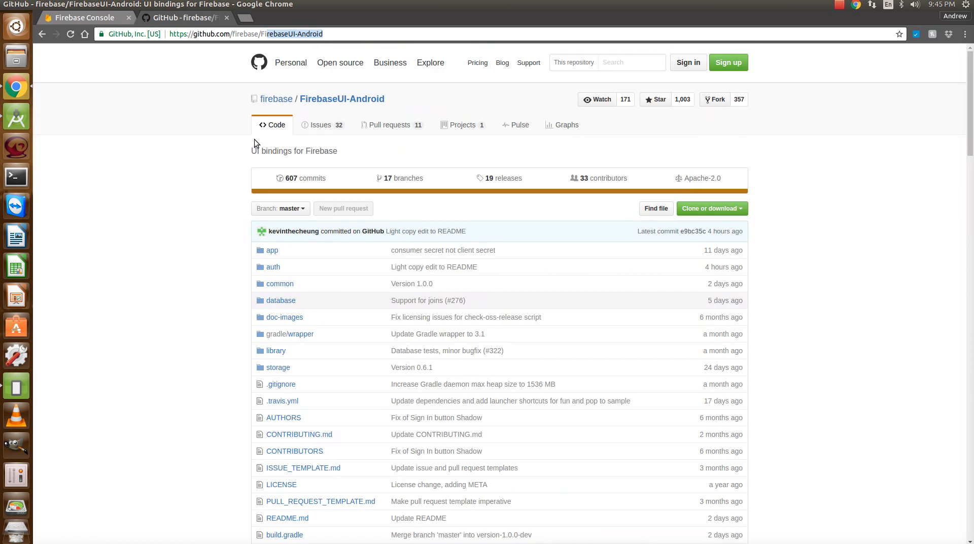
{"action": "scroll", "scroll_direction": "down", "scroll_amount": 3}
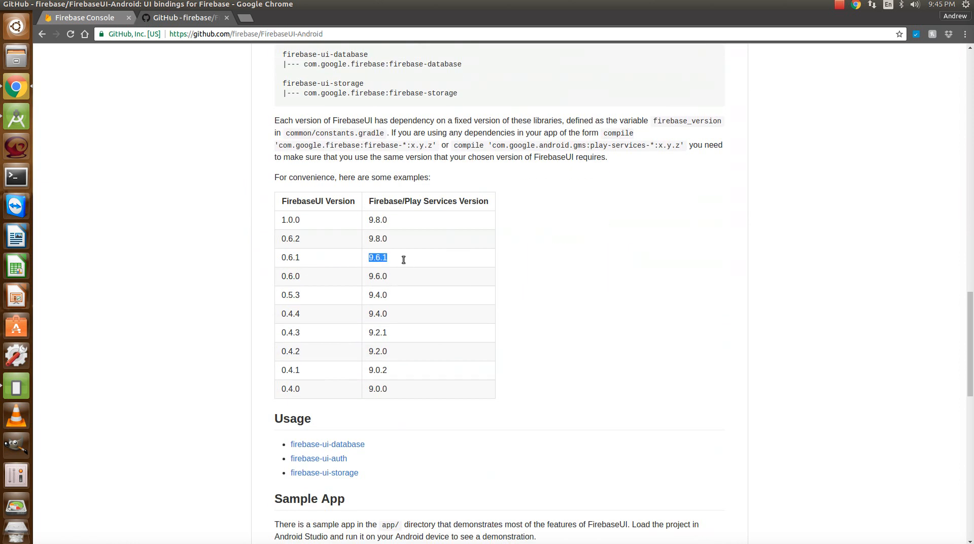
{"action": "mouse_move", "coordinate": [429, 246]}
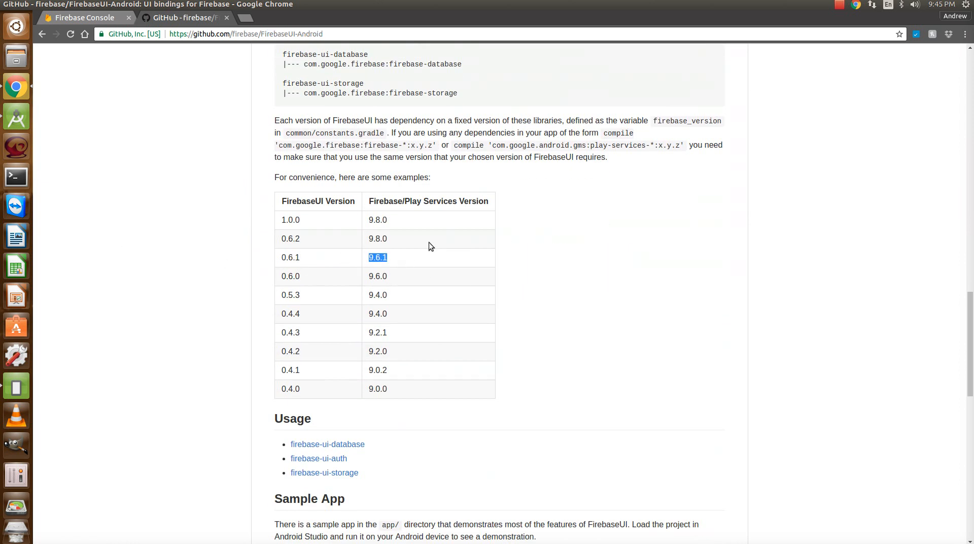
{"action": "mouse_move", "coordinate": [348, 217]}
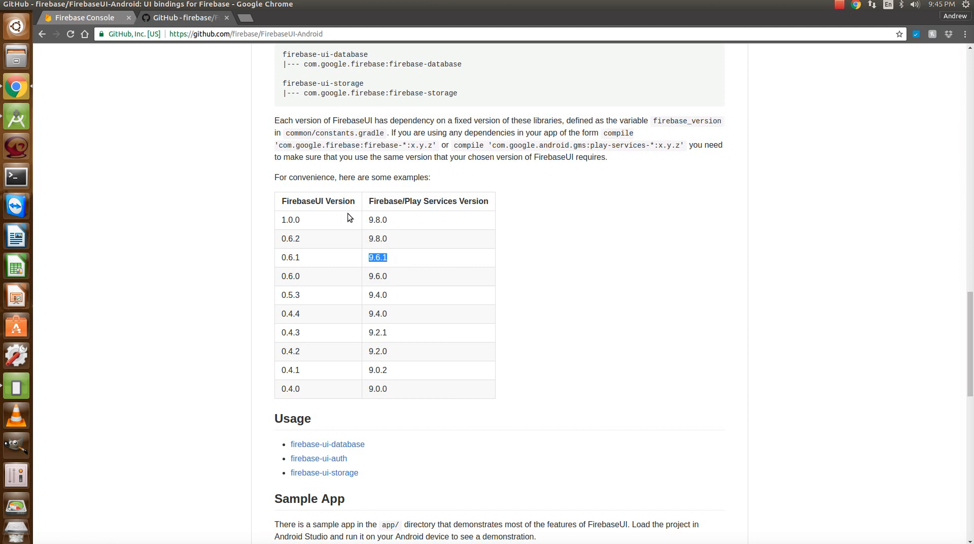
{"action": "mouse_move", "coordinate": [302, 225]}
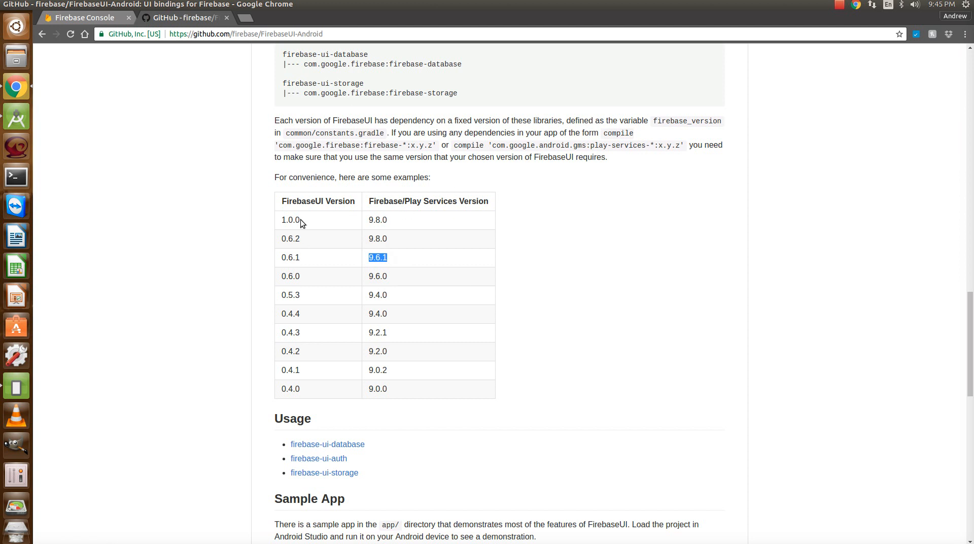
{"action": "double_click", "coordinate": [290, 219]}
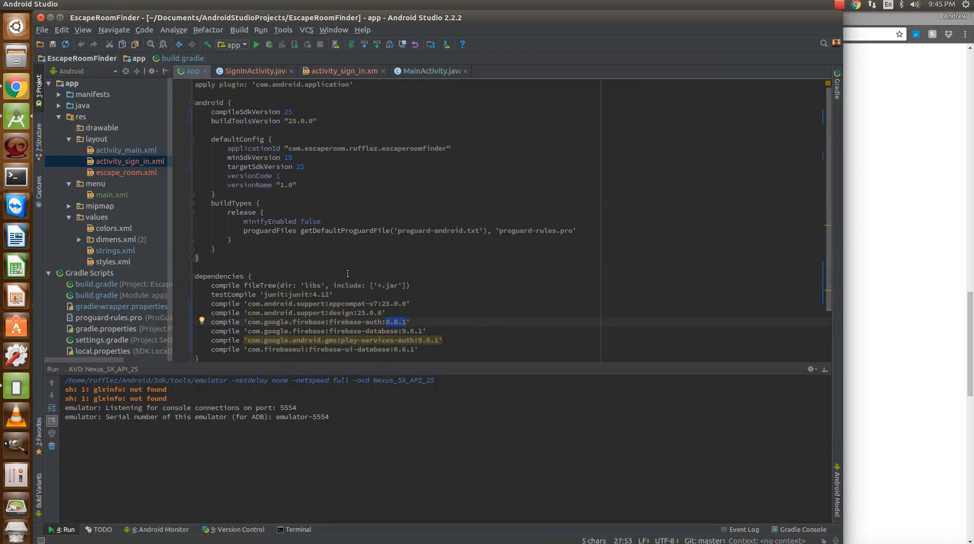
- Scroll build.gradle to the dependencies with firebase-auth 9.6.1 and firebase-ui-database 0.6.1
{"action": "scroll", "scroll_direction": "down", "scroll_amount": 3}
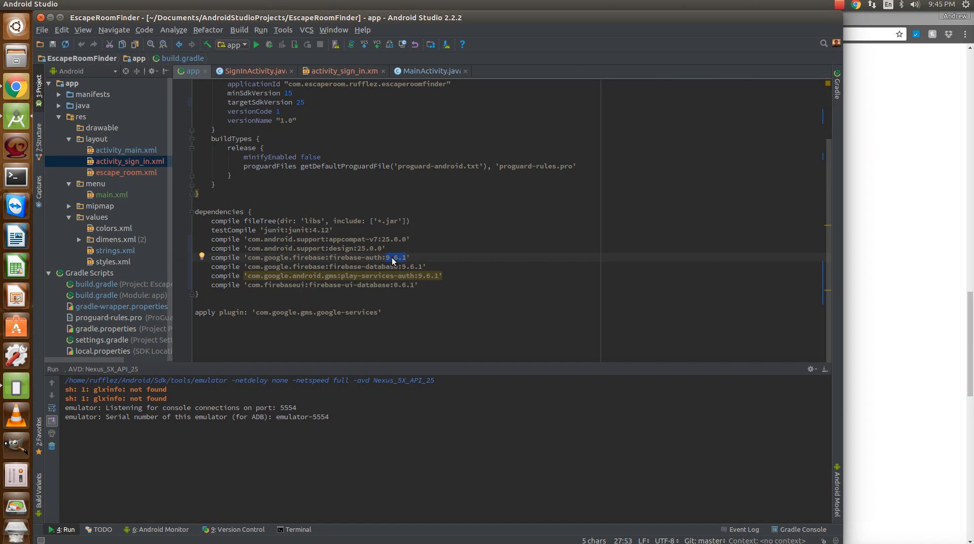
{"action": "mouse_move", "coordinate": [400, 131]}
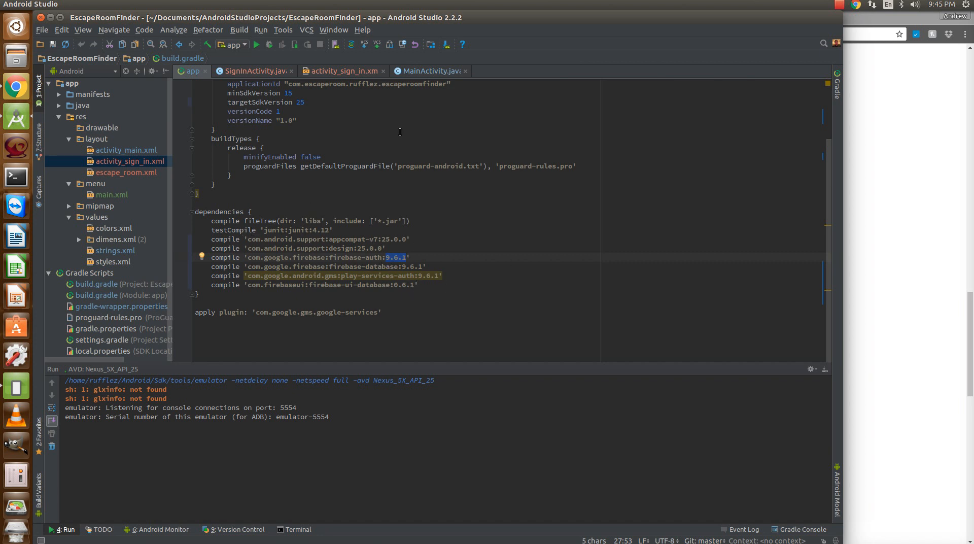
- Review MainActivity's onConnectionFailed override that logs and toasts a Play Services error
{"action": "left_click", "coordinate": [255, 71]}
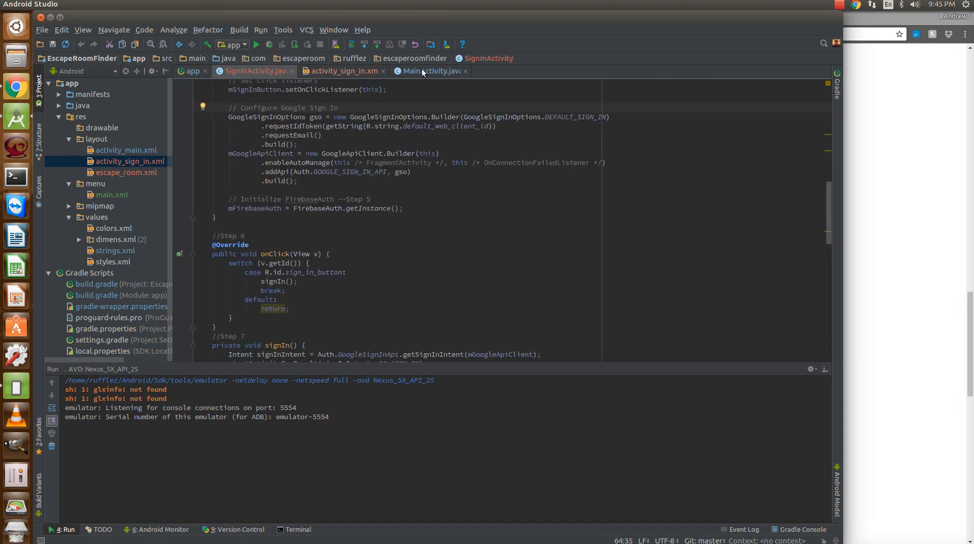
{"action": "left_click", "coordinate": [427, 71]}
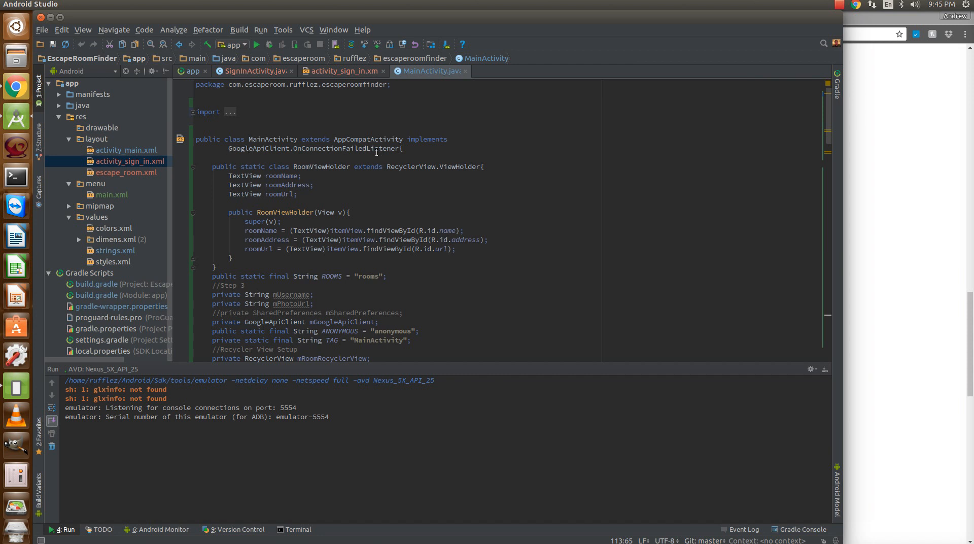
{"action": "mouse_move", "coordinate": [628, 176]}
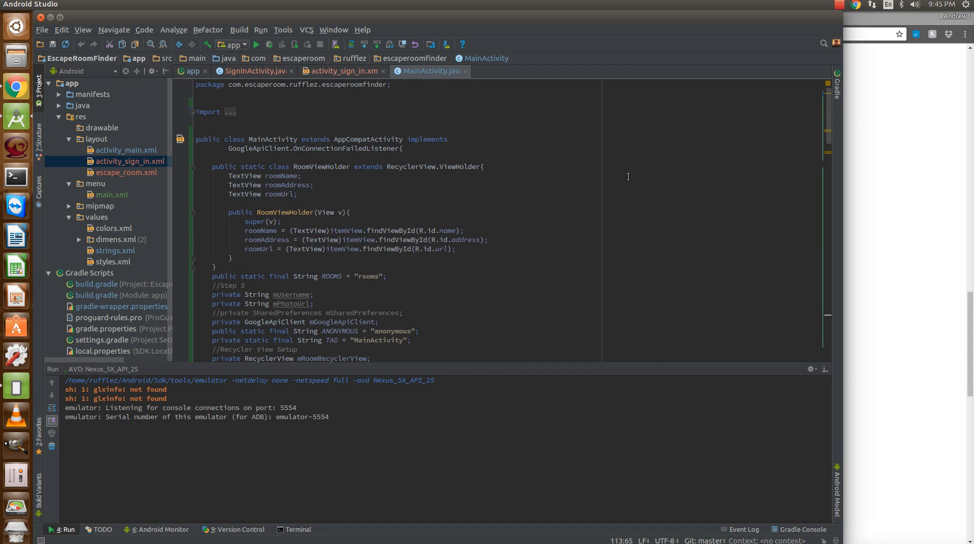
{"action": "mouse_move", "coordinate": [550, 184]}
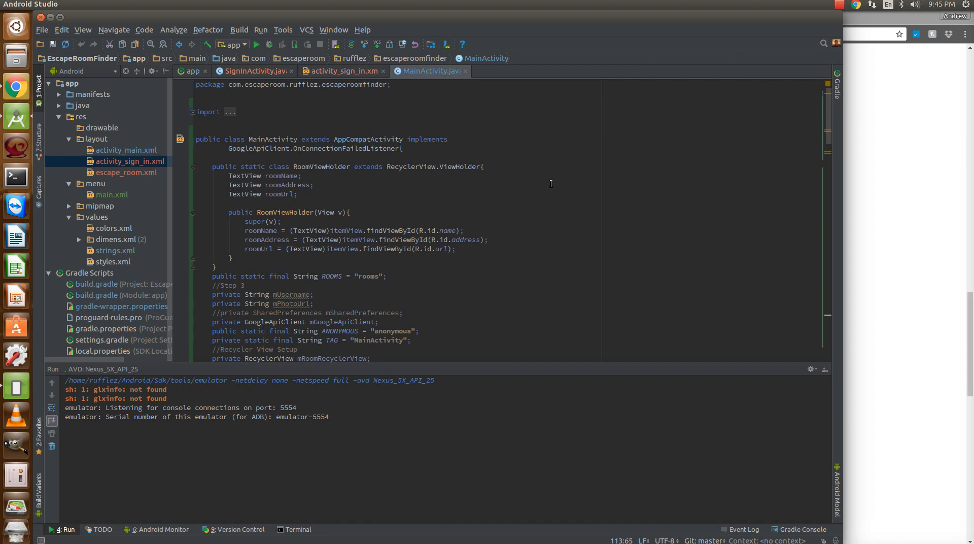
{"action": "left_click", "coordinate": [228, 149]}
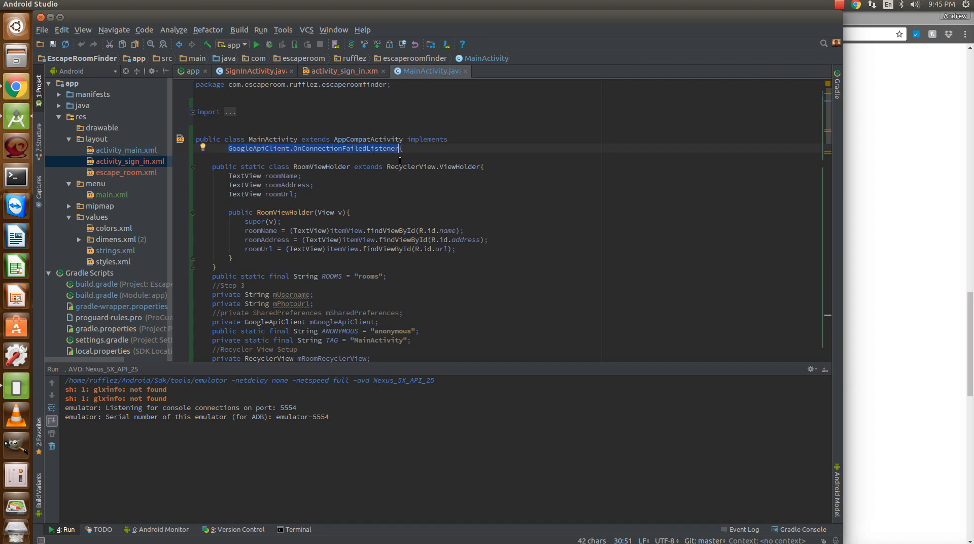
{"action": "scroll", "scroll_direction": "down", "scroll_amount": 3}
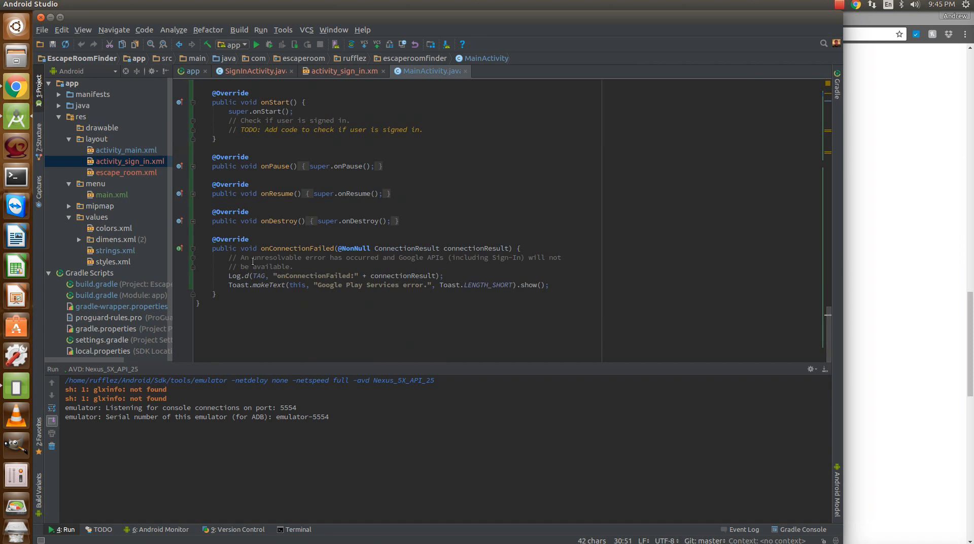
{"action": "left_click", "coordinate": [211, 236]}
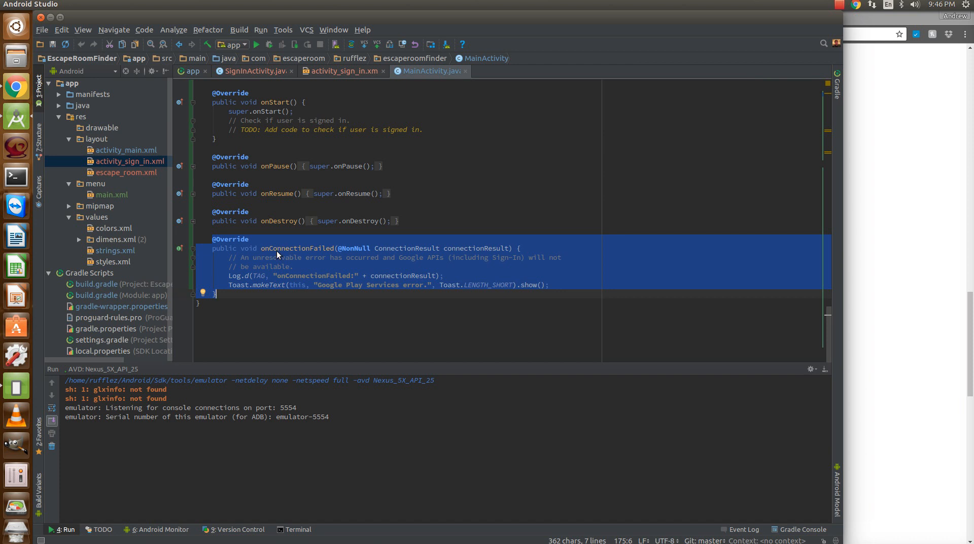
{"action": "mouse_move", "coordinate": [264, 286]}
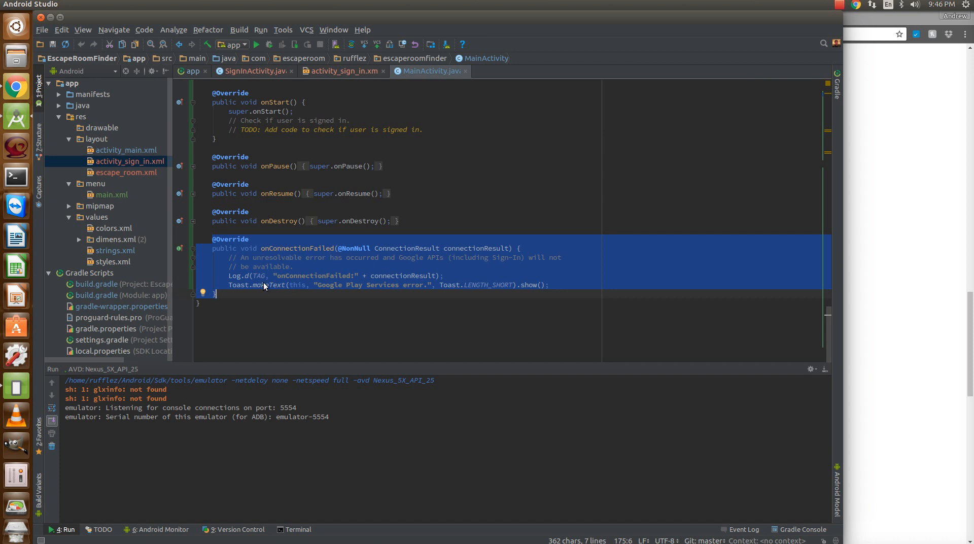
{"action": "mouse_move", "coordinate": [238, 291]}
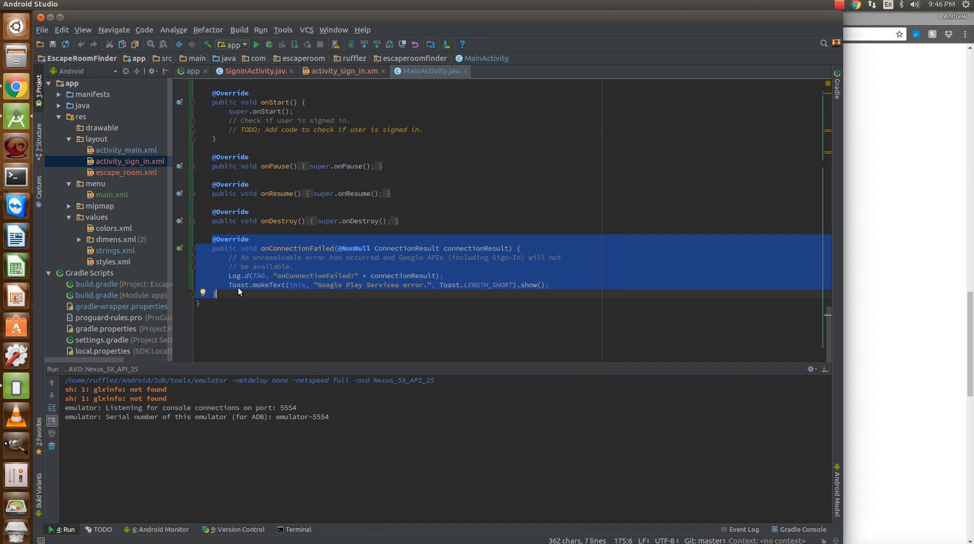
{"action": "mouse_move", "coordinate": [289, 291]}
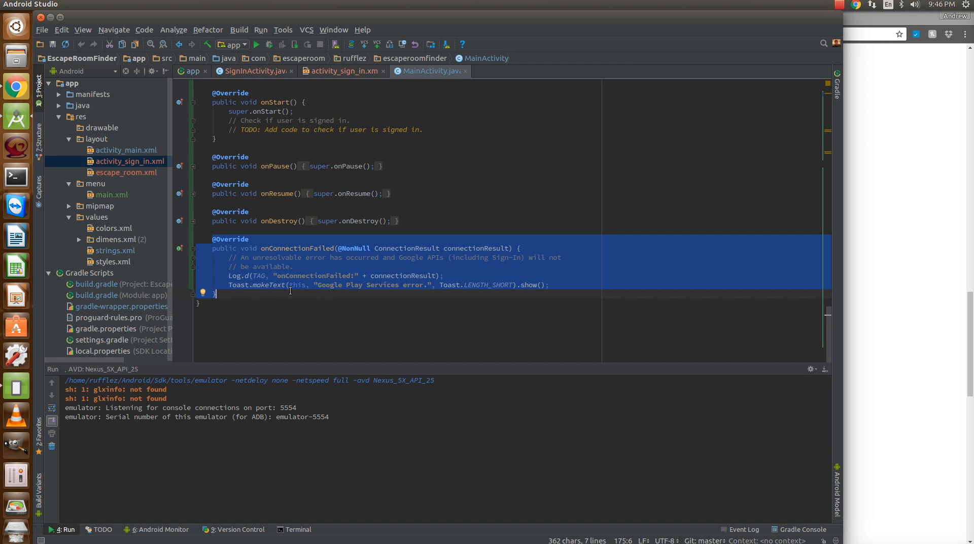
{"action": "mouse_move", "coordinate": [367, 275]}
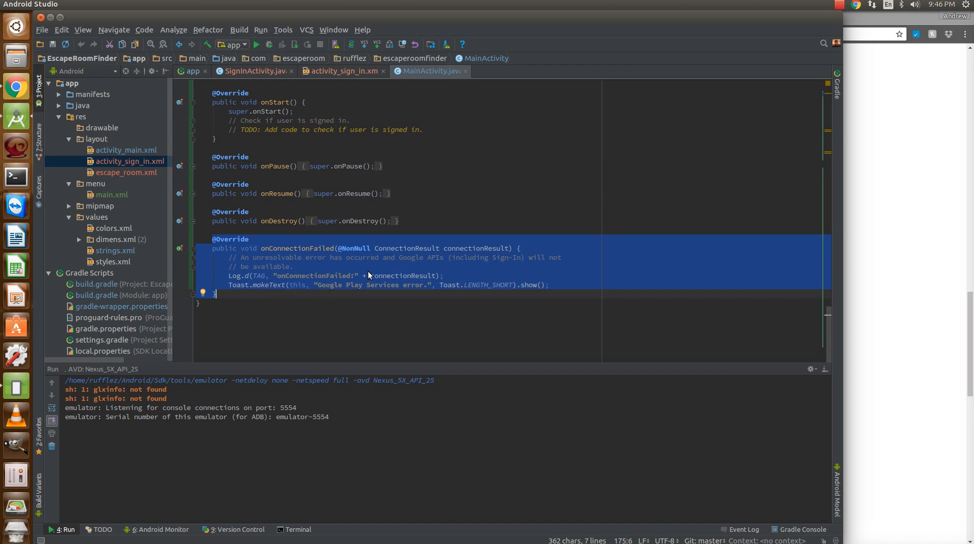
{"action": "mouse_move", "coordinate": [435, 260]}
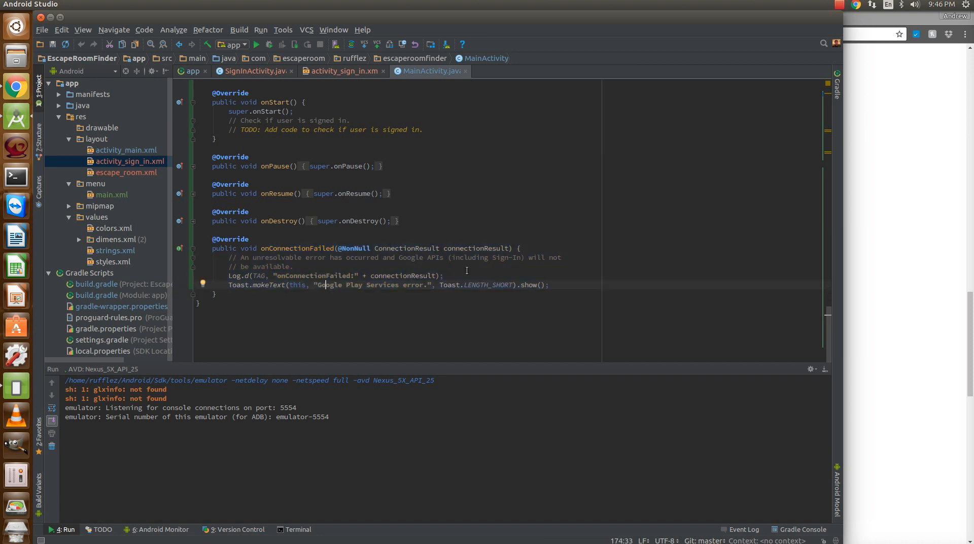
{"action": "mouse_move", "coordinate": [171, 358]}
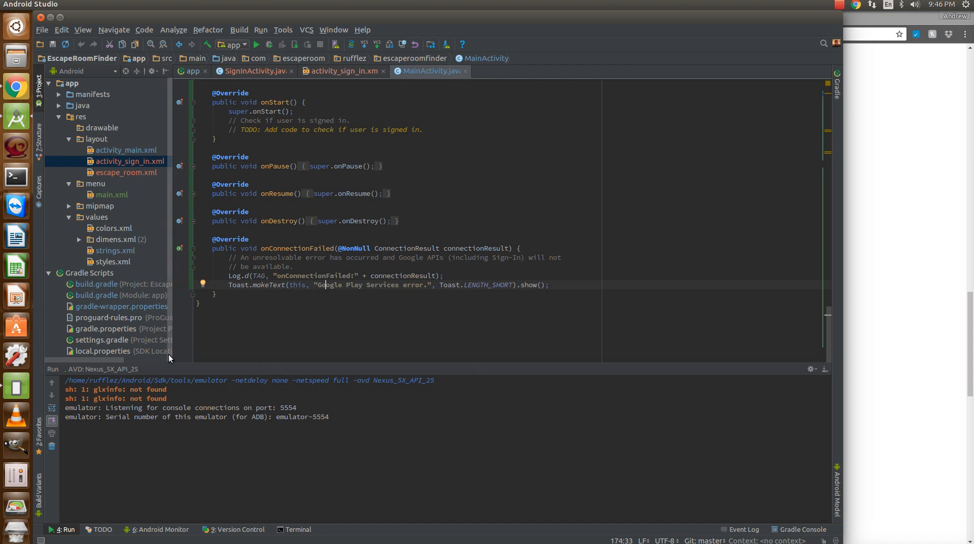
{"action": "mouse_move", "coordinate": [453, 49]}
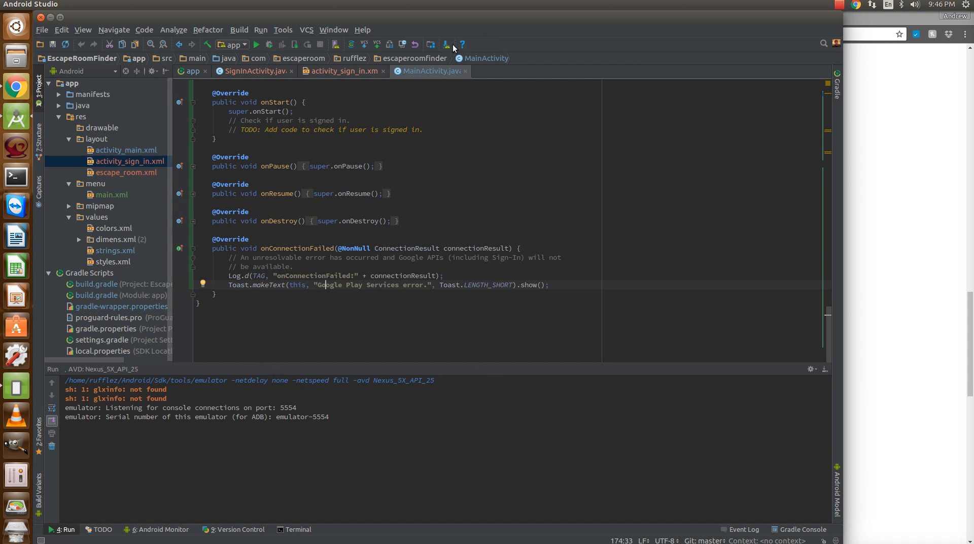
{"action": "mouse_move", "coordinate": [424, 51]}
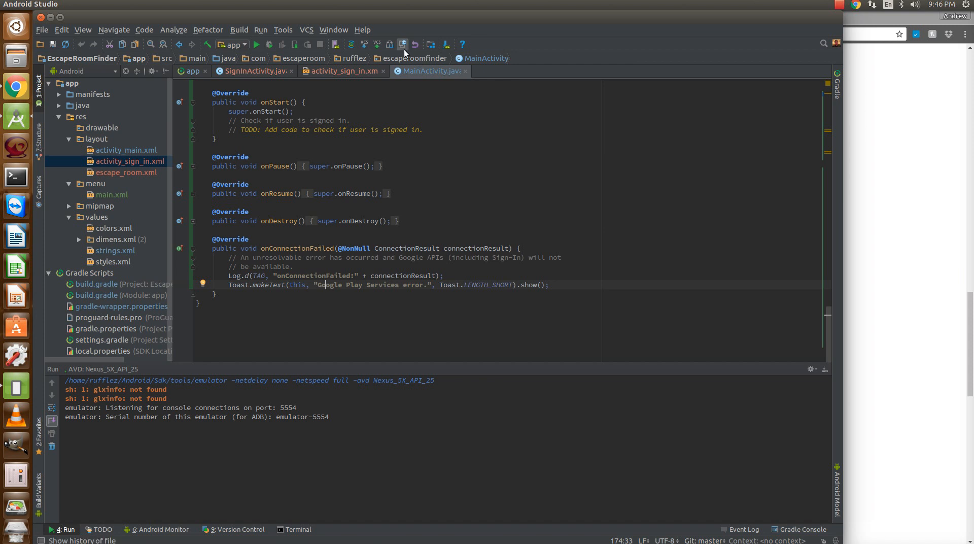
{"action": "scroll", "scroll_direction": "up", "scroll_amount": 3}
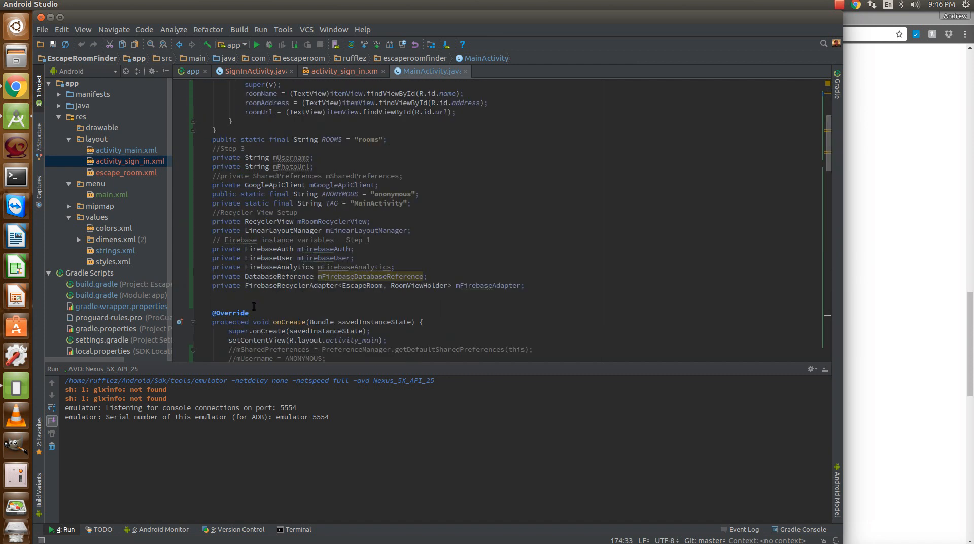
{"action": "mouse_move", "coordinate": [240, 239]}
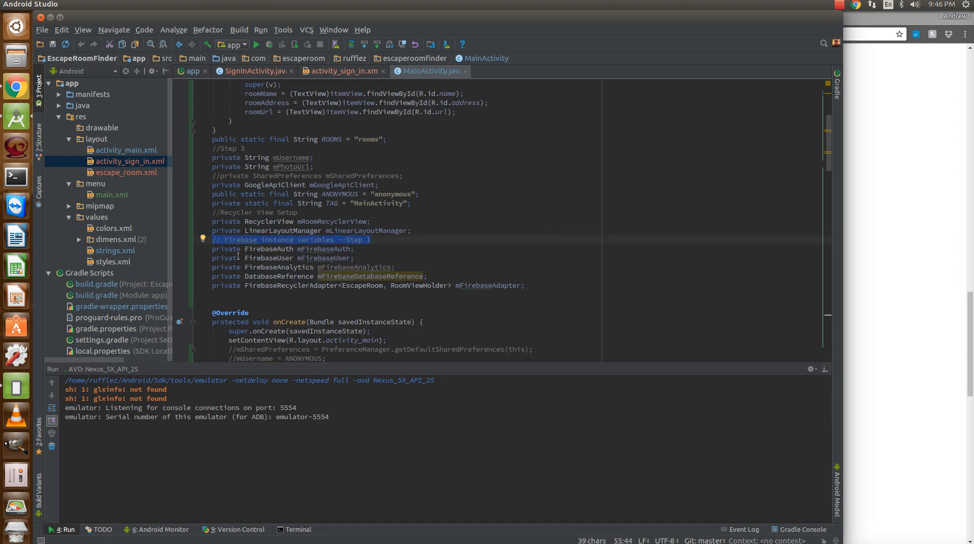
{"action": "left_click", "coordinate": [217, 249]}
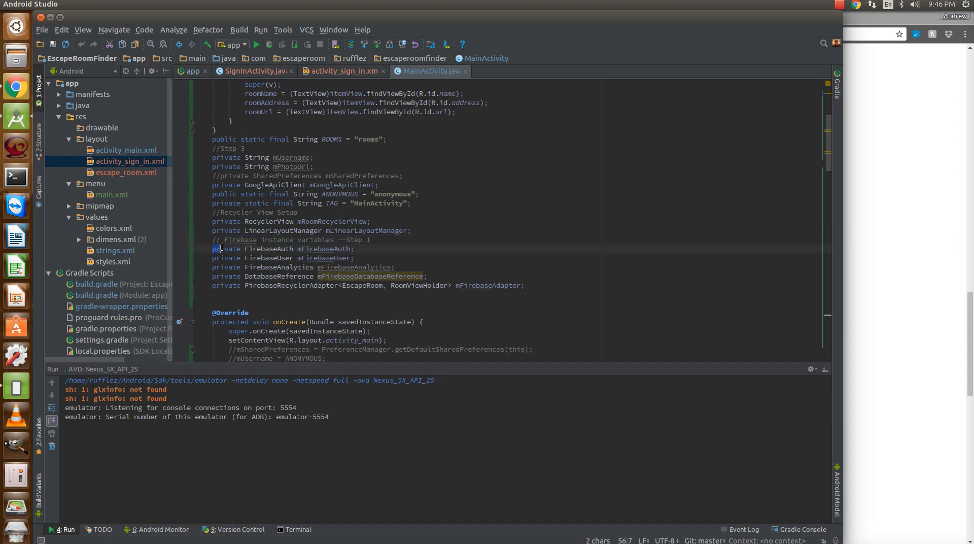
{"action": "triple_click", "coordinate": [283, 249]}
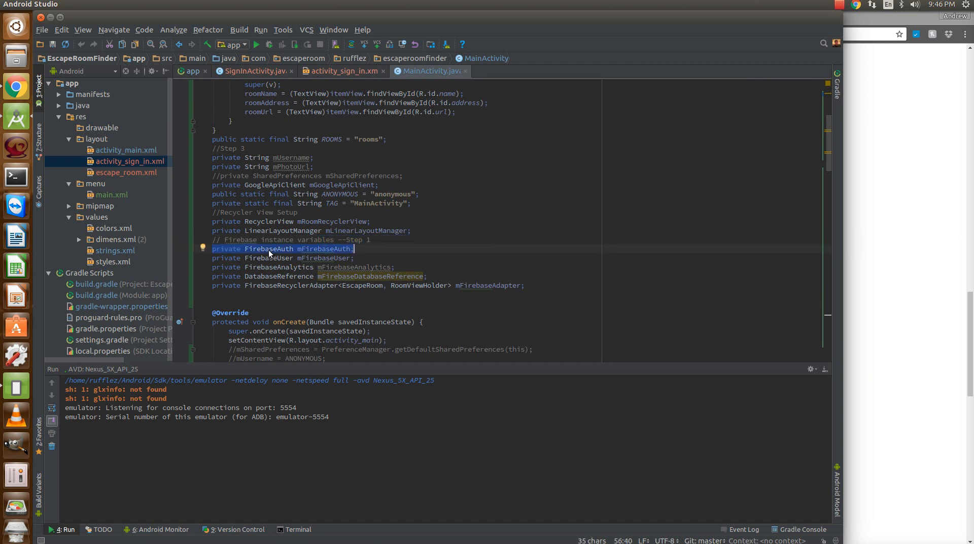
{"action": "left_click", "coordinate": [310, 248]}
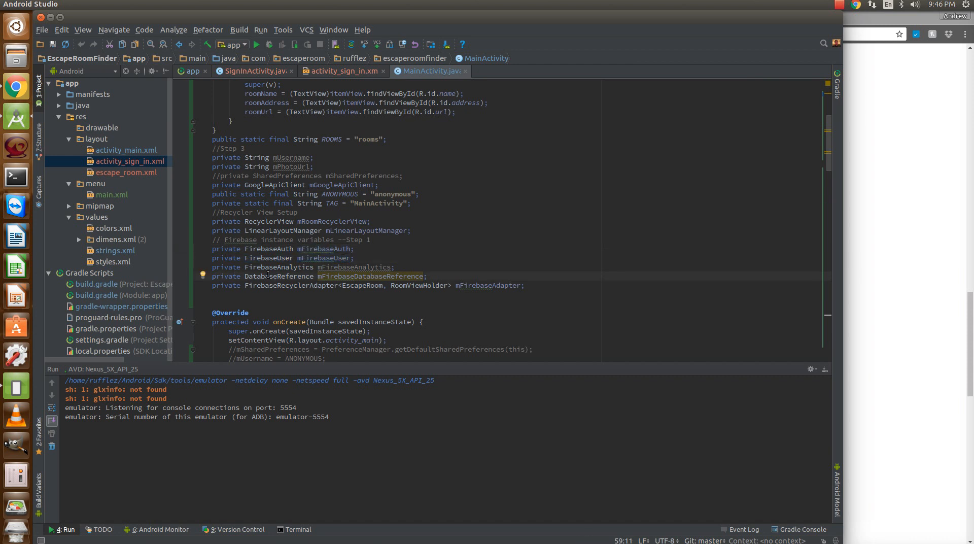
{"action": "mouse_move", "coordinate": [354, 257]}
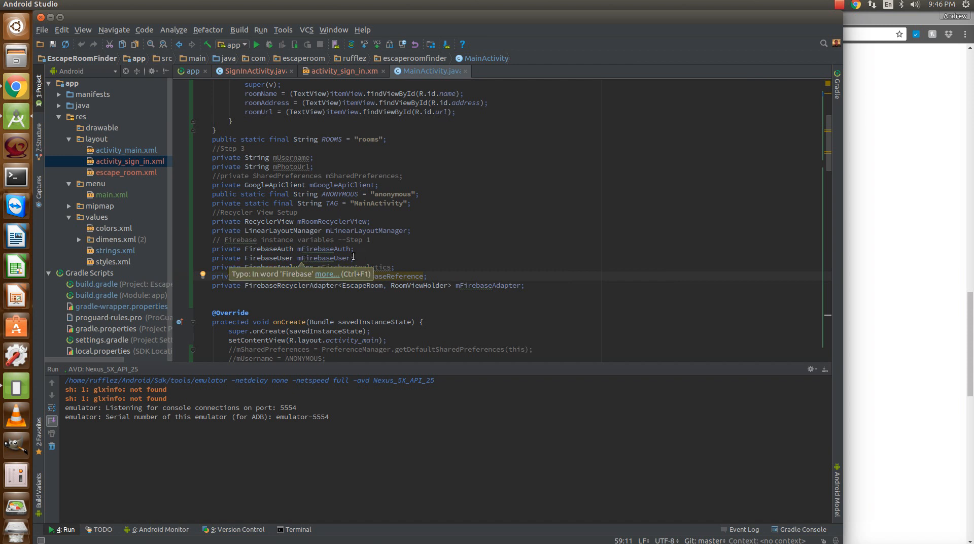
{"action": "scroll", "scroll_direction": "down", "scroll_amount": 3}
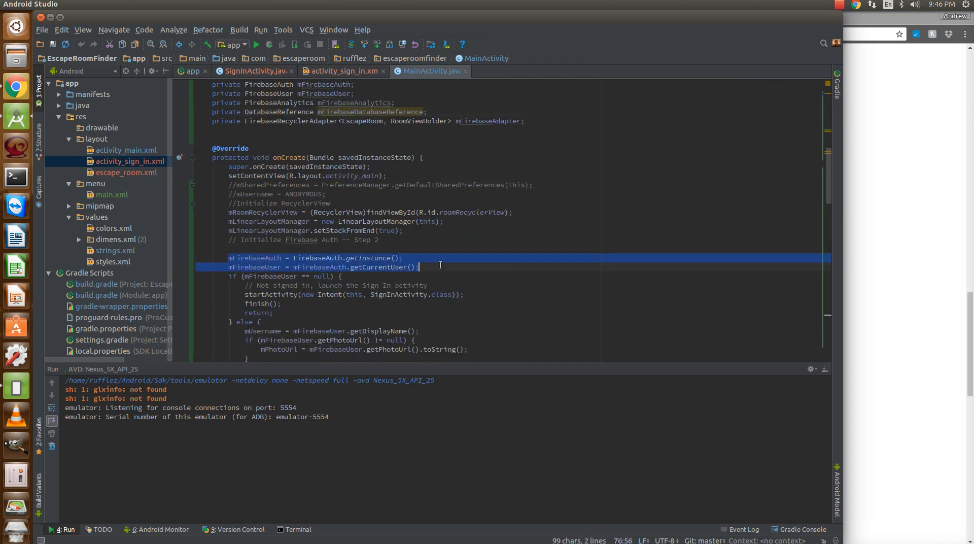
{"action": "left_click", "coordinate": [260, 257]}
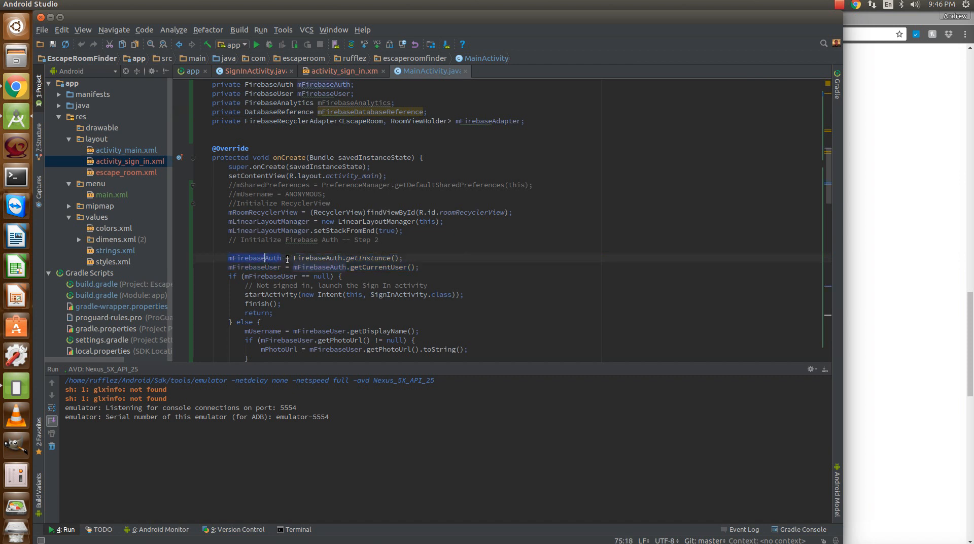
{"action": "left_click", "coordinate": [296, 258]}
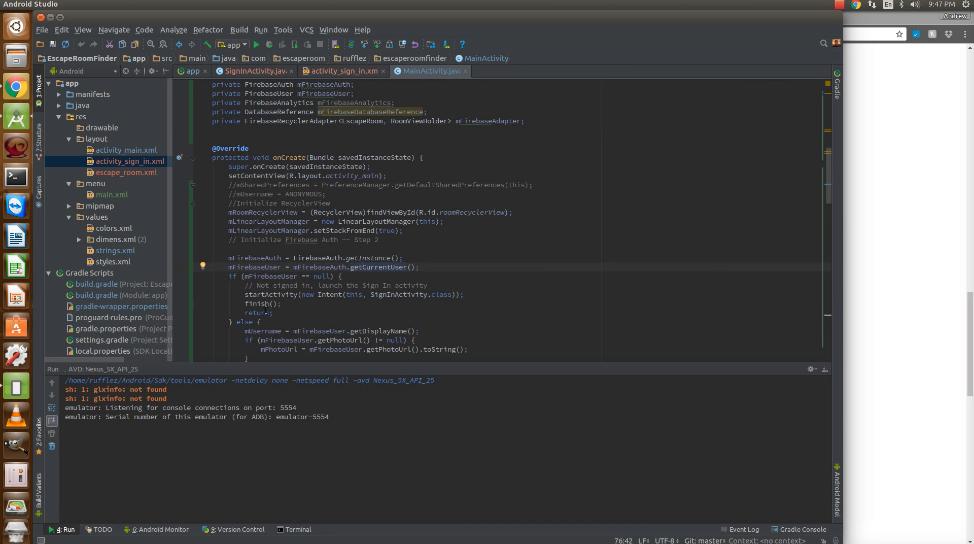
{"action": "scroll", "scroll_direction": "down", "scroll_amount": 3}
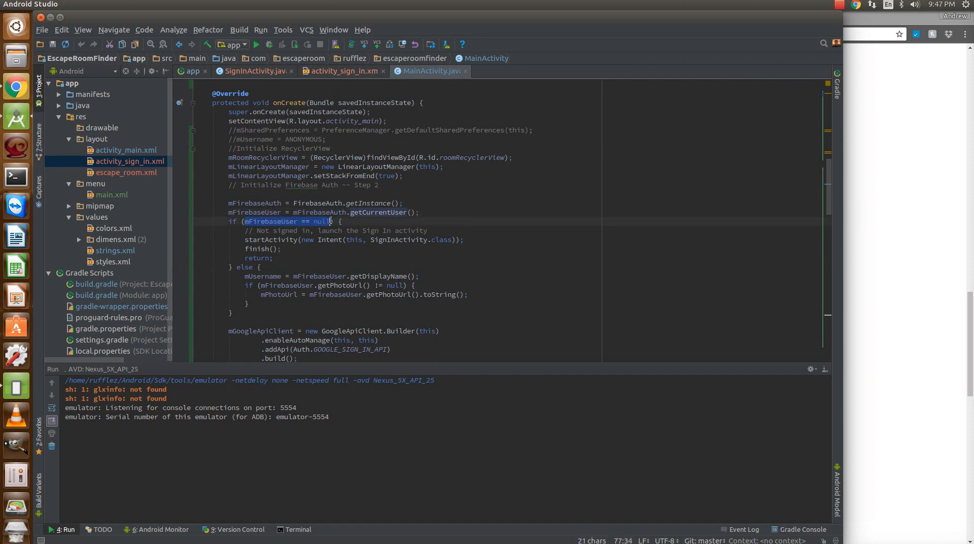
{"action": "scroll", "scroll_direction": "down", "scroll_amount": 3}
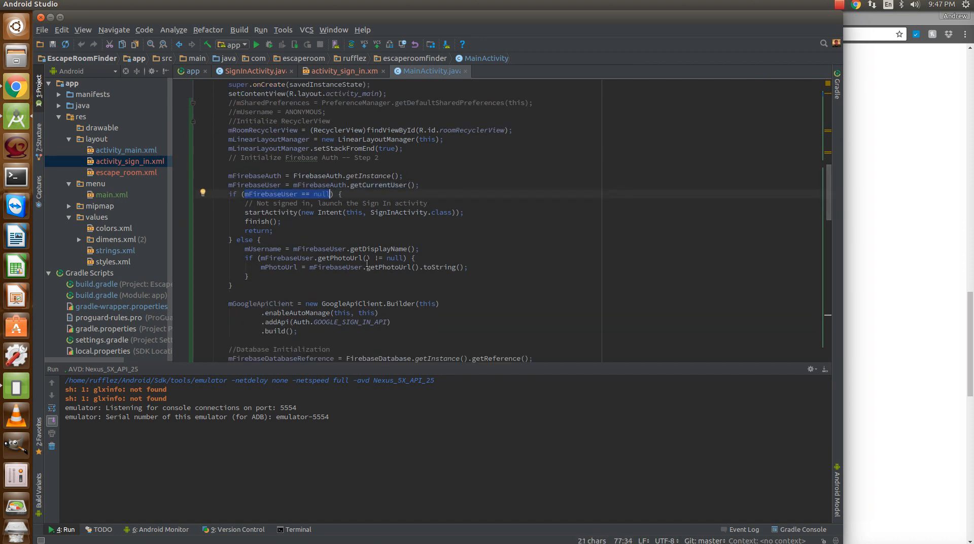
{"action": "left_click", "coordinate": [270, 212]}
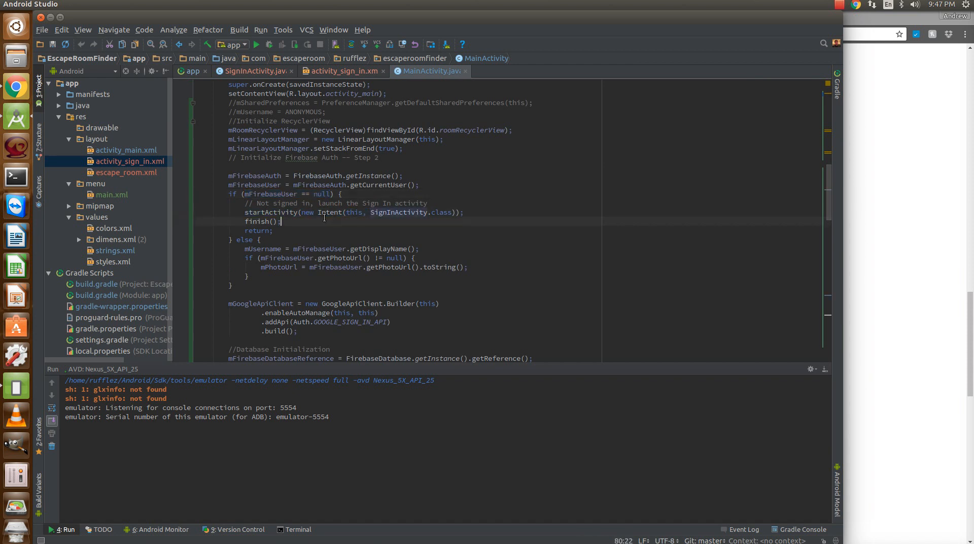
{"action": "double_click", "coordinate": [306, 212]}
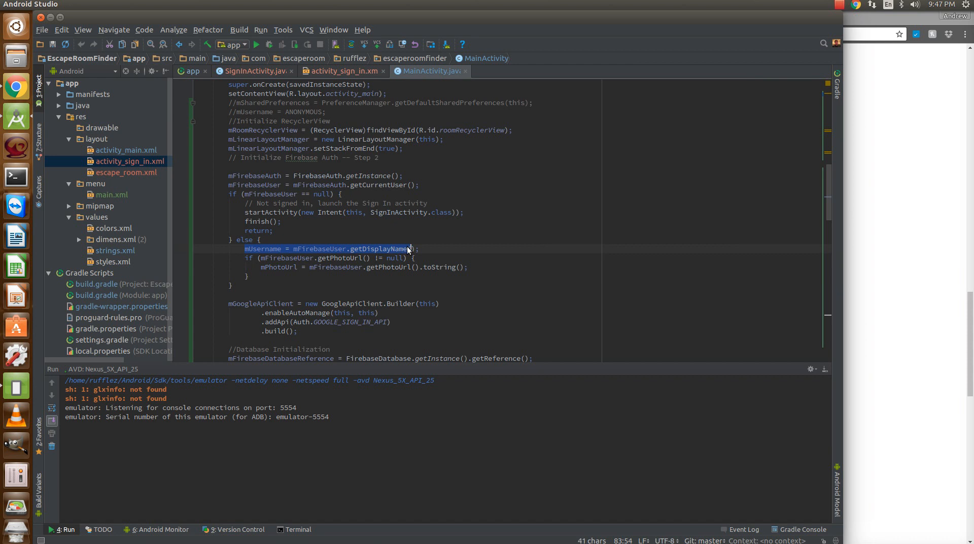
{"action": "scroll", "scroll_direction": "up", "scroll_amount": 3}
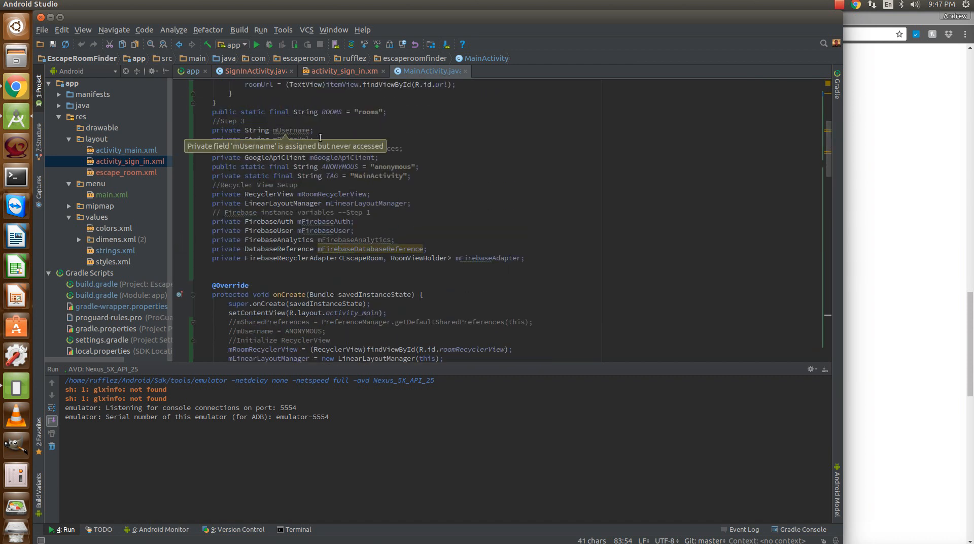
{"action": "left_click", "coordinate": [261, 130]}
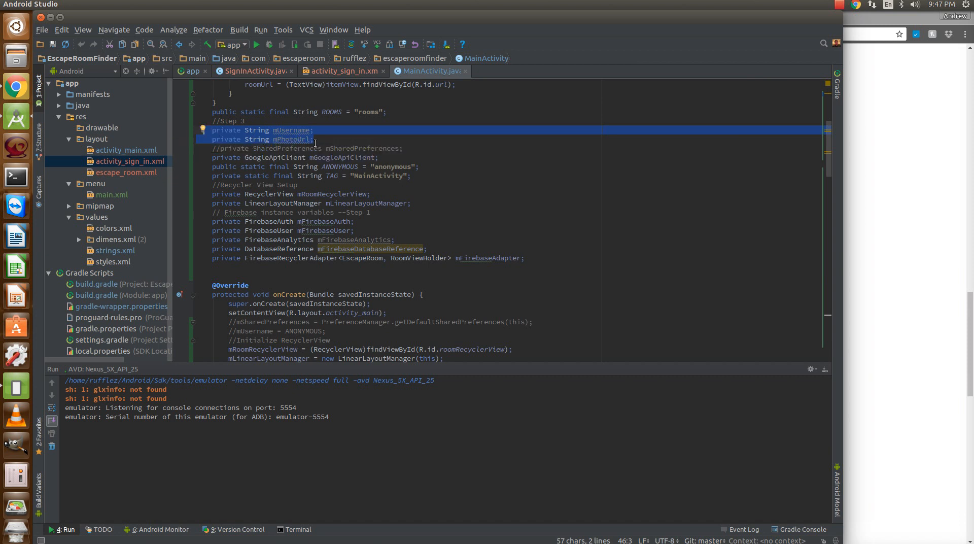
{"action": "left_click", "coordinate": [293, 139]}
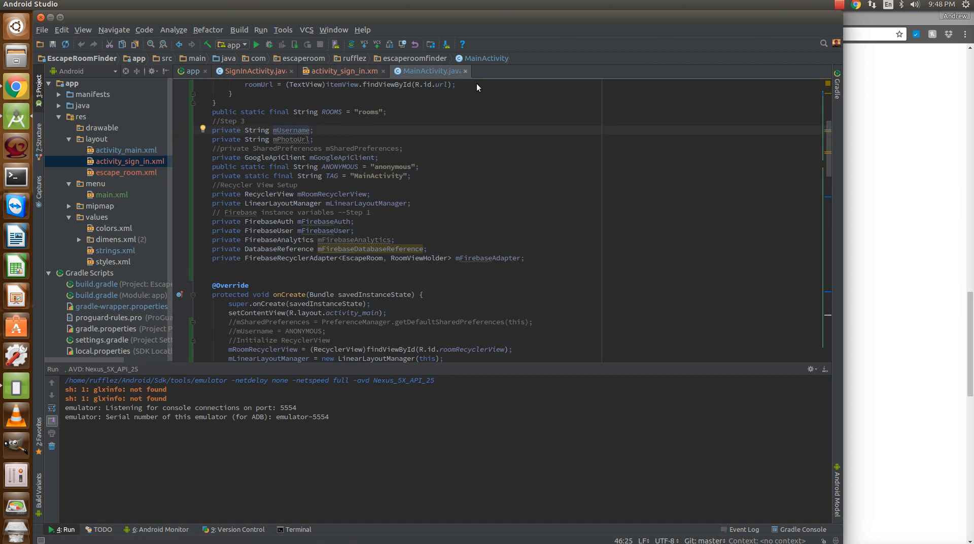
{"action": "scroll", "scroll_direction": "down", "scroll_amount": 3}
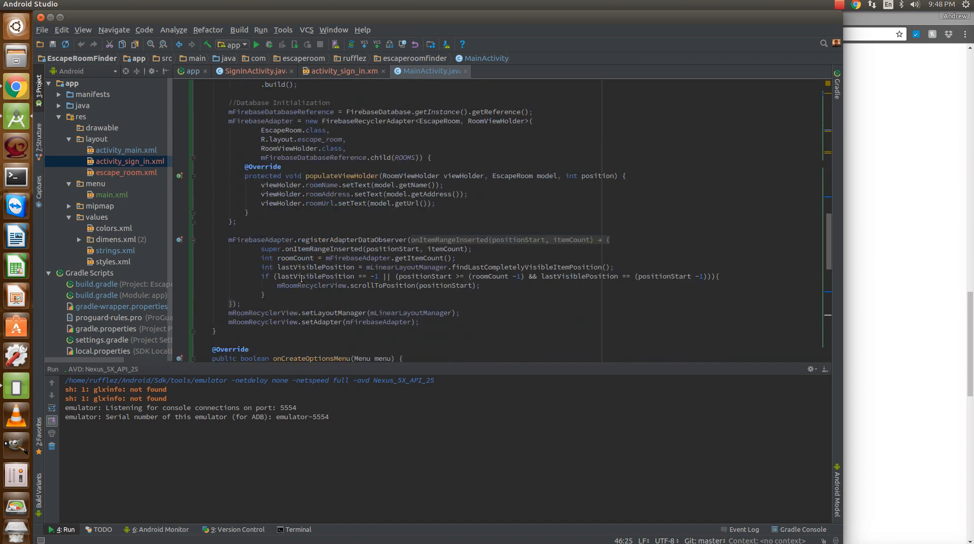
{"action": "scroll", "scroll_direction": "up", "scroll_amount": 3}
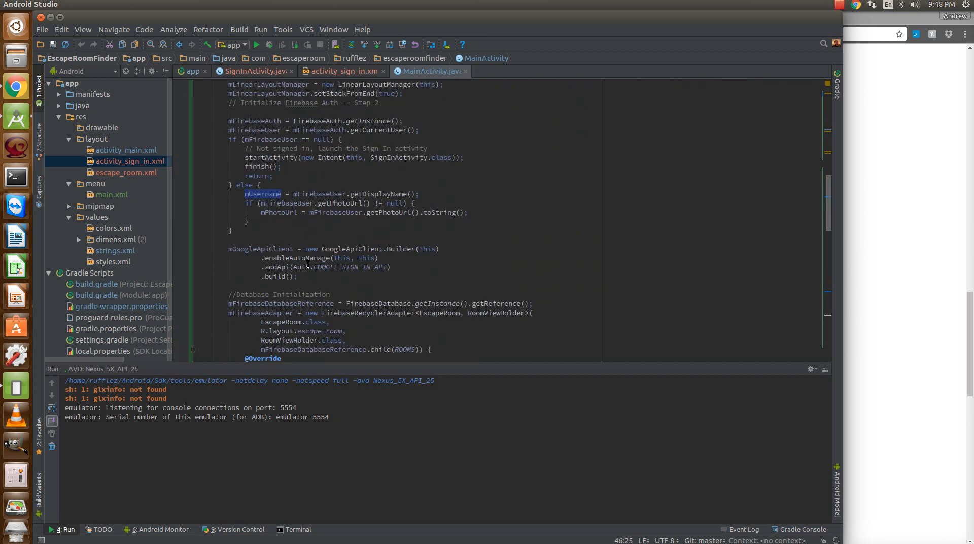
{"action": "scroll", "scroll_direction": "up", "scroll_amount": 3}
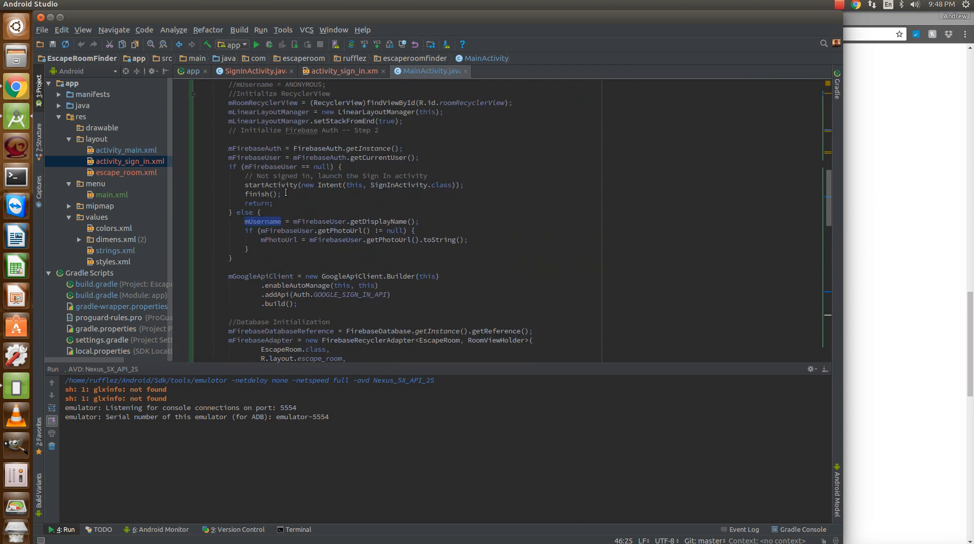
{"action": "scroll", "scroll_direction": "up", "scroll_amount": 3}
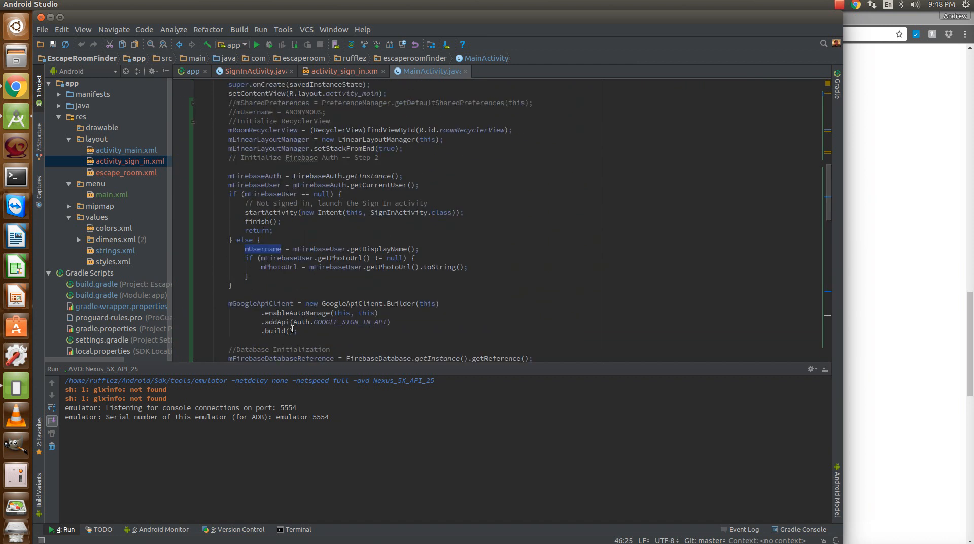
{"action": "scroll", "scroll_direction": "down", "scroll_amount": 3}
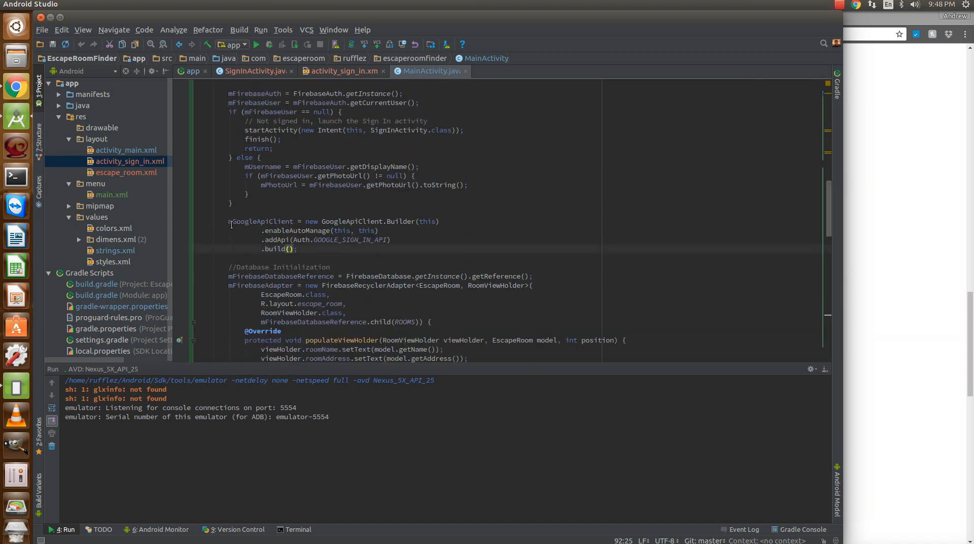
{"action": "double_click", "coordinate": [261, 221]}
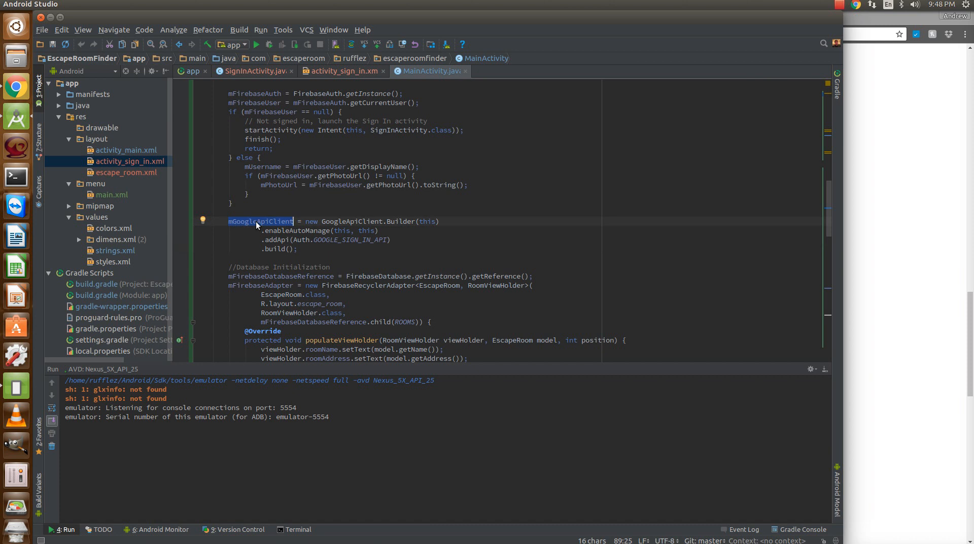
{"action": "scroll", "scroll_direction": "up", "scroll_amount": 3}
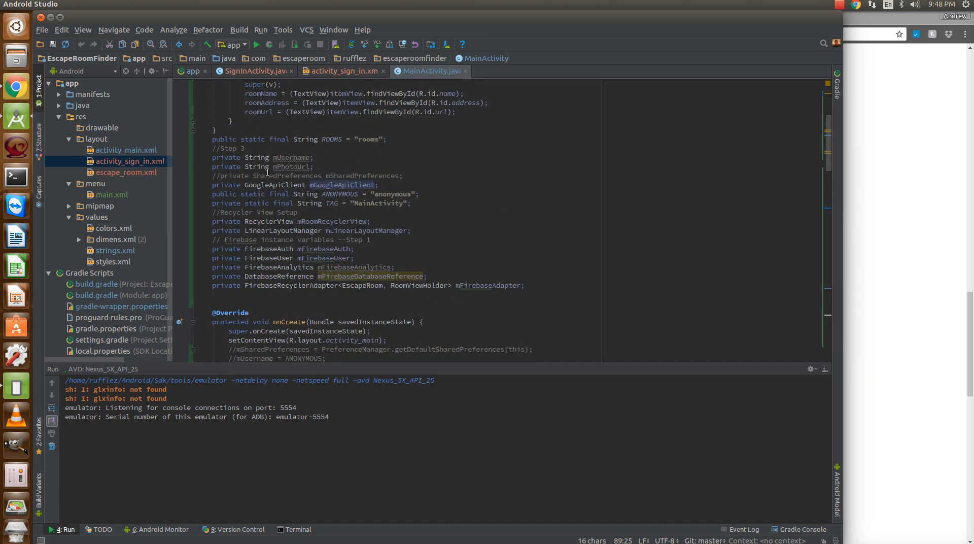
{"action": "scroll", "scroll_direction": "up", "scroll_amount": 3}
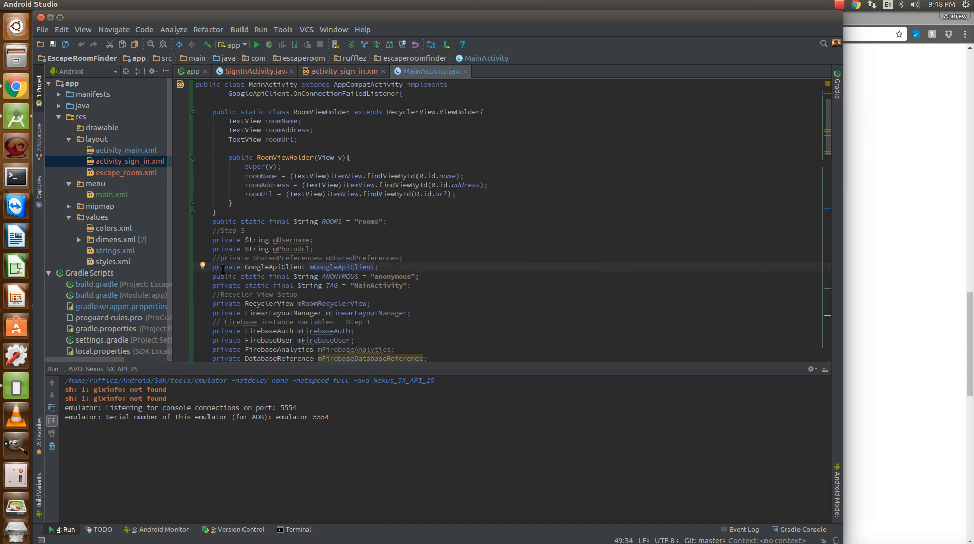
{"action": "scroll", "scroll_direction": "down", "scroll_amount": 3}
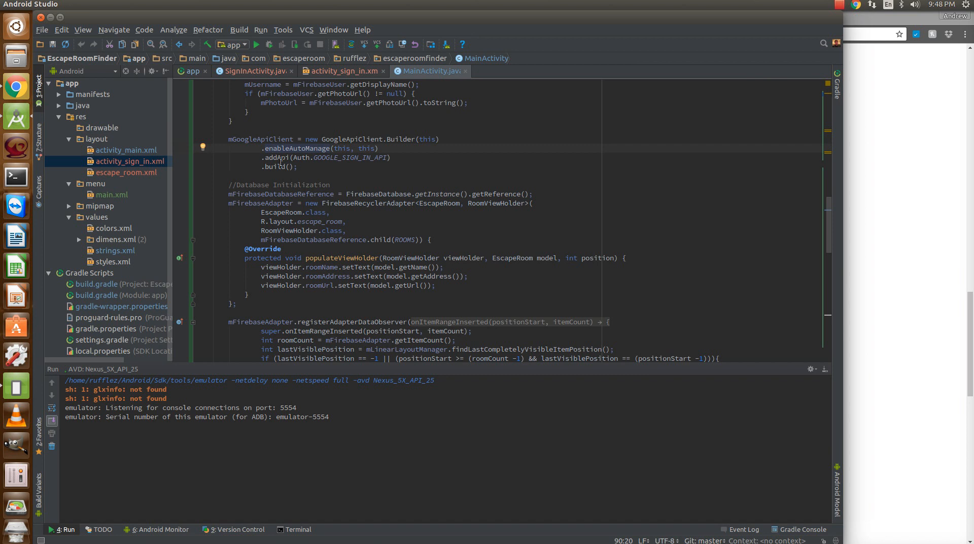
{"action": "double_click", "coordinate": [276, 158]}
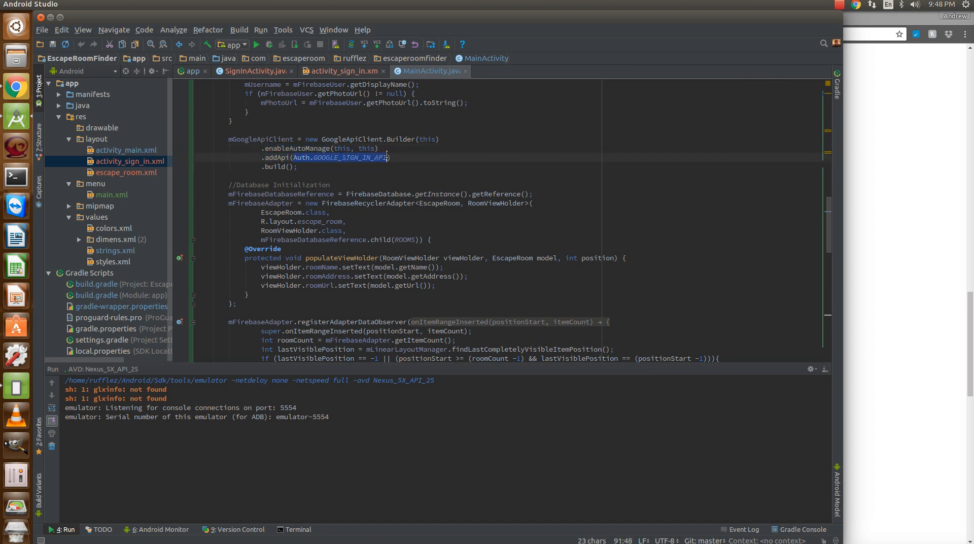
{"action": "left_click", "coordinate": [272, 167]}
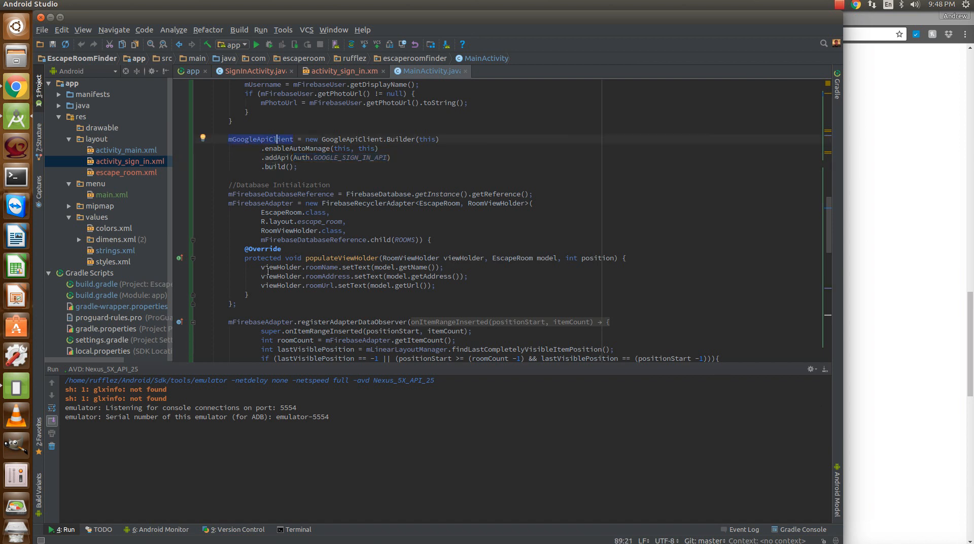
{"action": "scroll", "scroll_direction": "down", "scroll_amount": 3}
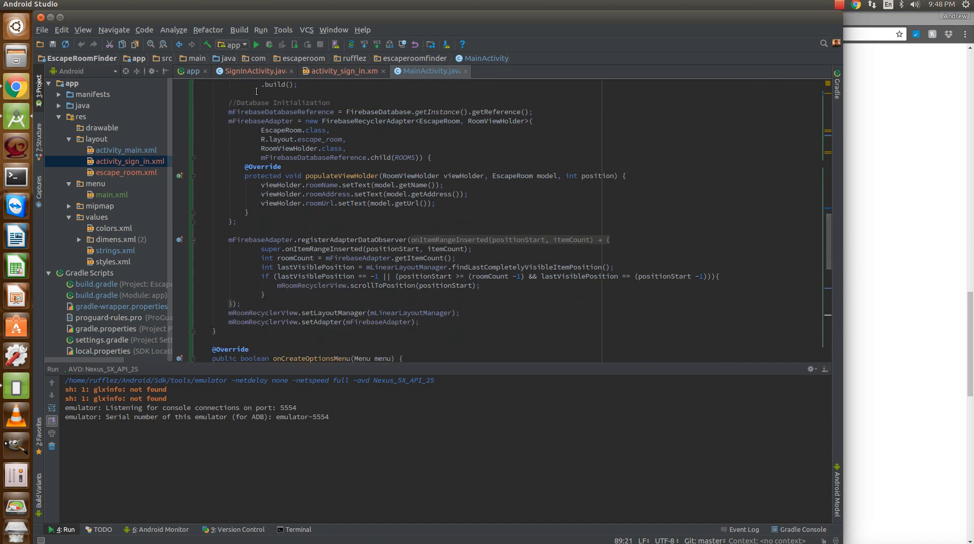
{"action": "mouse_move", "coordinate": [274, 296]}
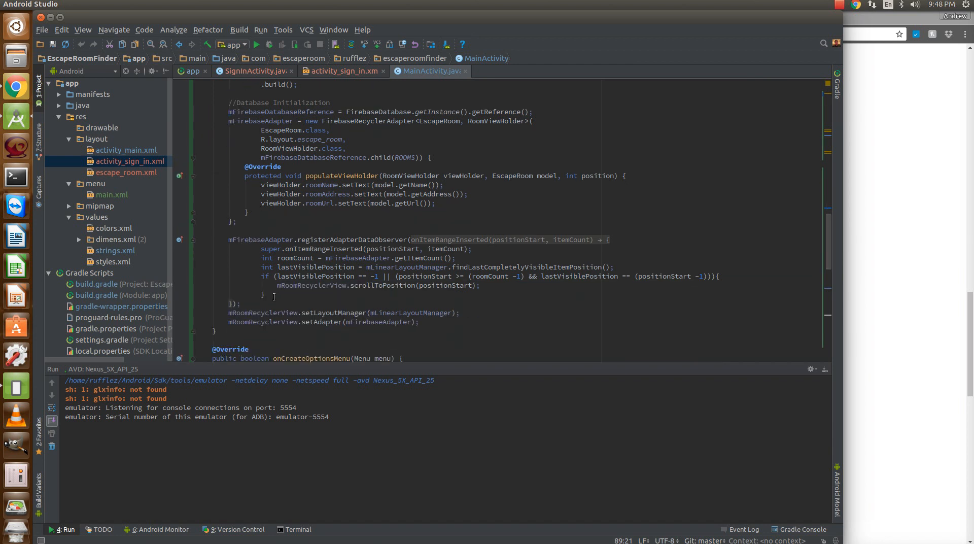
{"action": "scroll", "scroll_direction": "down", "scroll_amount": 3}
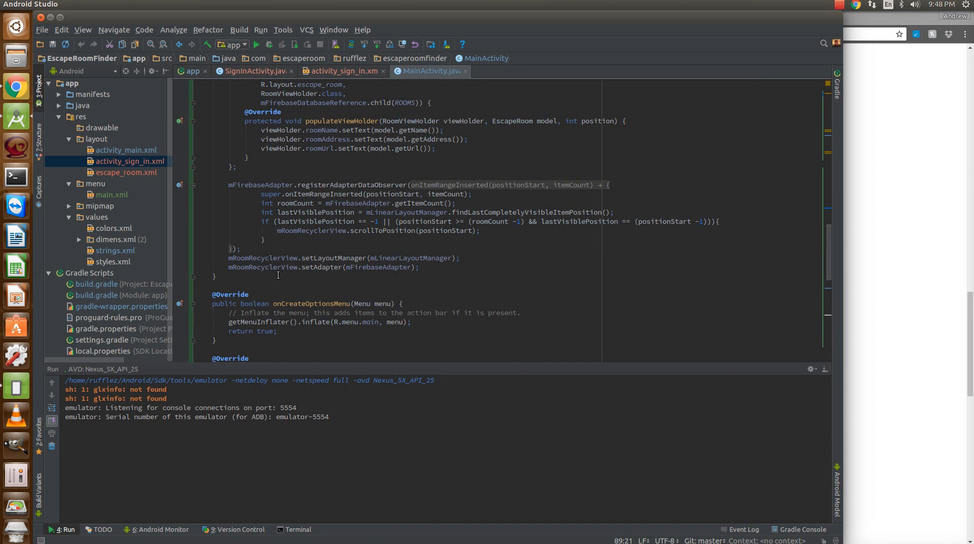
{"action": "scroll", "scroll_direction": "down", "scroll_amount": 3}
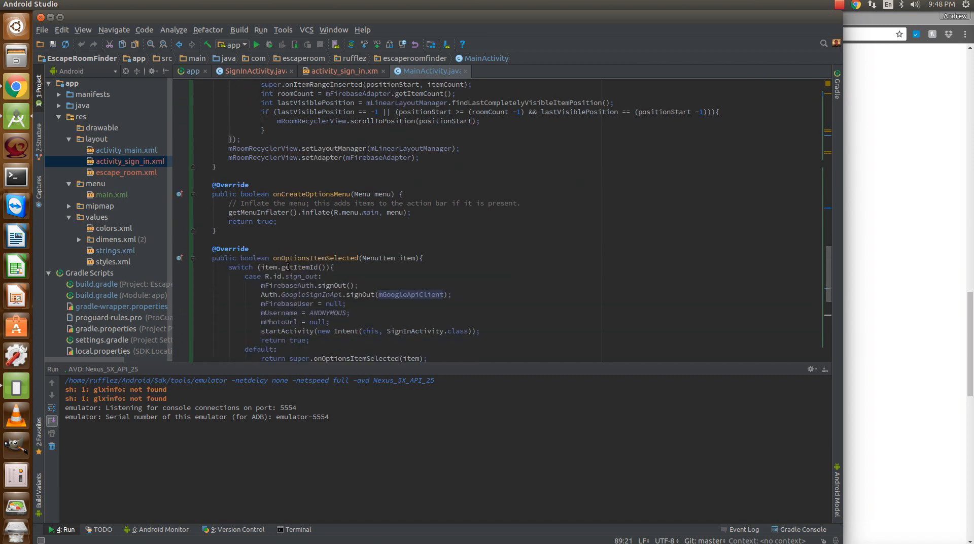
{"action": "scroll", "scroll_direction": "down", "scroll_amount": 3}
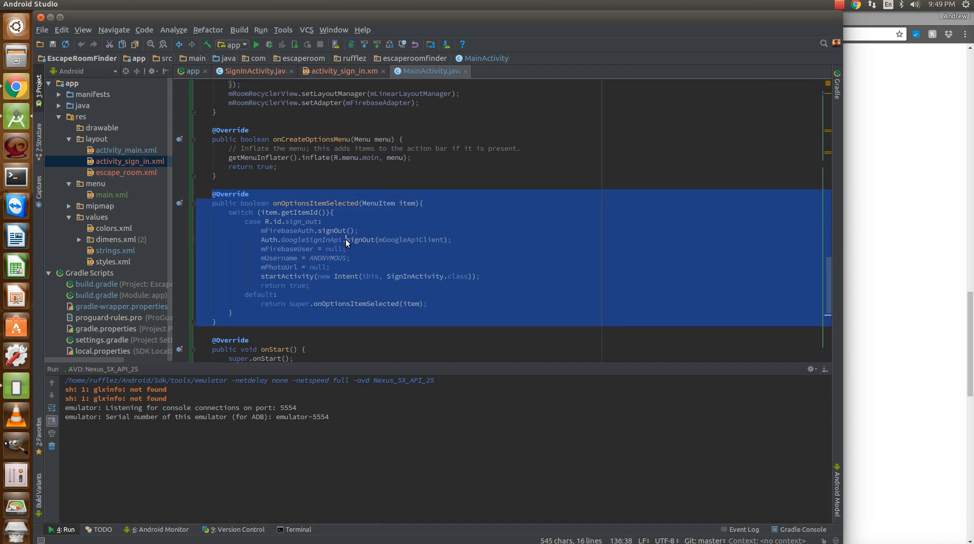
{"action": "left_click", "coordinate": [266, 339]}
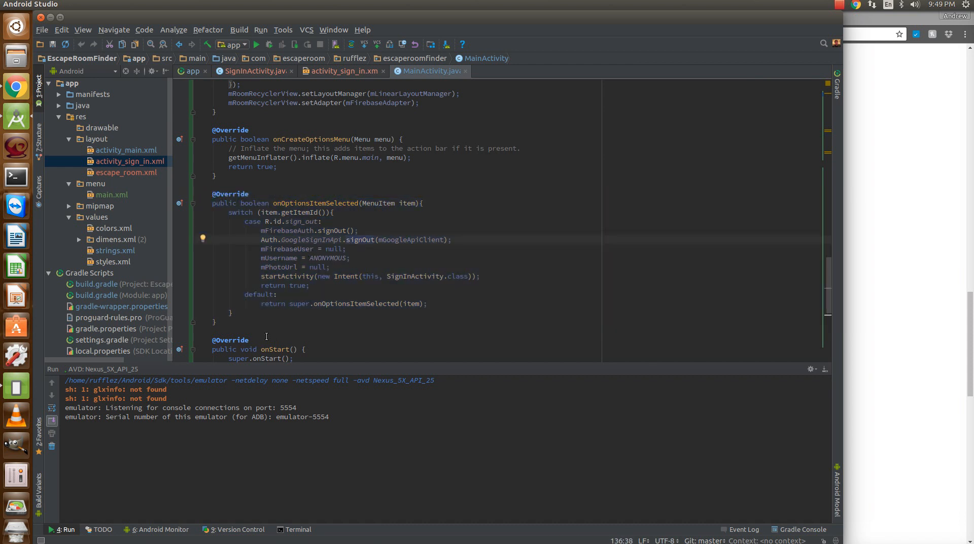
{"action": "scroll", "scroll_direction": "down", "scroll_amount": 3}
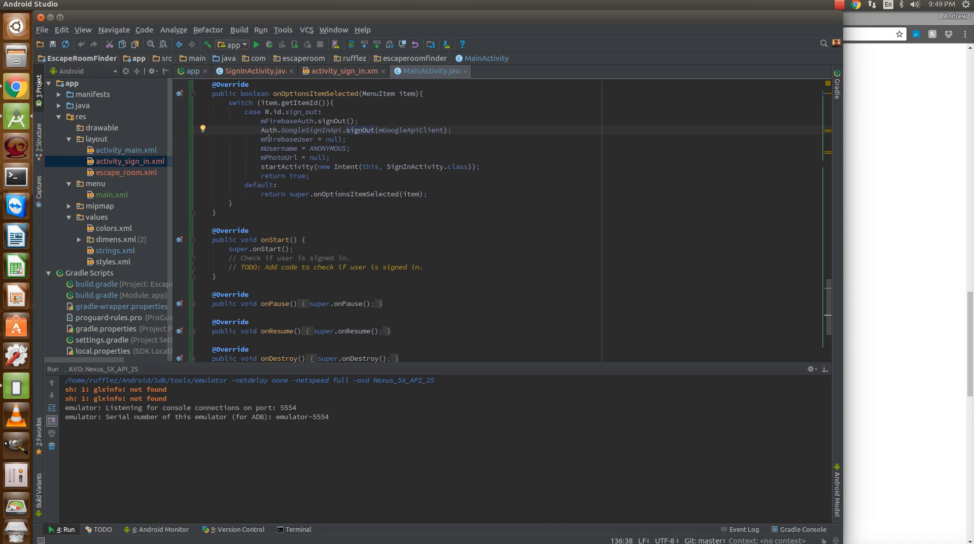
{"action": "scroll", "scroll_direction": "up", "scroll_amount": 3}
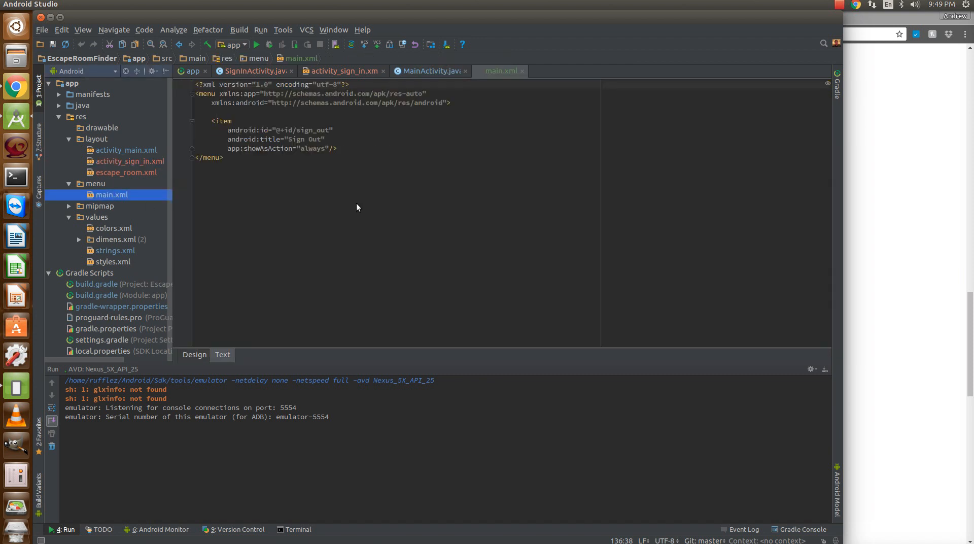
- Preview the Sign Out menu, then return to MainActivity's sign_out case in onOptionsItemSelected
{"action": "left_click", "coordinate": [194, 354]}
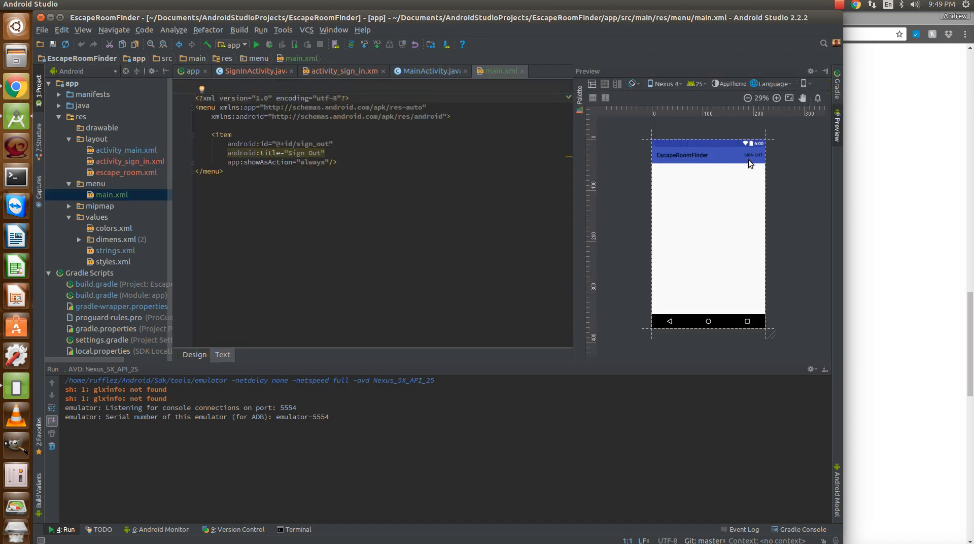
{"action": "mouse_move", "coordinate": [761, 162]}
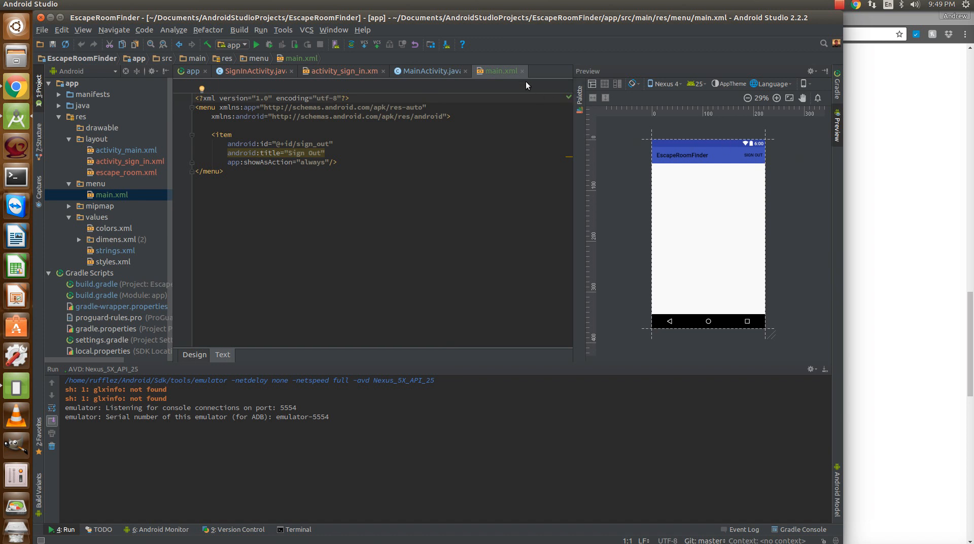
{"action": "left_click", "coordinate": [427, 71]}
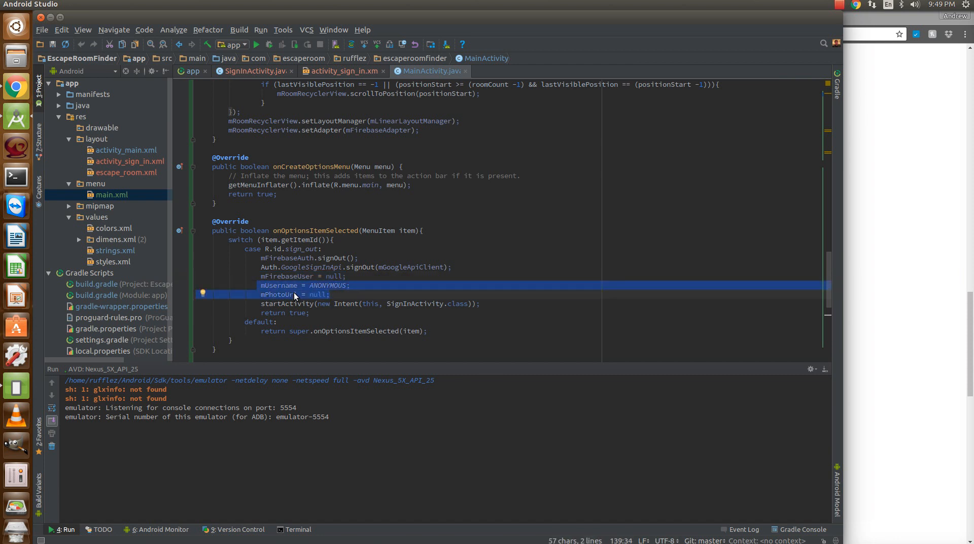
{"action": "scroll", "scroll_direction": "down", "scroll_amount": 3}
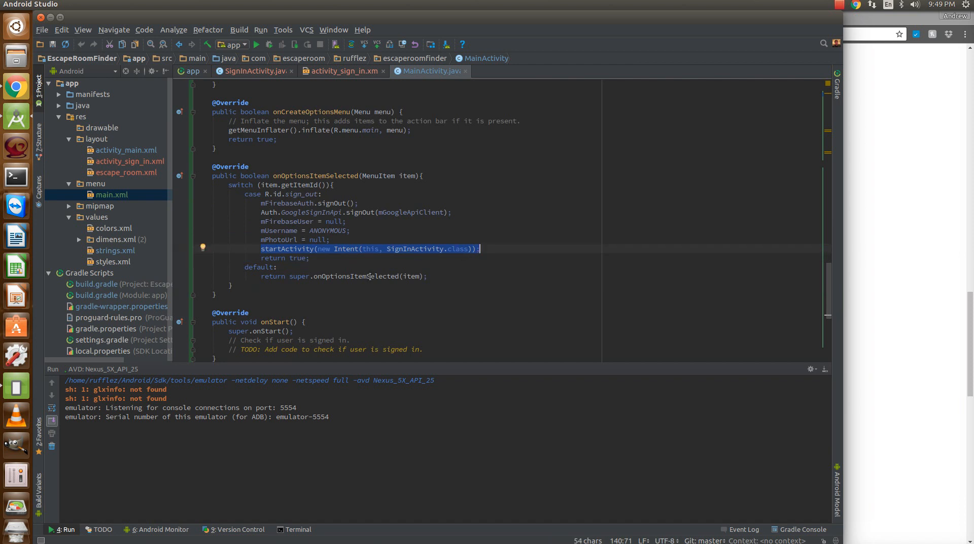
{"action": "mouse_move", "coordinate": [256, 81]}
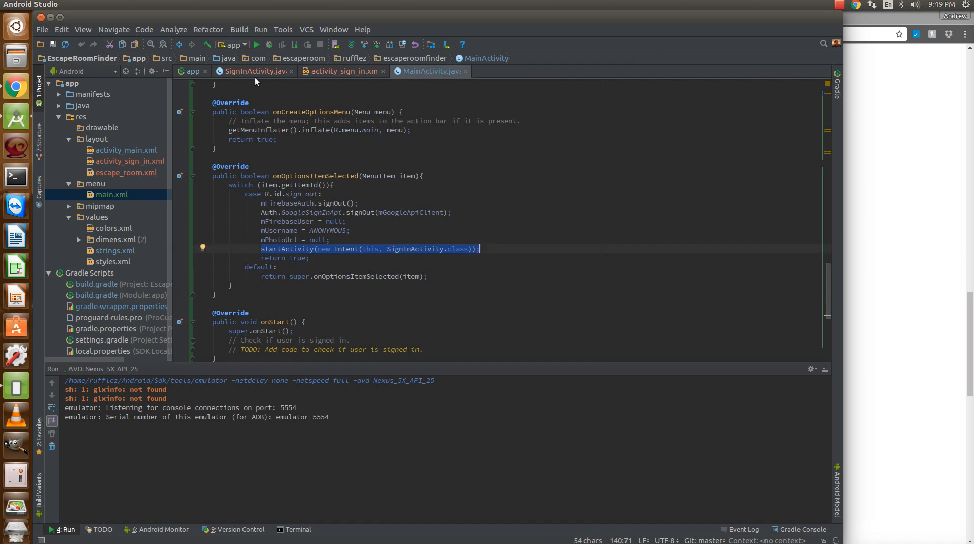
- Review SignInActivity's OnClickListener, onClick handler and onCreate Google sign-in setup
{"action": "left_click", "coordinate": [249, 71]}
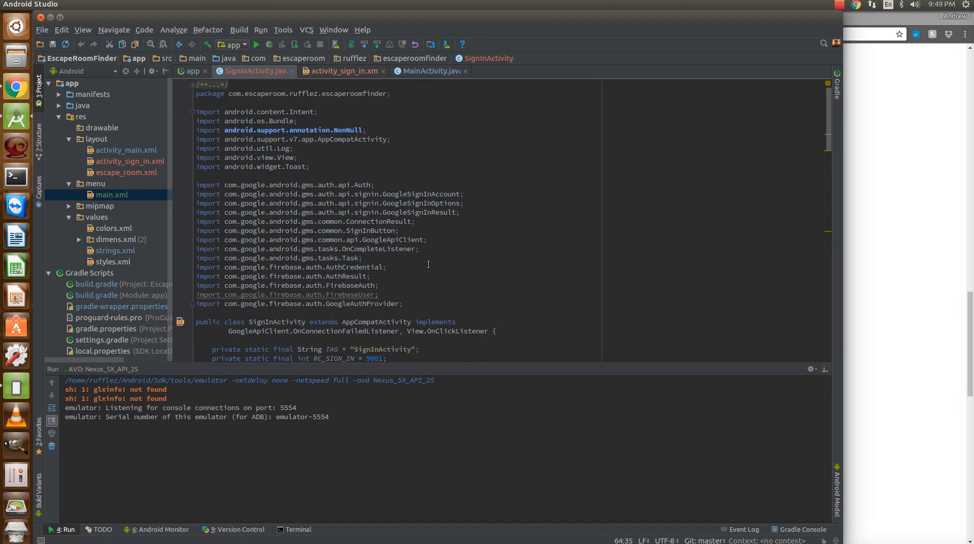
{"action": "scroll", "scroll_direction": "down", "scroll_amount": 3}
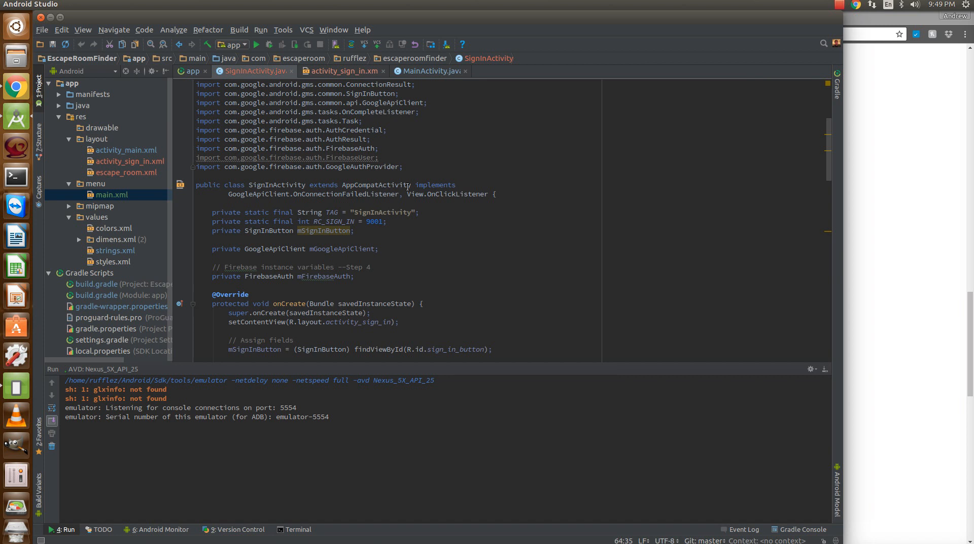
{"action": "double_click", "coordinate": [244, 194]}
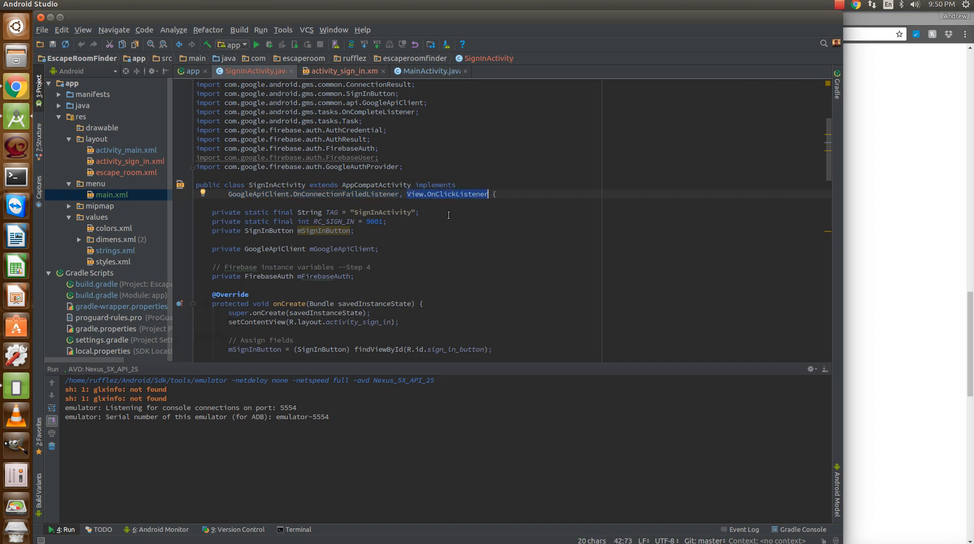
{"action": "mouse_move", "coordinate": [426, 199]}
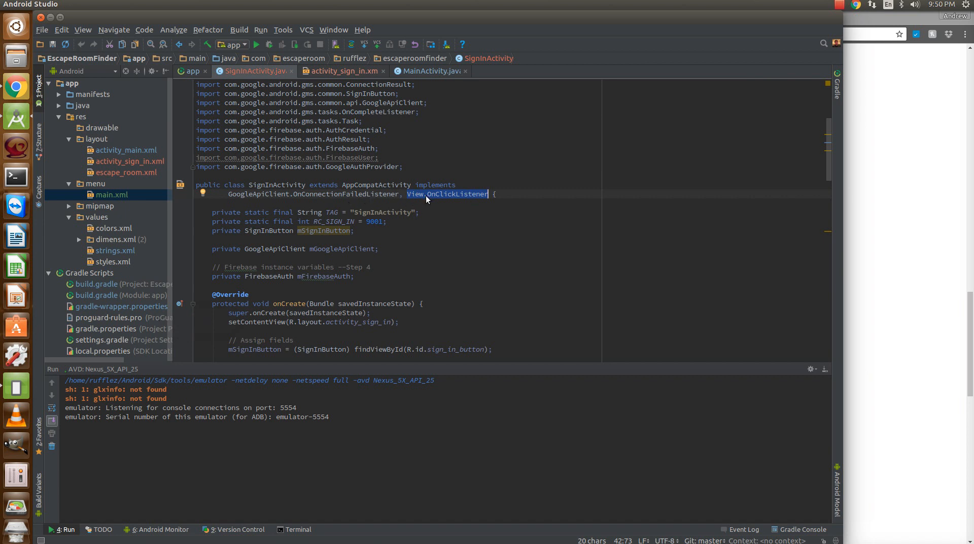
{"action": "scroll", "scroll_direction": "down", "scroll_amount": 3}
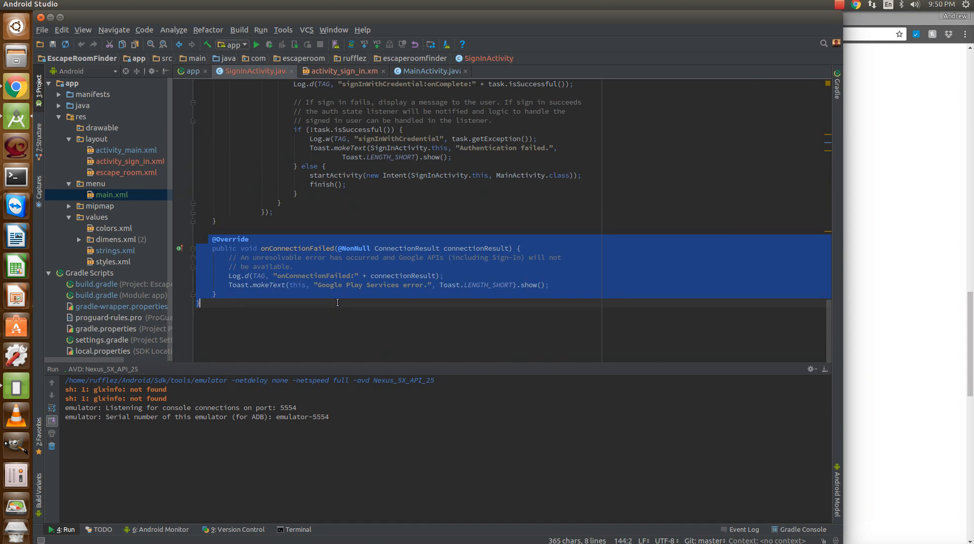
{"action": "scroll", "scroll_direction": "up", "scroll_amount": 3}
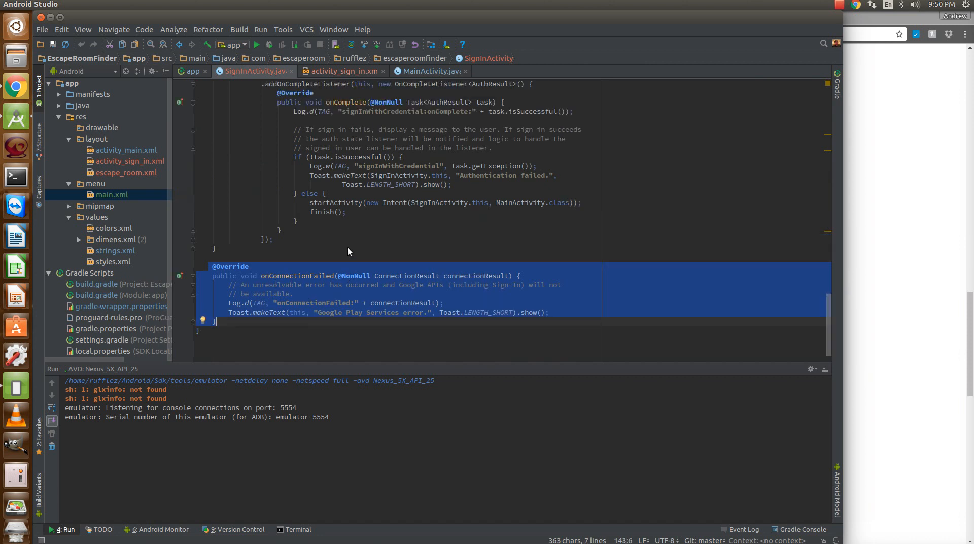
{"action": "scroll", "scroll_direction": "up", "scroll_amount": 3}
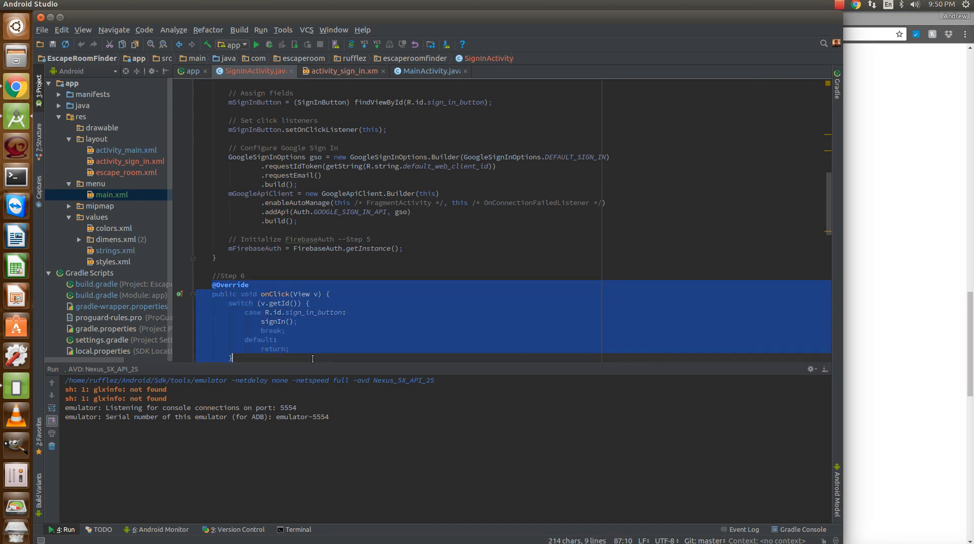
{"action": "scroll", "scroll_direction": "up", "scroll_amount": 3}
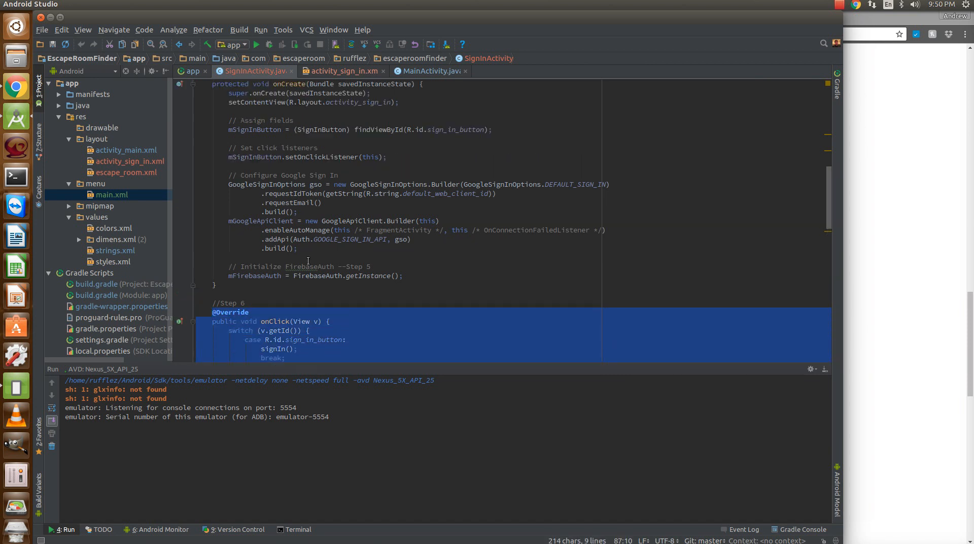
{"action": "scroll", "scroll_direction": "up", "scroll_amount": 3}
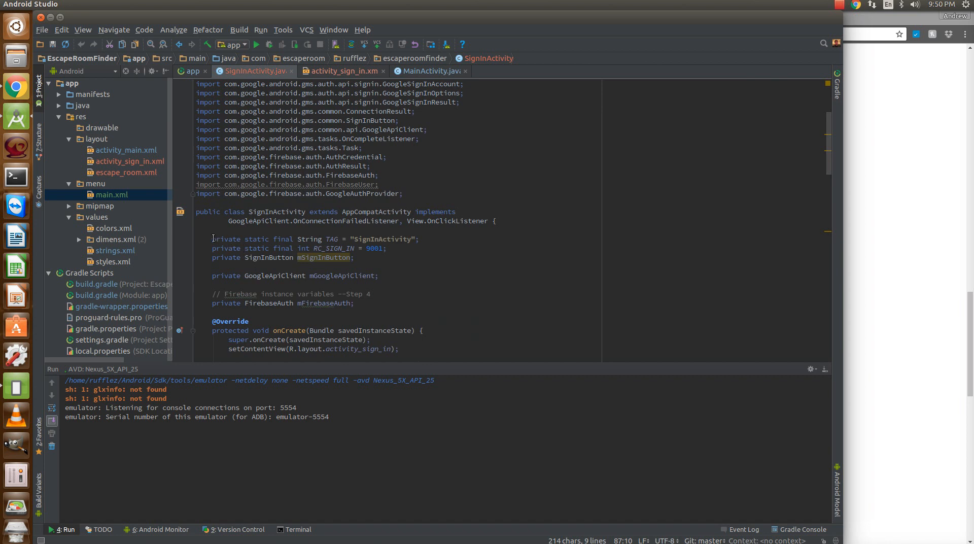
{"action": "mouse_move", "coordinate": [296, 239]}
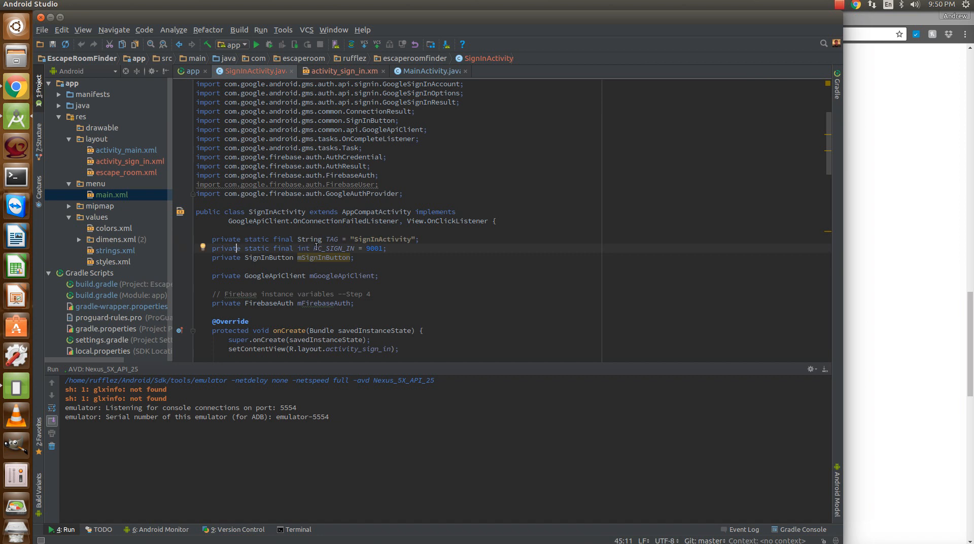
{"action": "double_click", "coordinate": [336, 248]}
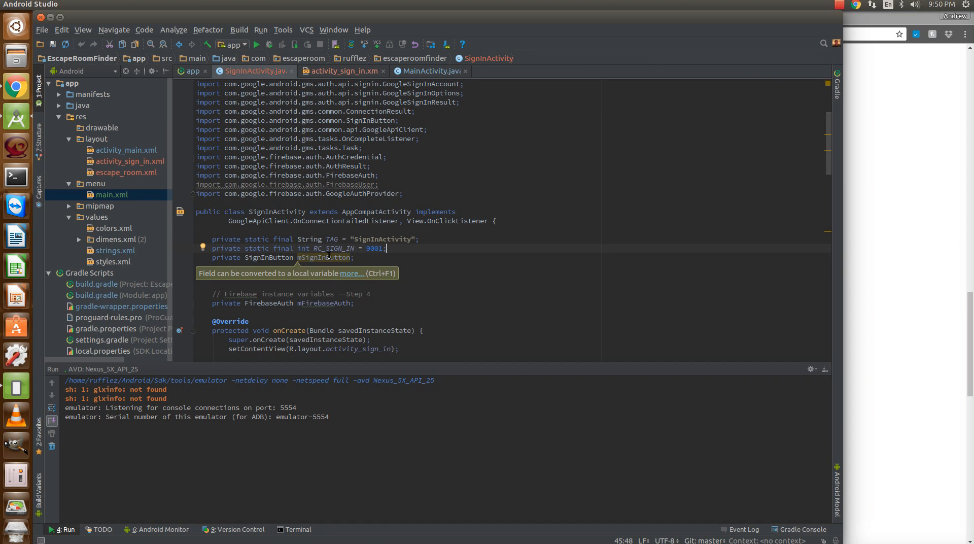
{"action": "double_click", "coordinate": [371, 247]}
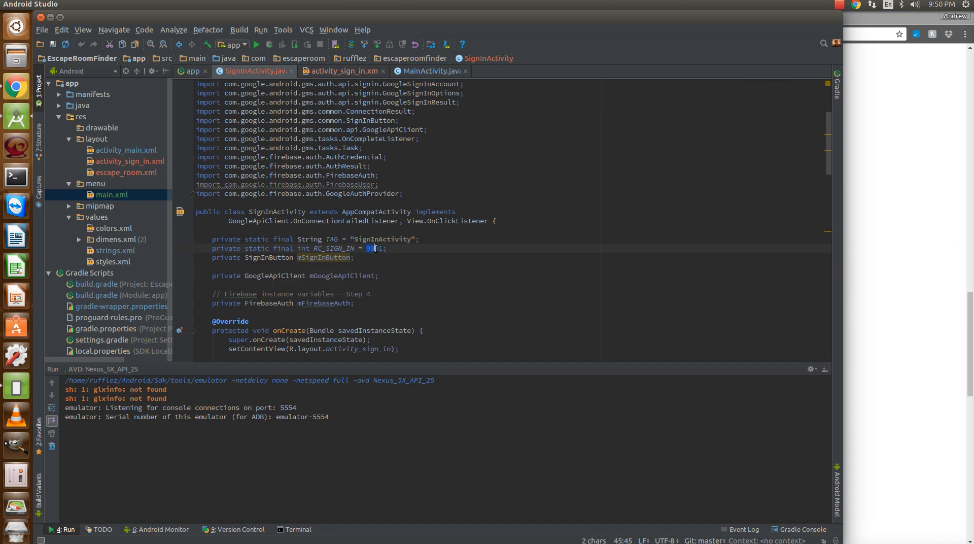
{"action": "type", "text": "9001"}
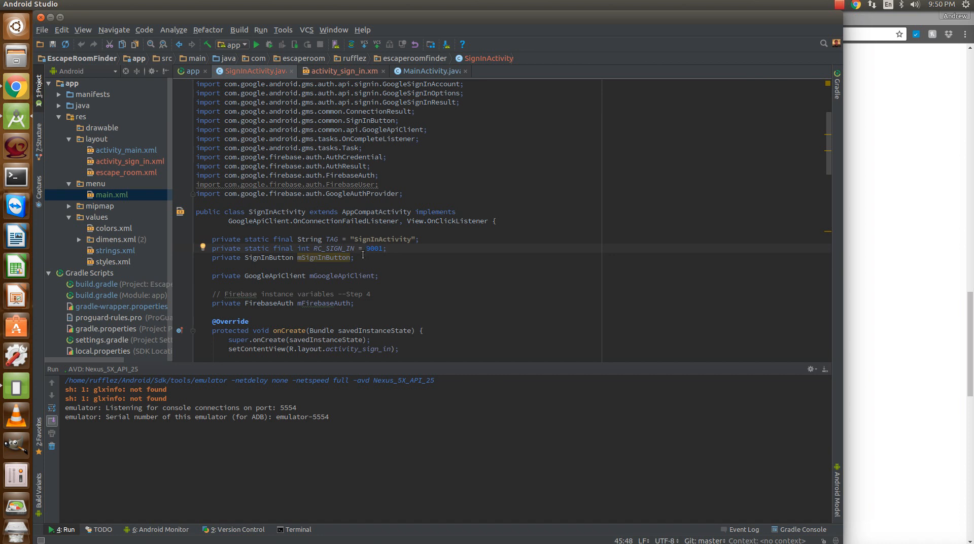
{"action": "mouse_move", "coordinate": [369, 270]}
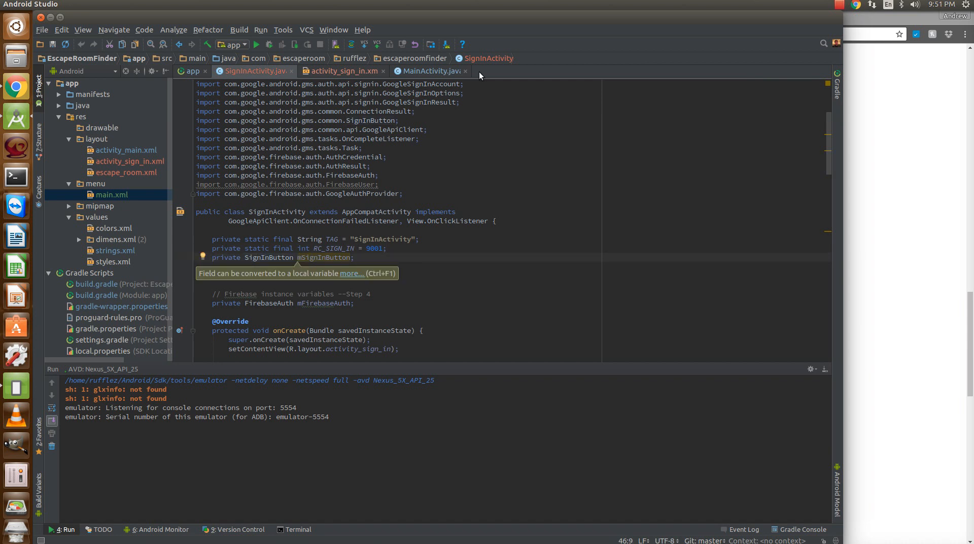
{"action": "left_click", "coordinate": [344, 71]}
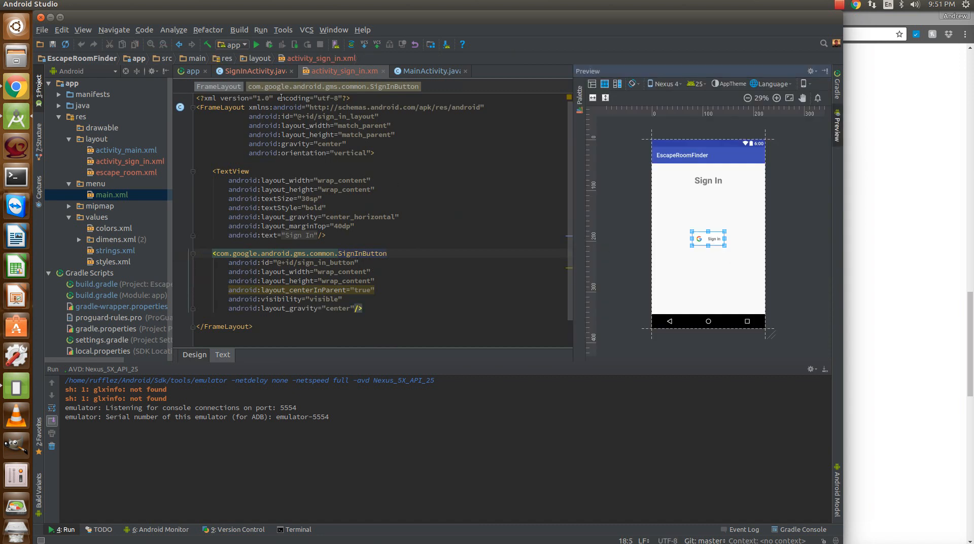
{"action": "left_click", "coordinate": [252, 71]}
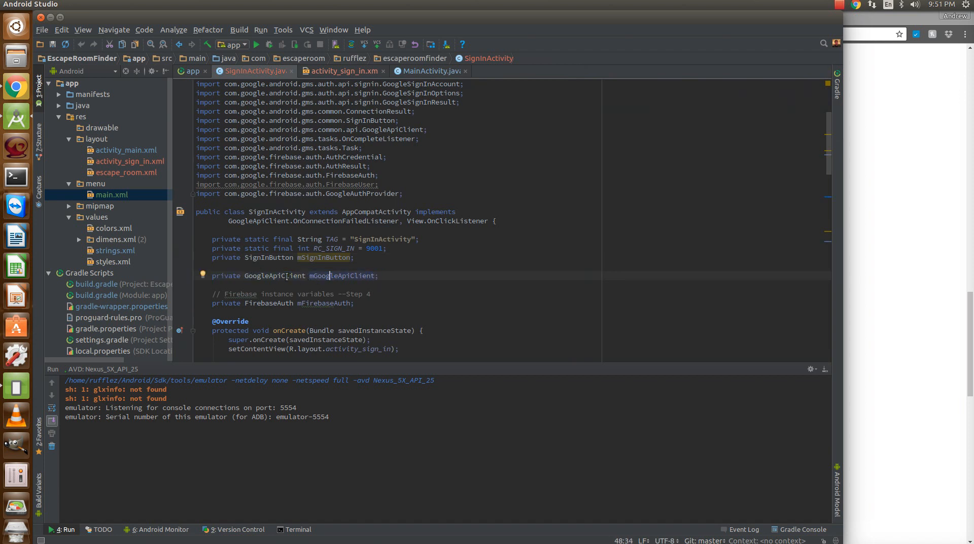
{"action": "scroll", "scroll_direction": "down", "scroll_amount": 3}
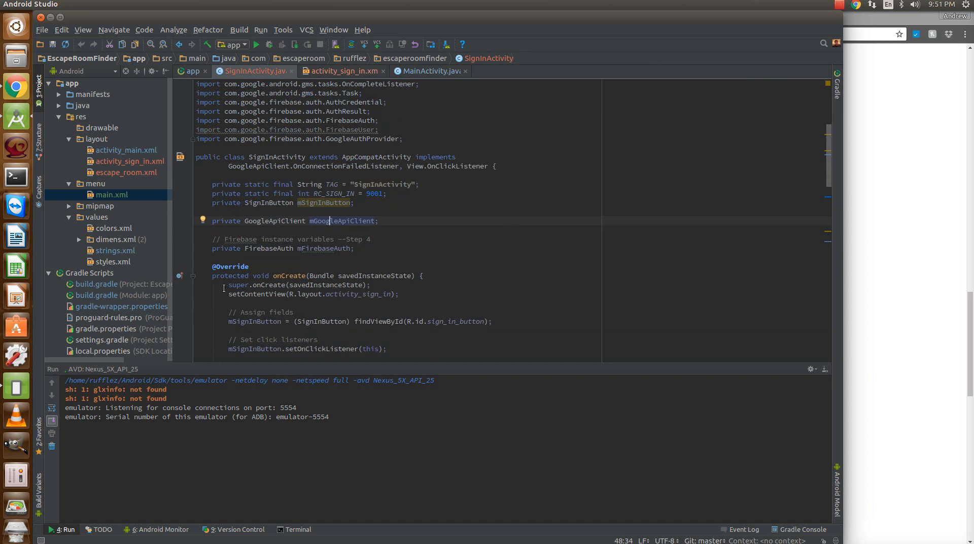
{"action": "double_click", "coordinate": [225, 248]}
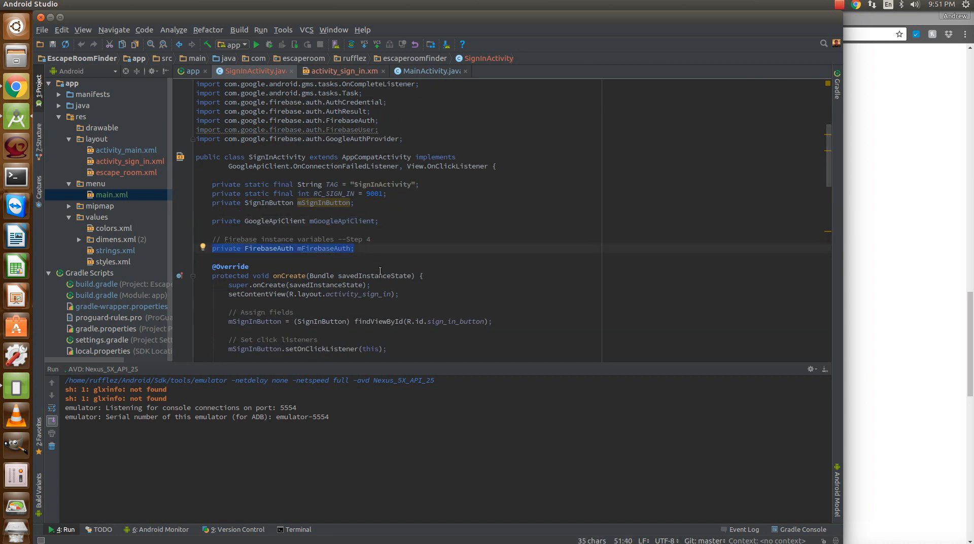
{"action": "scroll", "scroll_direction": "down", "scroll_amount": 3}
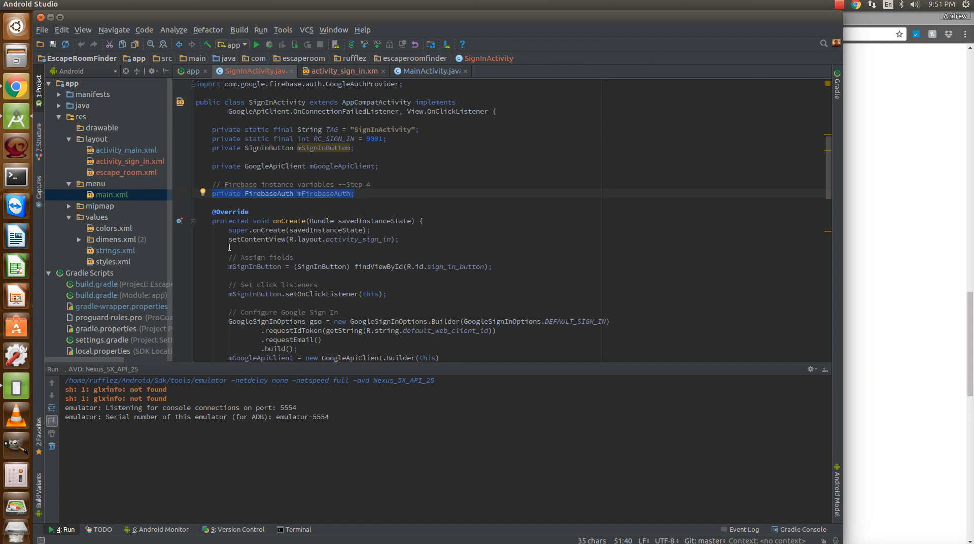
{"action": "left_click", "coordinate": [439, 266]}
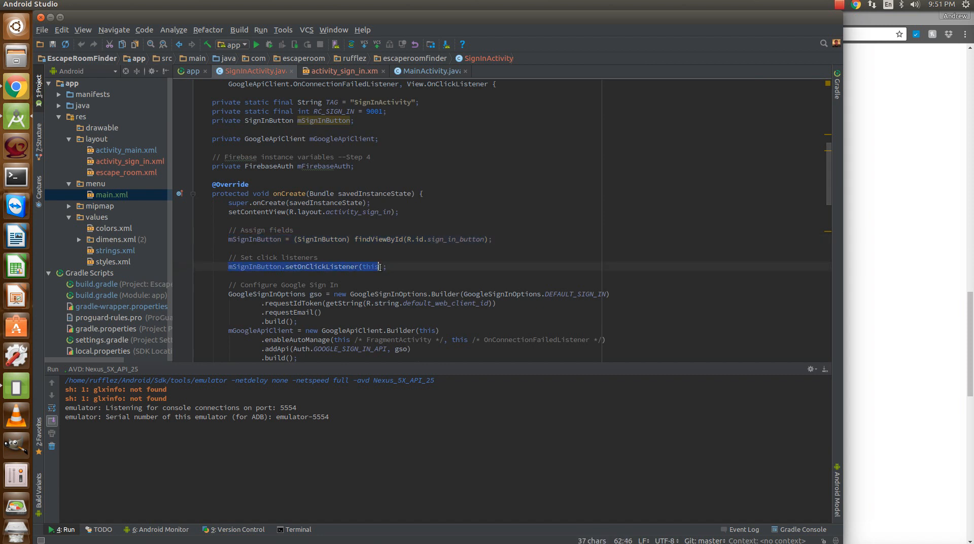
{"action": "scroll", "scroll_direction": "up", "scroll_amount": 3}
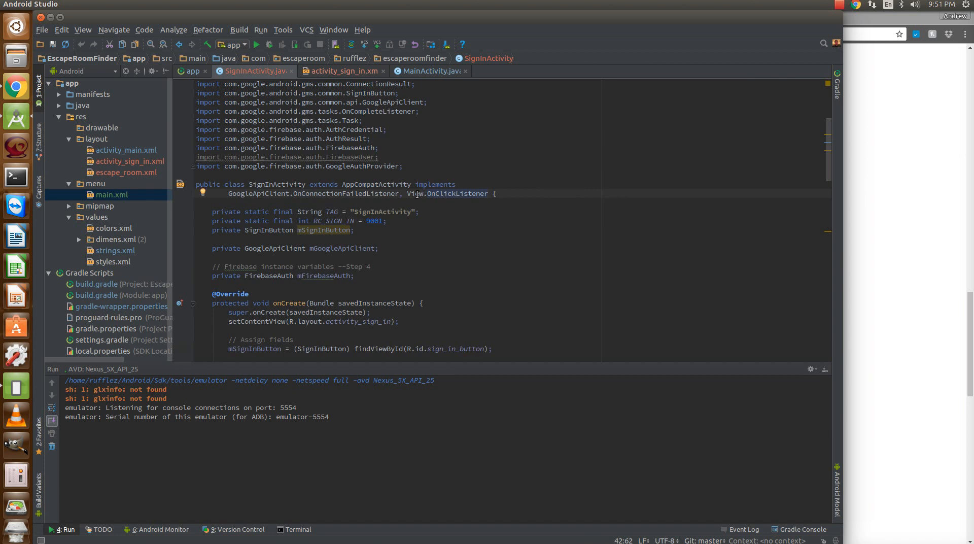
{"action": "mouse_move", "coordinate": [276, 208]}
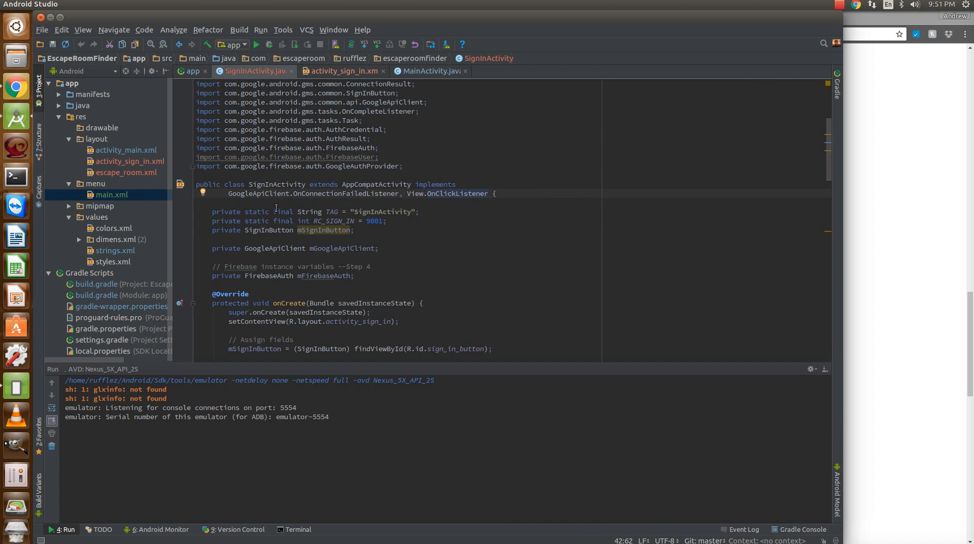
{"action": "scroll", "scroll_direction": "down", "scroll_amount": 3}
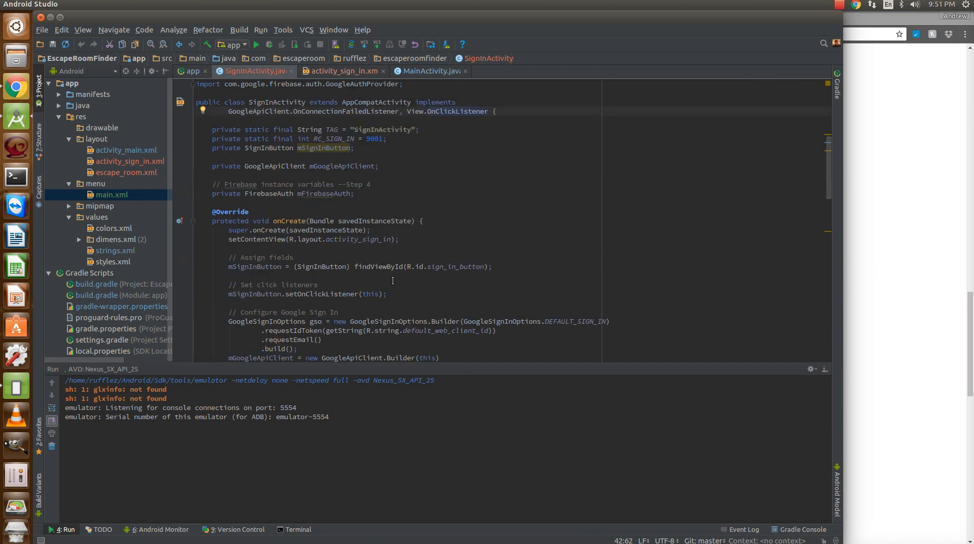
{"action": "scroll", "scroll_direction": "up", "scroll_amount": 3}
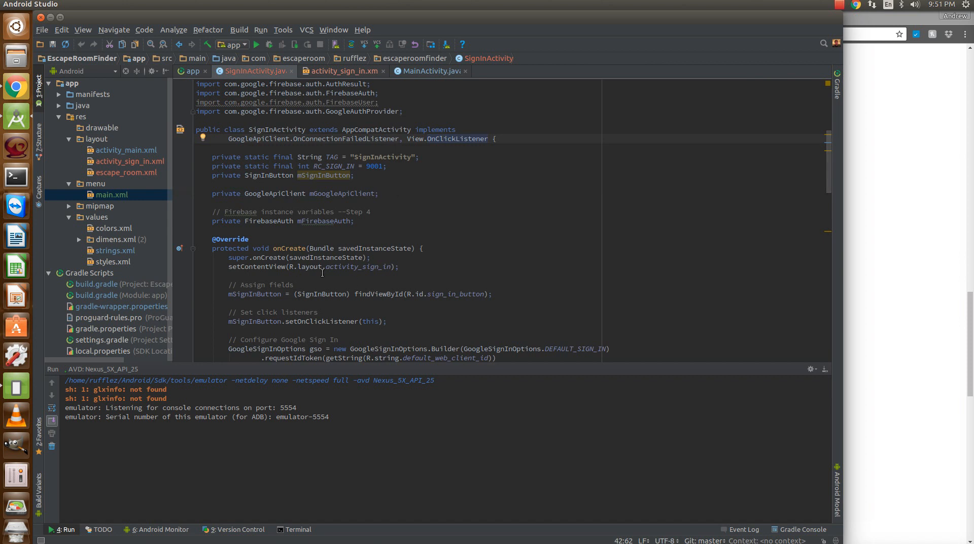
{"action": "left_click", "coordinate": [316, 293]}
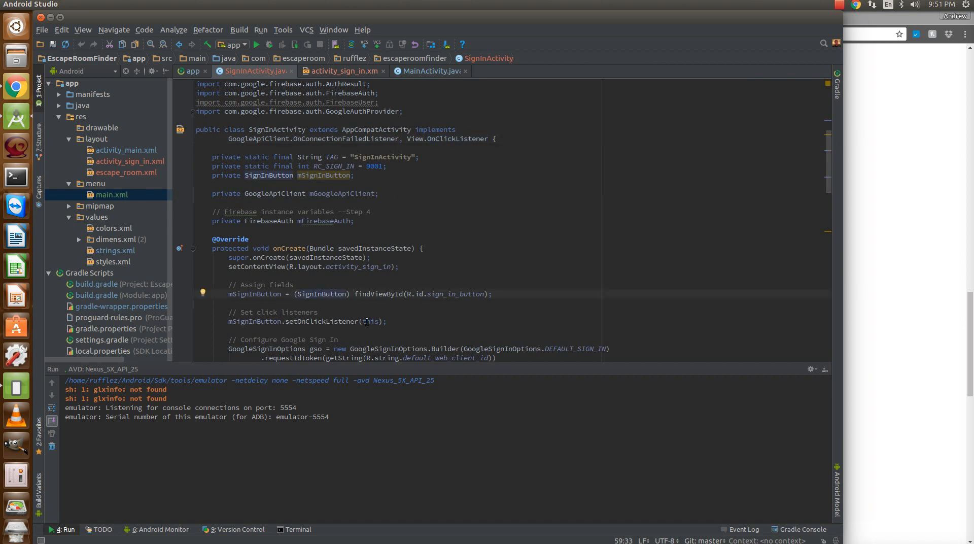
{"action": "scroll", "scroll_direction": "down", "scroll_amount": 3}
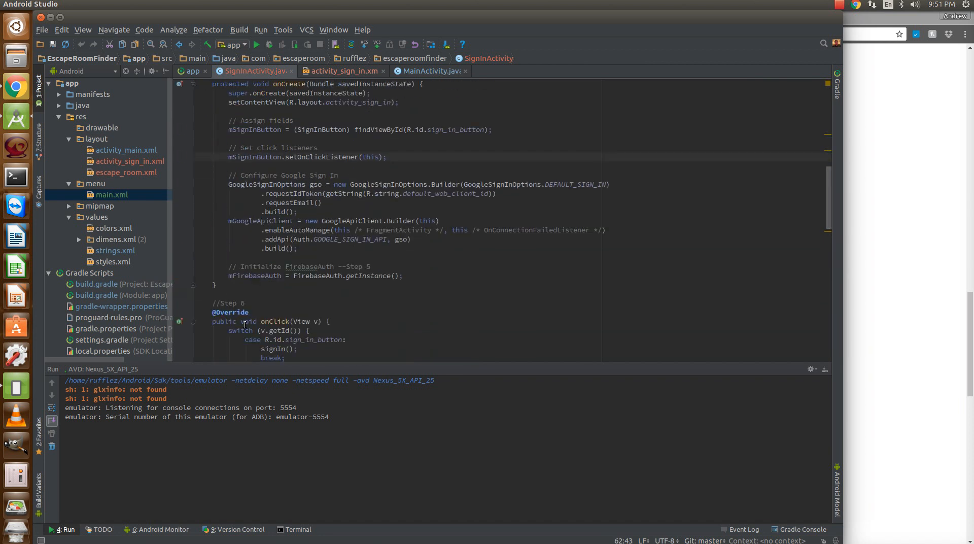
{"action": "scroll", "scroll_direction": "up", "scroll_amount": 3}
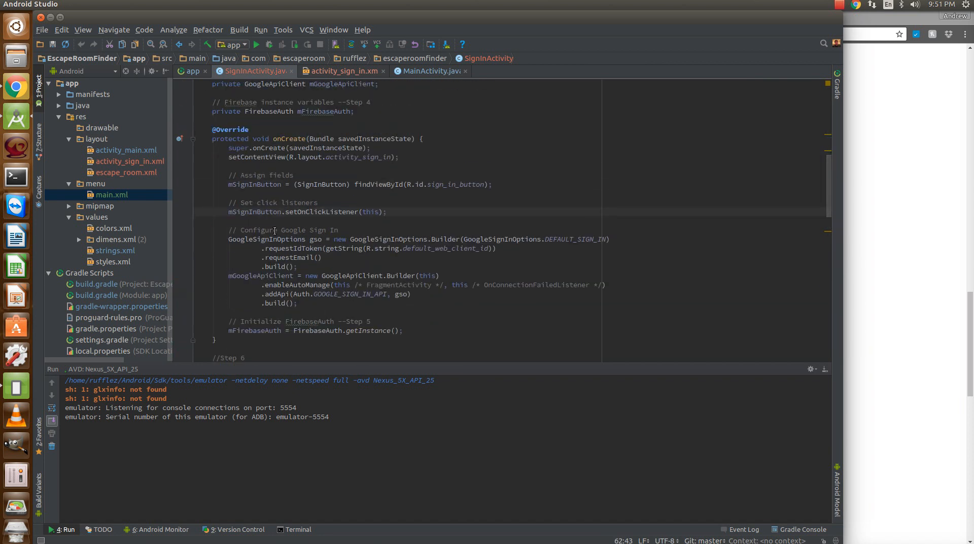
{"action": "double_click", "coordinate": [266, 238]}
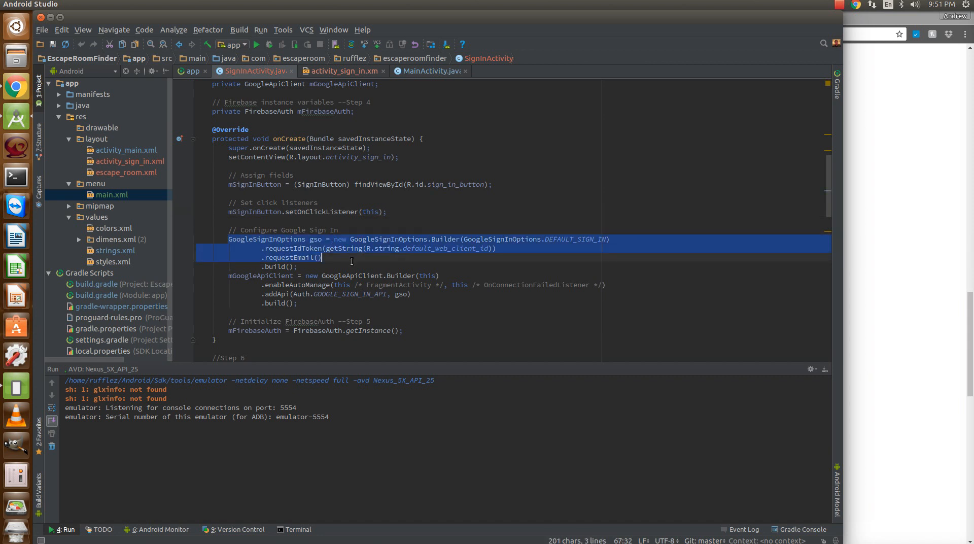
{"action": "left_click", "coordinate": [244, 239]}
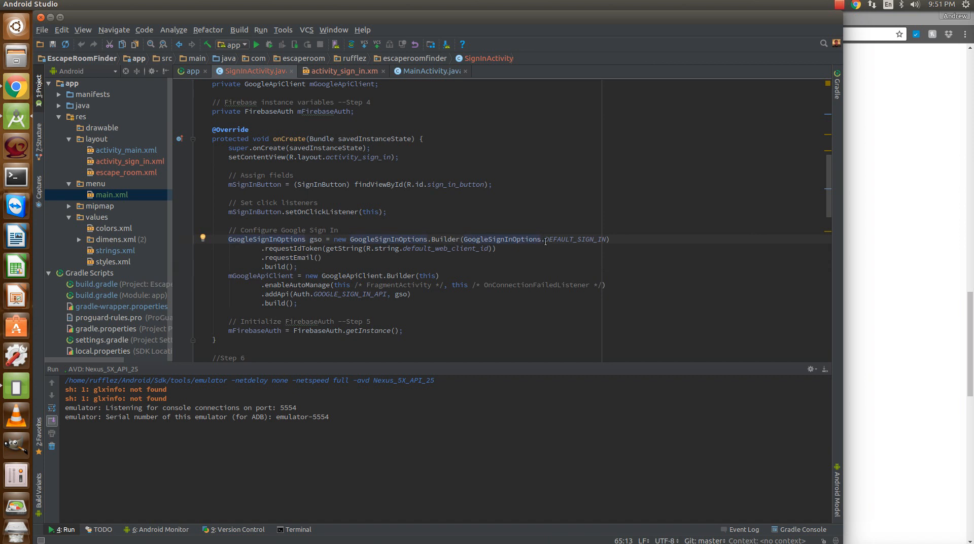
{"action": "double_click", "coordinate": [577, 240]}
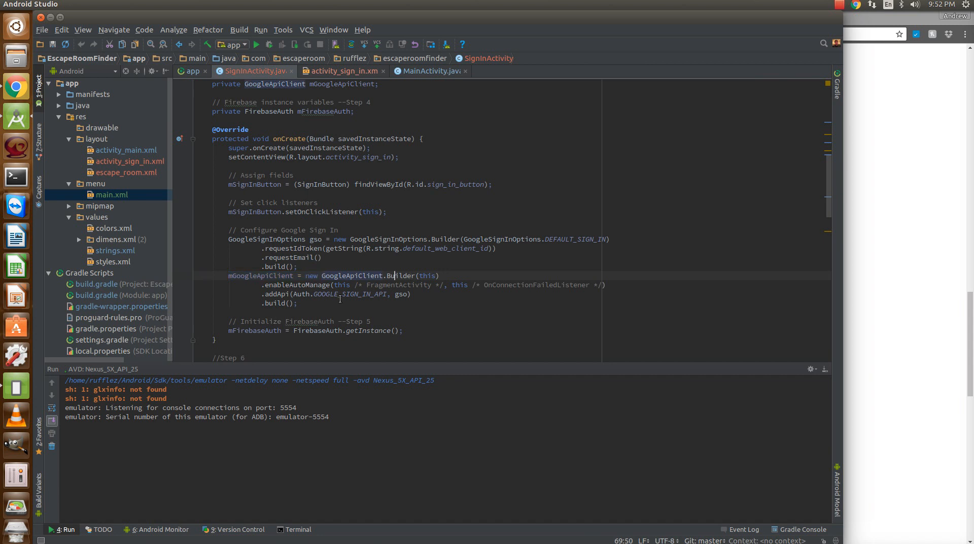
{"action": "double_click", "coordinate": [298, 285]}
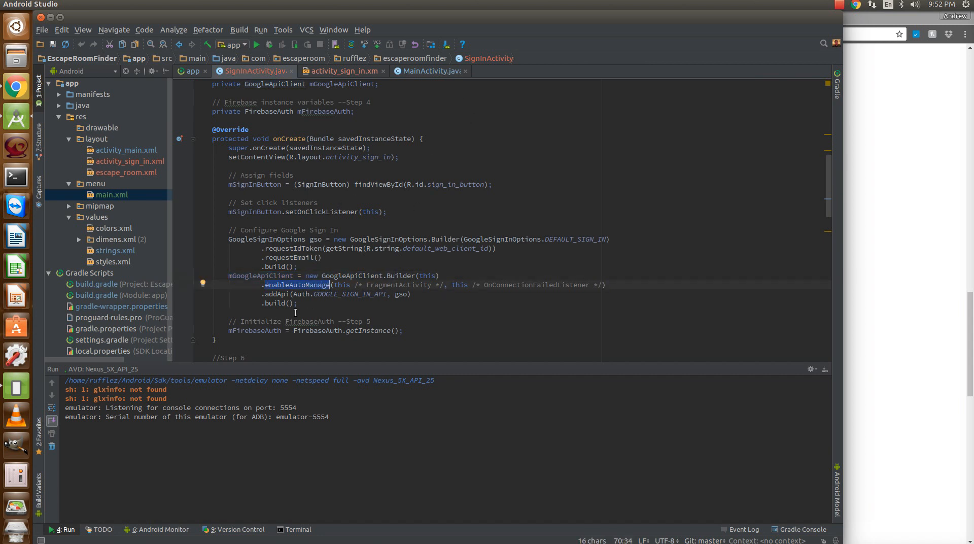
{"action": "mouse_move", "coordinate": [447, 81]}
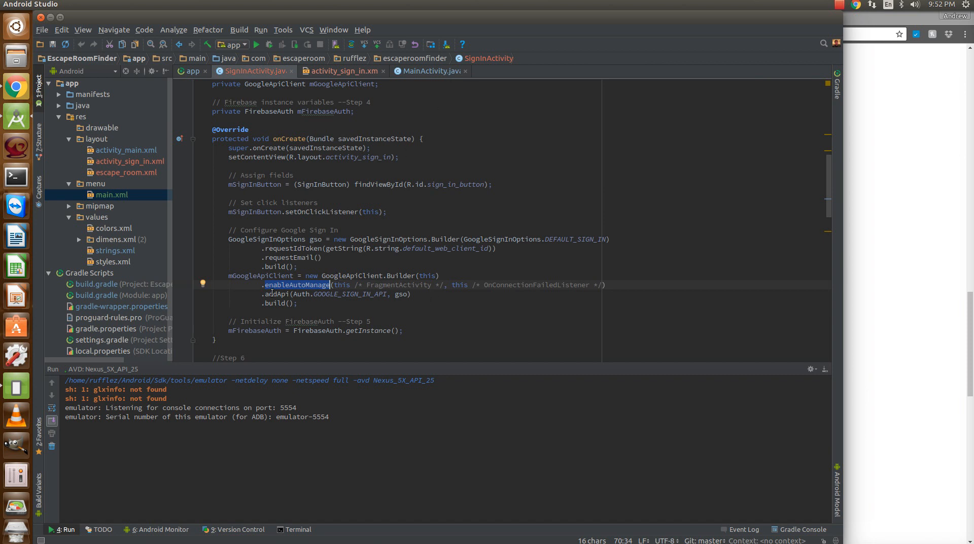
{"action": "left_click", "coordinate": [327, 294]}
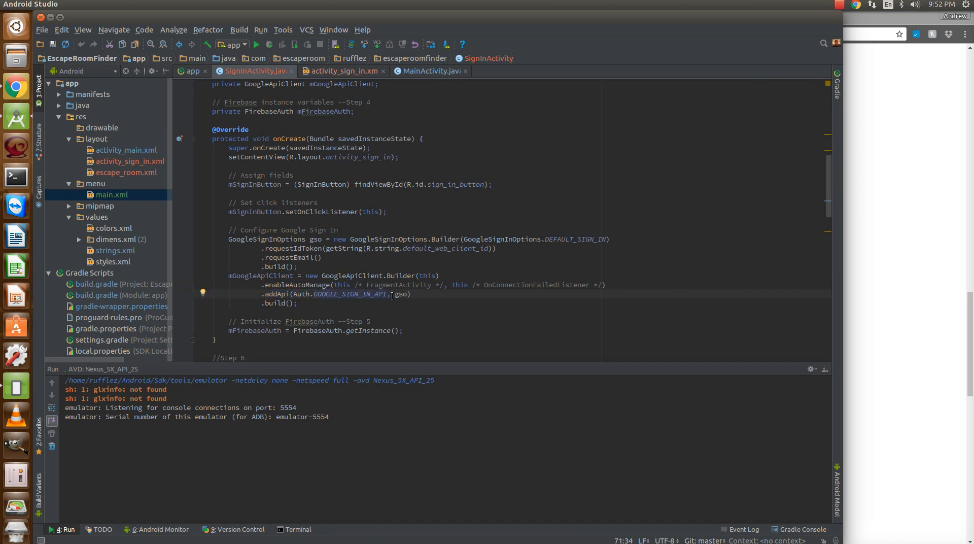
{"action": "double_click", "coordinate": [400, 294]}
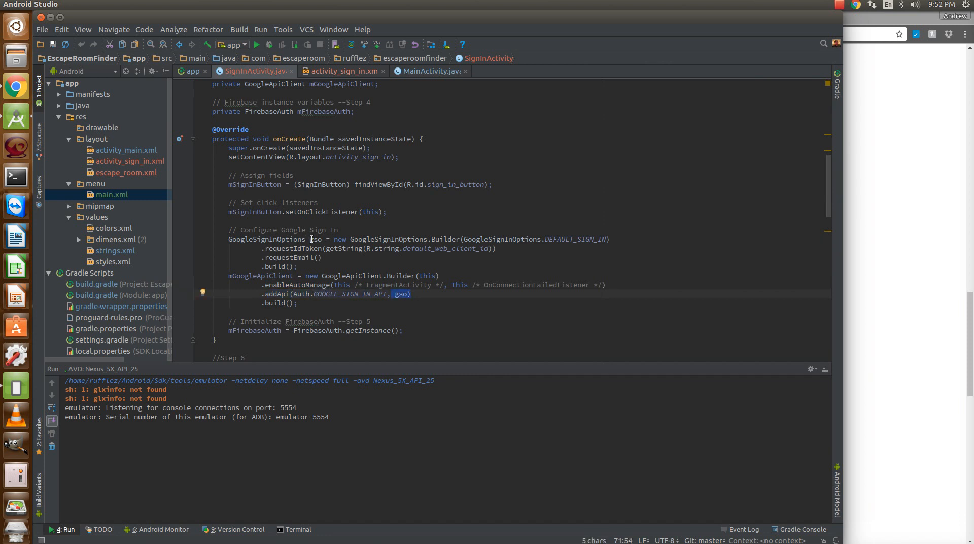
{"action": "mouse_move", "coordinate": [298, 327]}
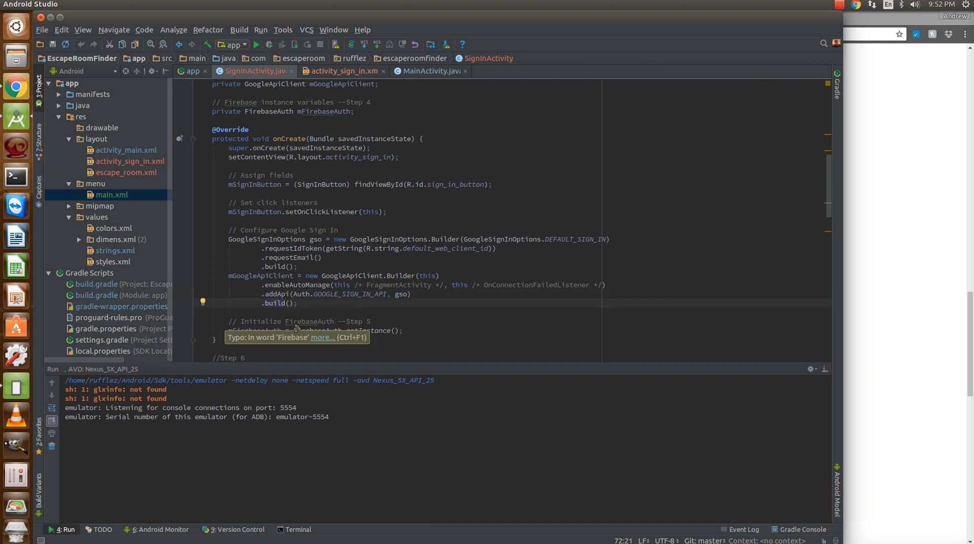
{"action": "scroll", "scroll_direction": "down", "scroll_amount": 3}
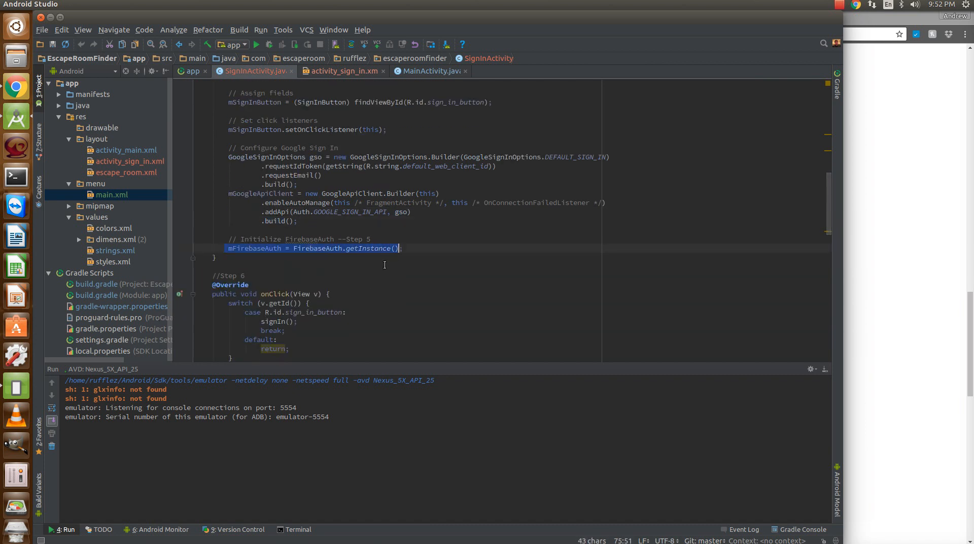
{"action": "scroll", "scroll_direction": "down", "scroll_amount": 3}
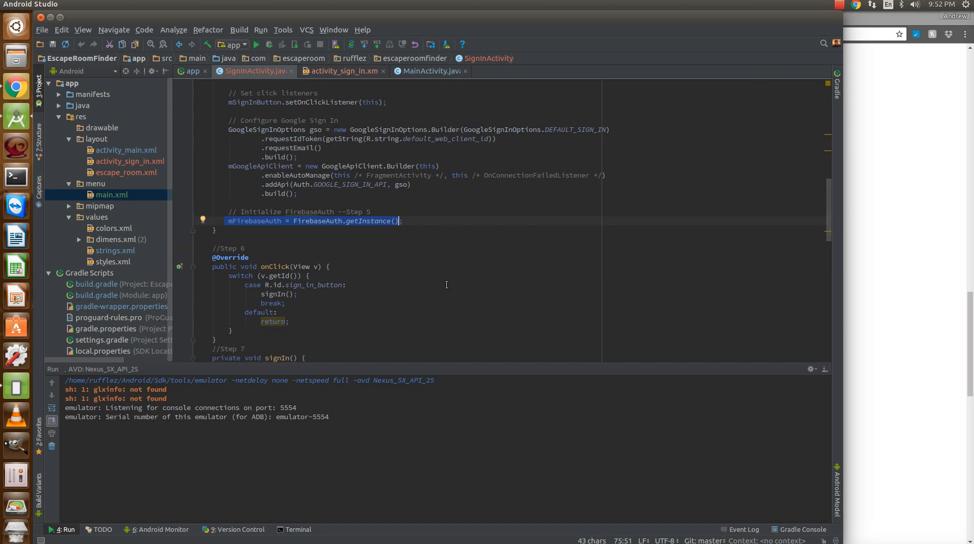
{"action": "mouse_move", "coordinate": [253, 299]}
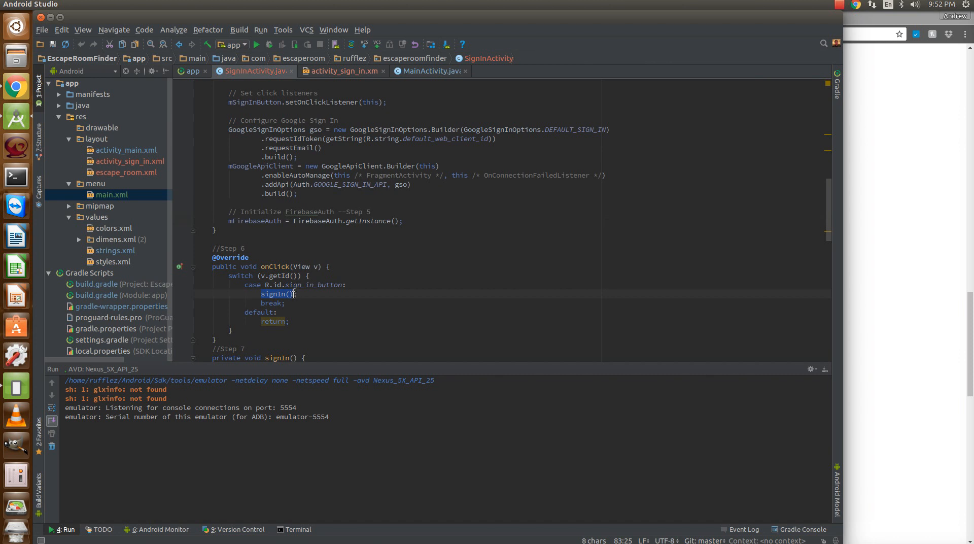
{"action": "scroll", "scroll_direction": "down", "scroll_amount": 3}
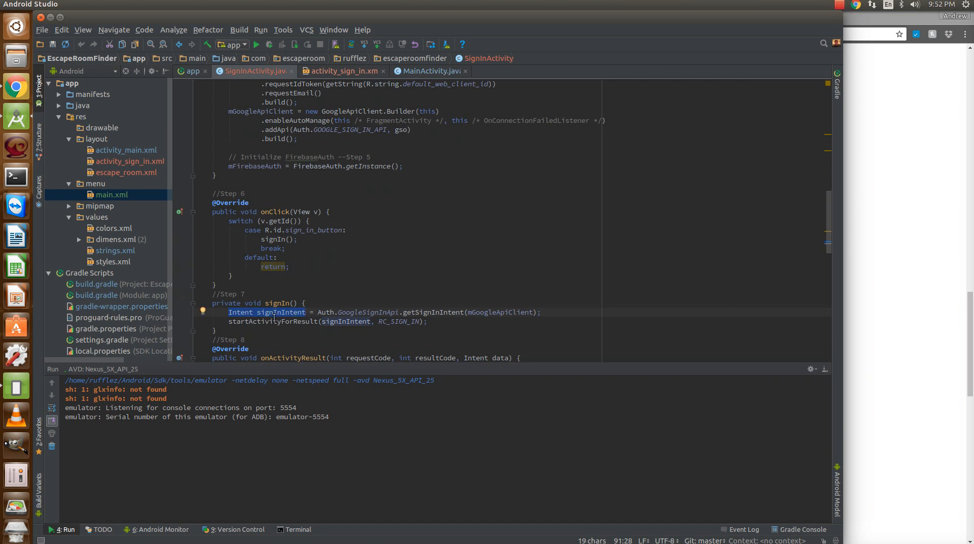
{"action": "scroll", "scroll_direction": "down", "scroll_amount": 3}
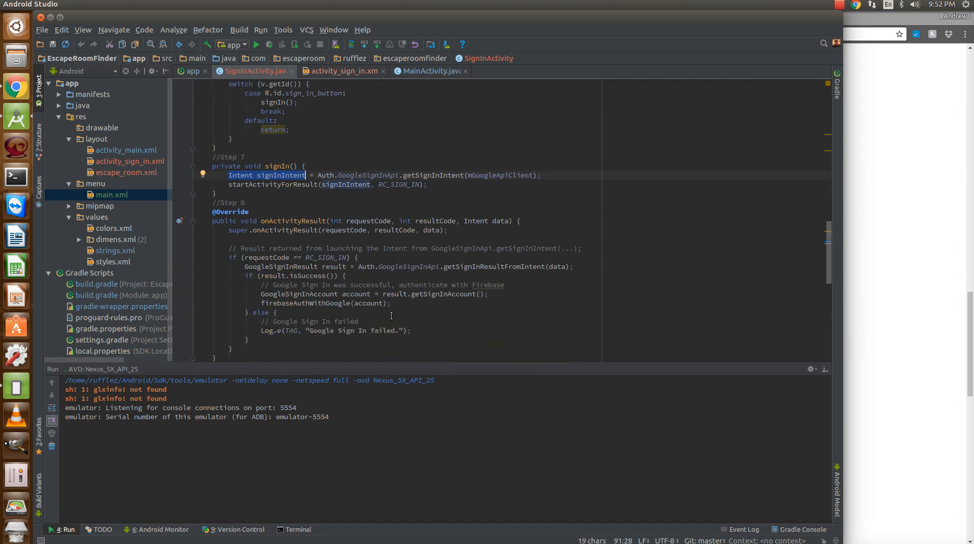
{"action": "scroll", "scroll_direction": "up", "scroll_amount": 3}
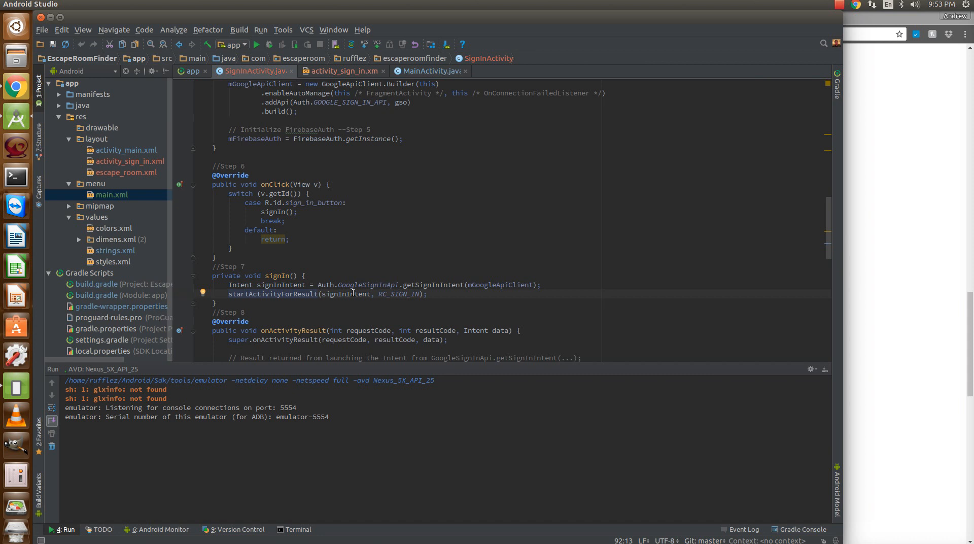
{"action": "scroll", "scroll_direction": "down", "scroll_amount": 3}
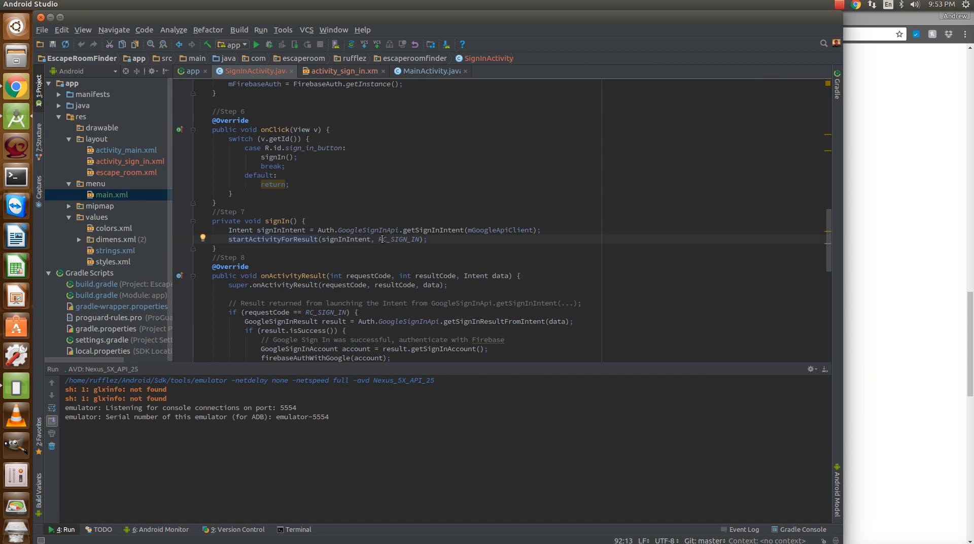
{"action": "left_click", "coordinate": [384, 240]}
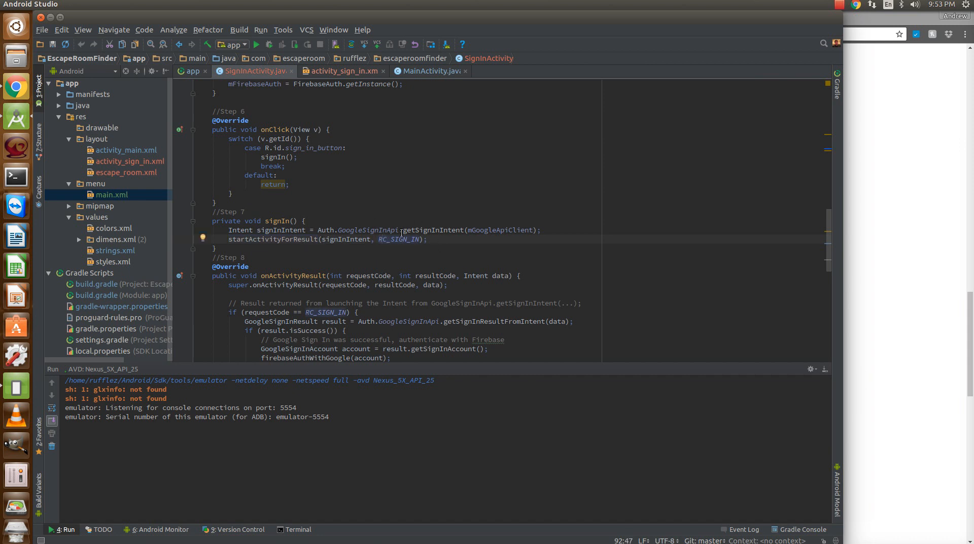
{"action": "left_click", "coordinate": [398, 238]}
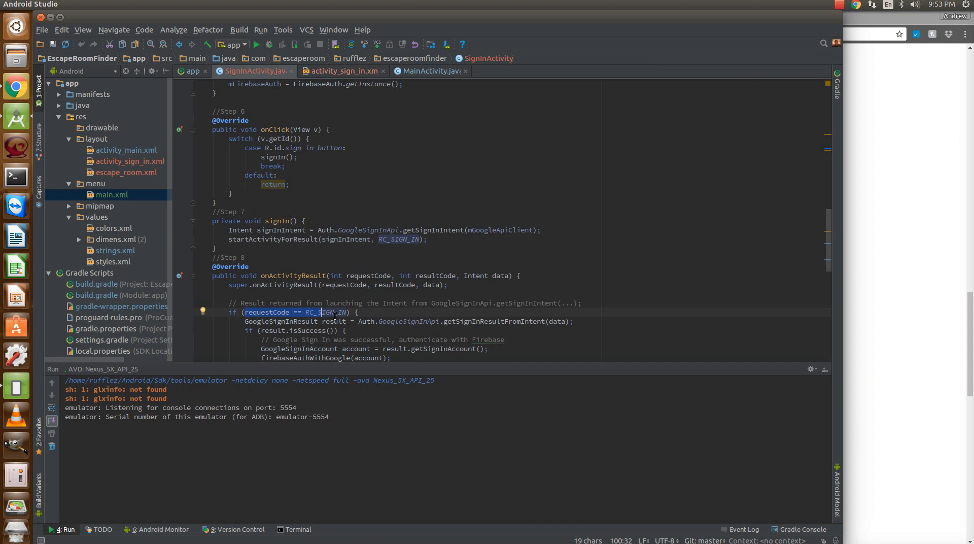
{"action": "mouse_move", "coordinate": [317, 257]}
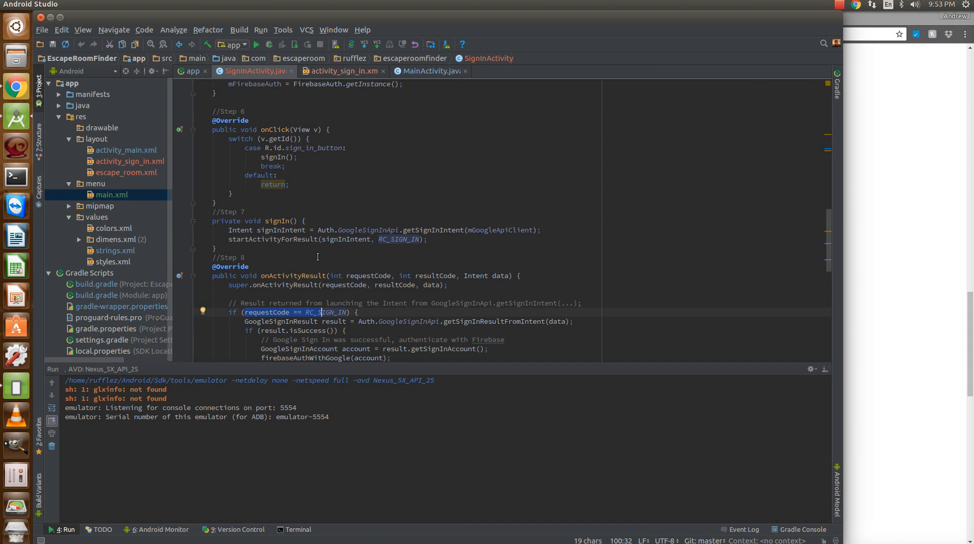
{"action": "scroll", "scroll_direction": "down", "scroll_amount": 3}
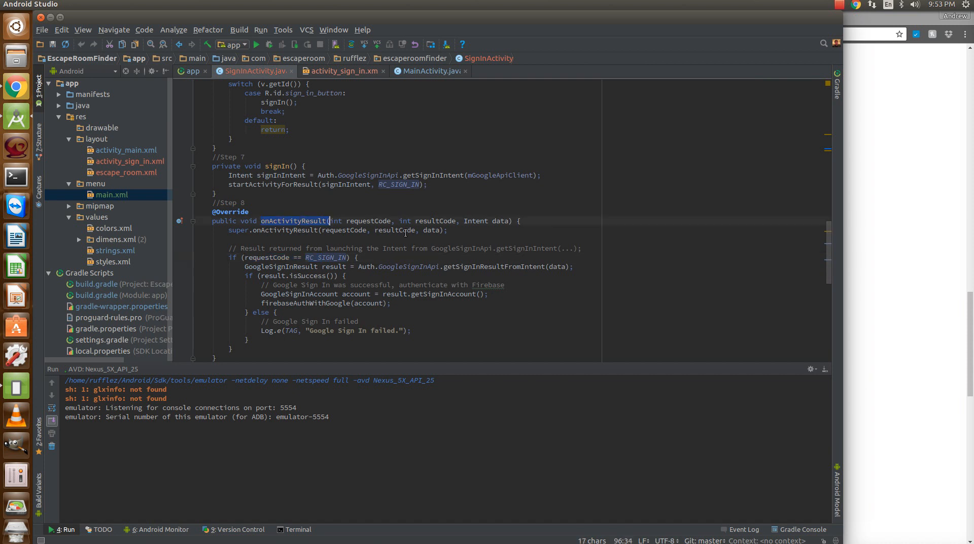
{"action": "scroll", "scroll_direction": "up", "scroll_amount": 3}
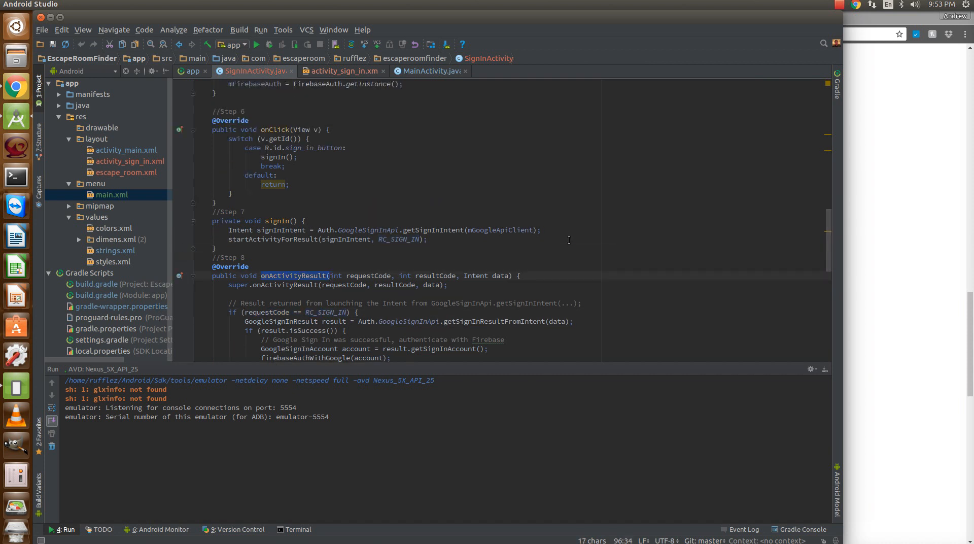
{"action": "mouse_move", "coordinate": [577, 233]}
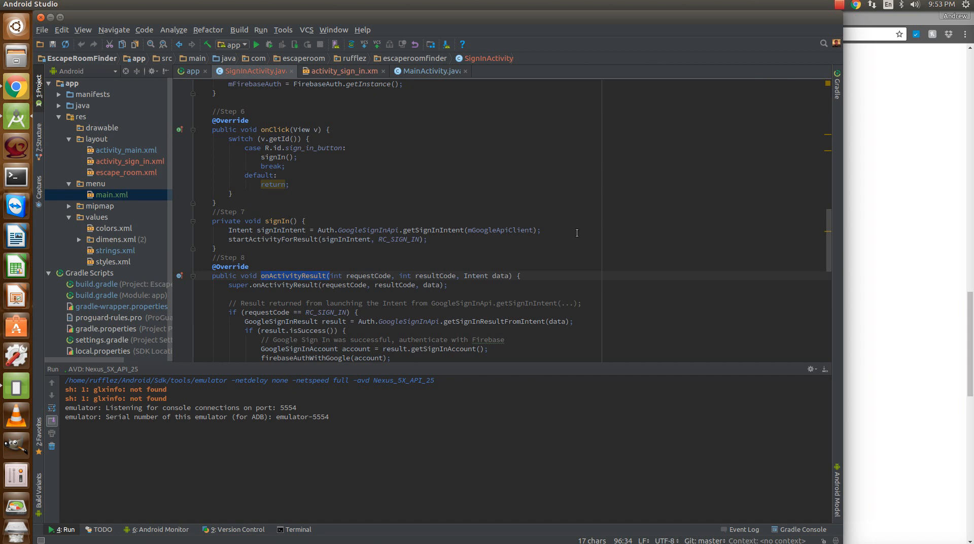
{"action": "scroll", "scroll_direction": "down", "scroll_amount": 3}
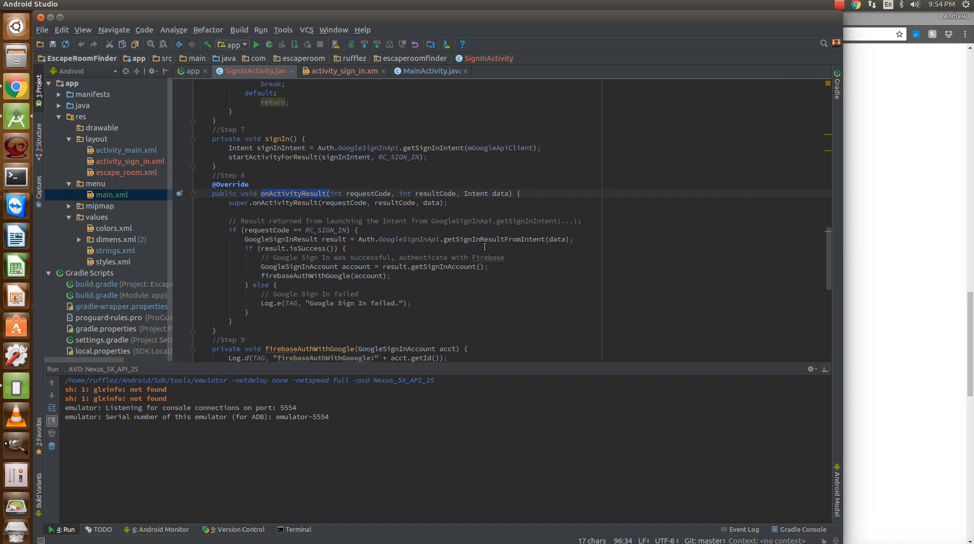
{"action": "scroll", "scroll_direction": "up", "scroll_amount": 3}
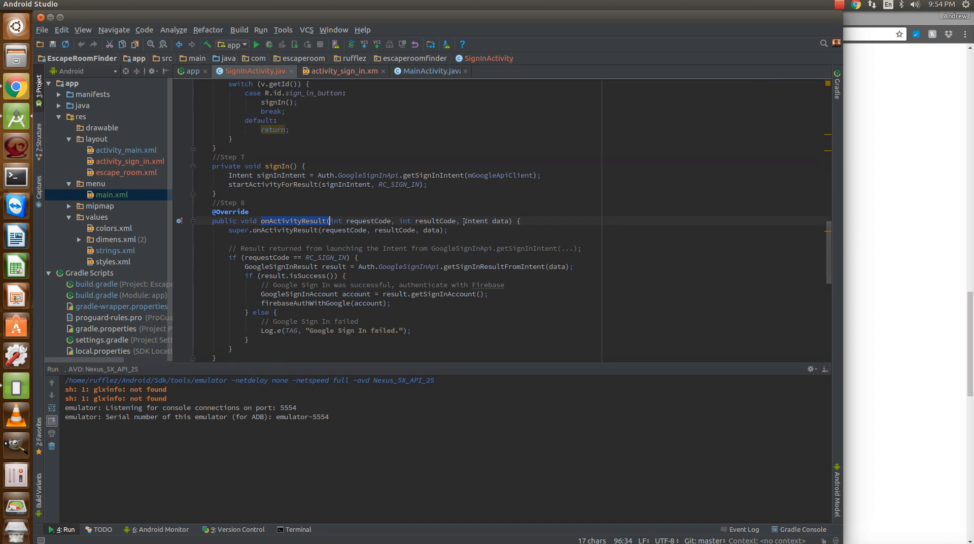
{"action": "double_click", "coordinate": [485, 220]}
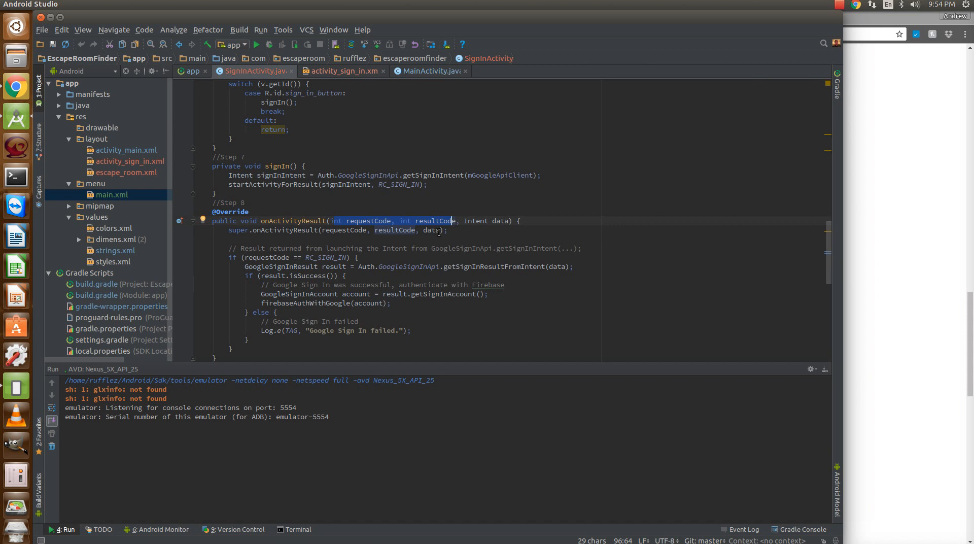
{"action": "scroll", "scroll_direction": "down", "scroll_amount": 3}
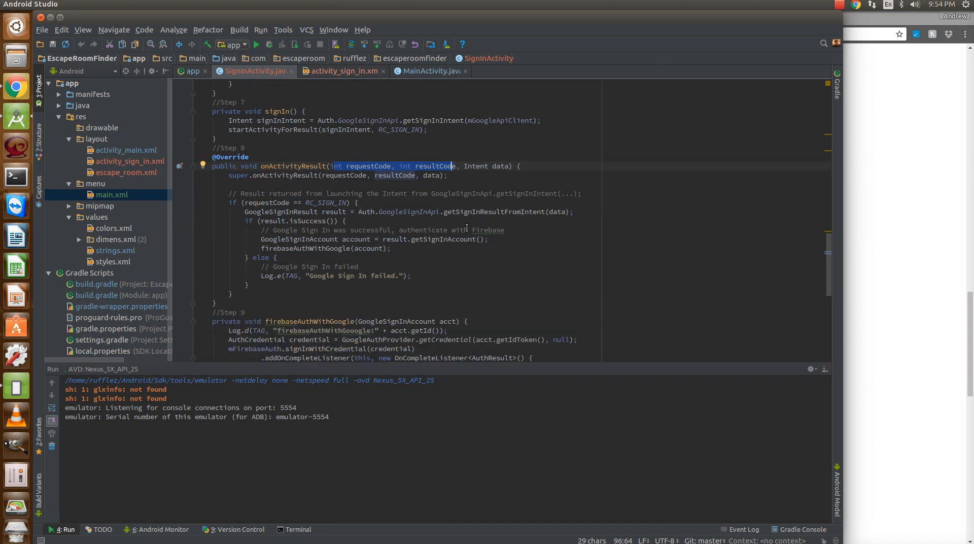
{"action": "mouse_move", "coordinate": [436, 229]}
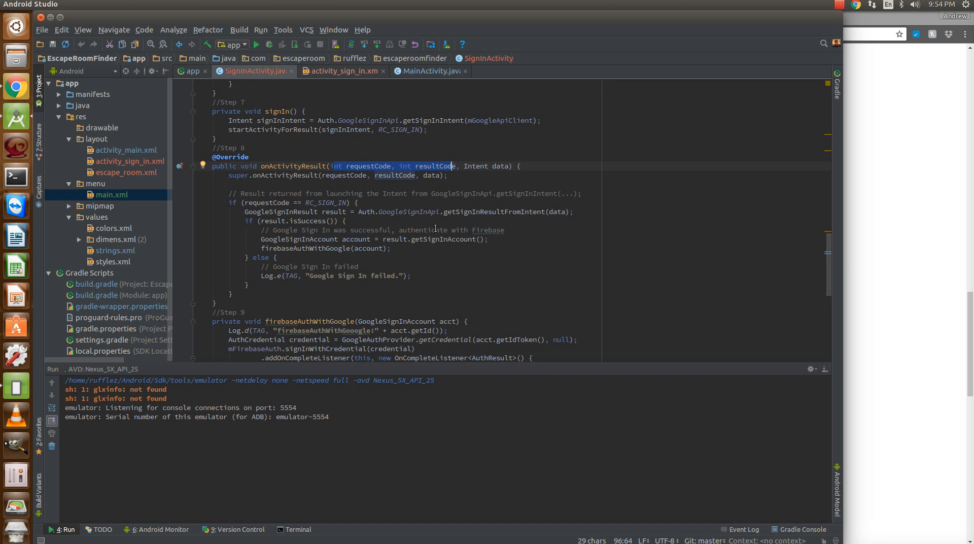
{"action": "scroll", "scroll_direction": "up", "scroll_amount": 3}
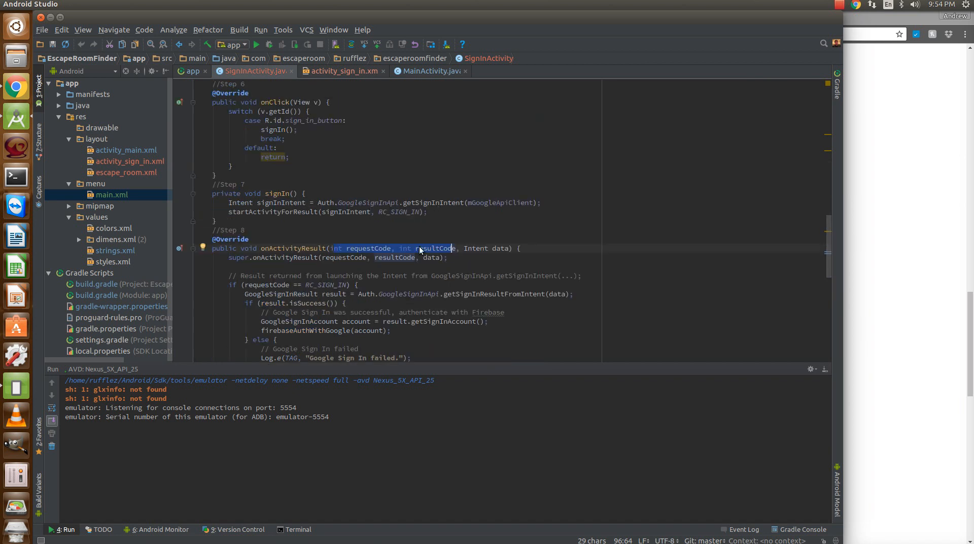
{"action": "double_click", "coordinate": [500, 247]}
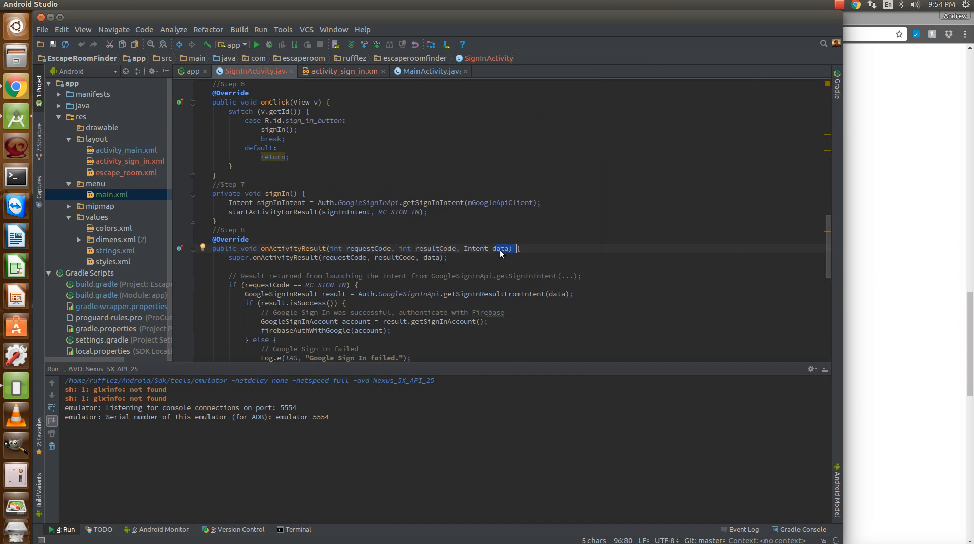
{"action": "scroll", "scroll_direction": "down", "scroll_amount": 3}
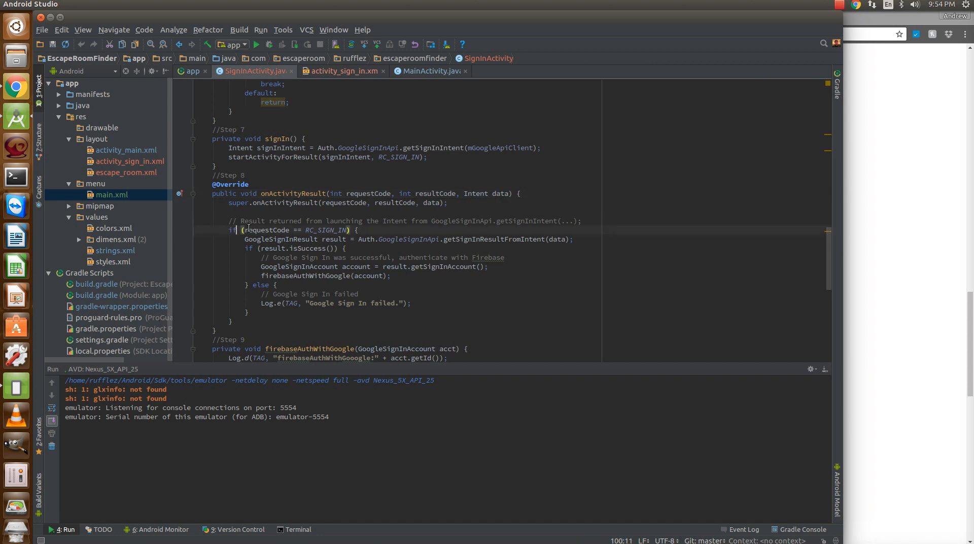
{"action": "double_click", "coordinate": [267, 230]}
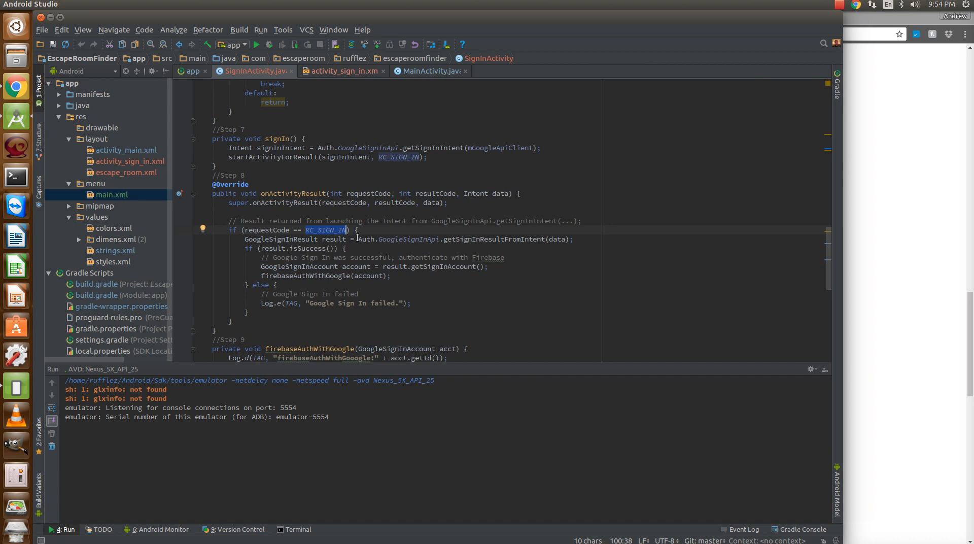
{"action": "left_click", "coordinate": [247, 238]}
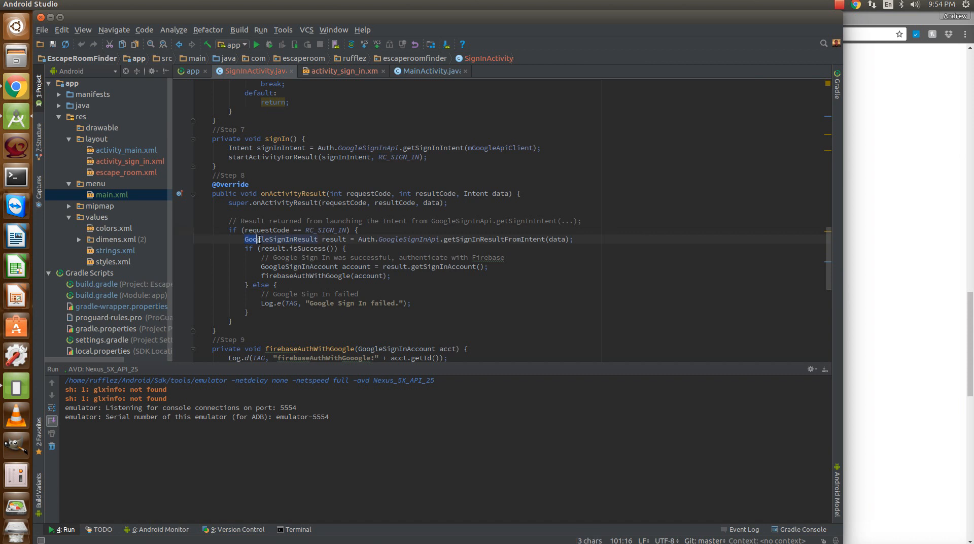
{"action": "double_click", "coordinate": [280, 239]}
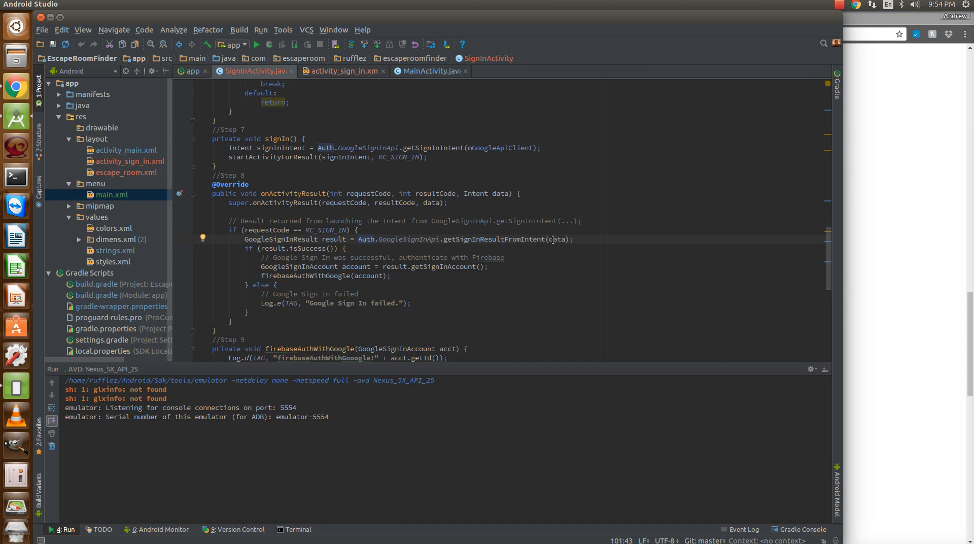
{"action": "double_click", "coordinate": [558, 239]}
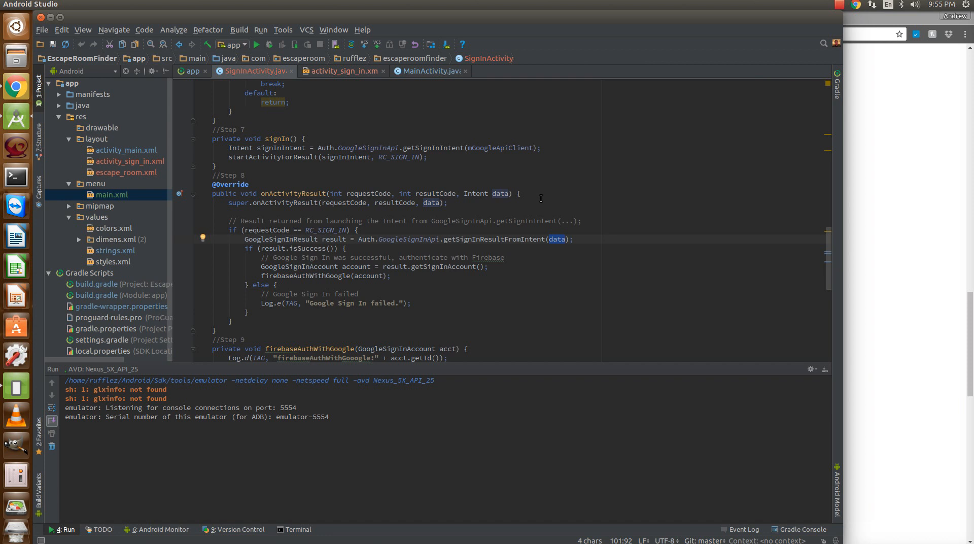
{"action": "mouse_move", "coordinate": [245, 250]}
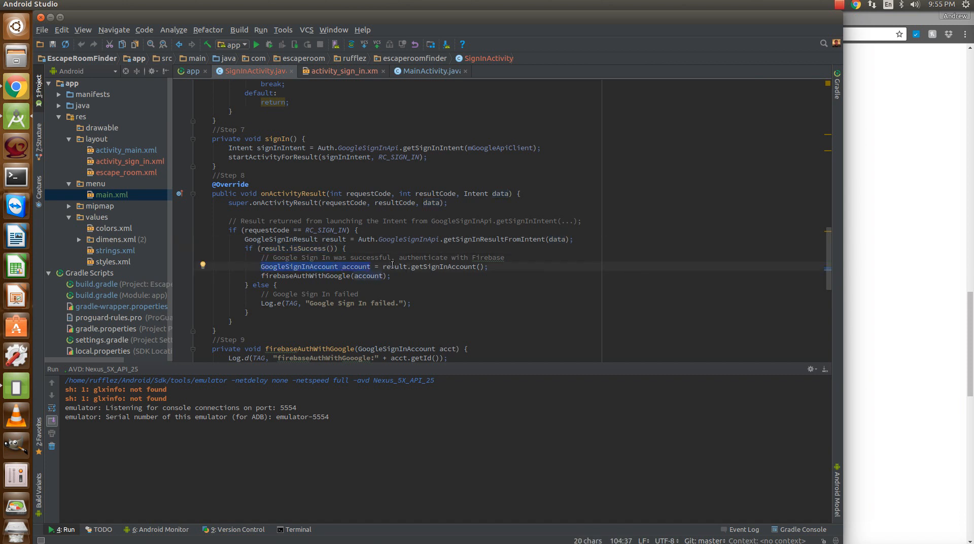
{"action": "left_click", "coordinate": [402, 267]}
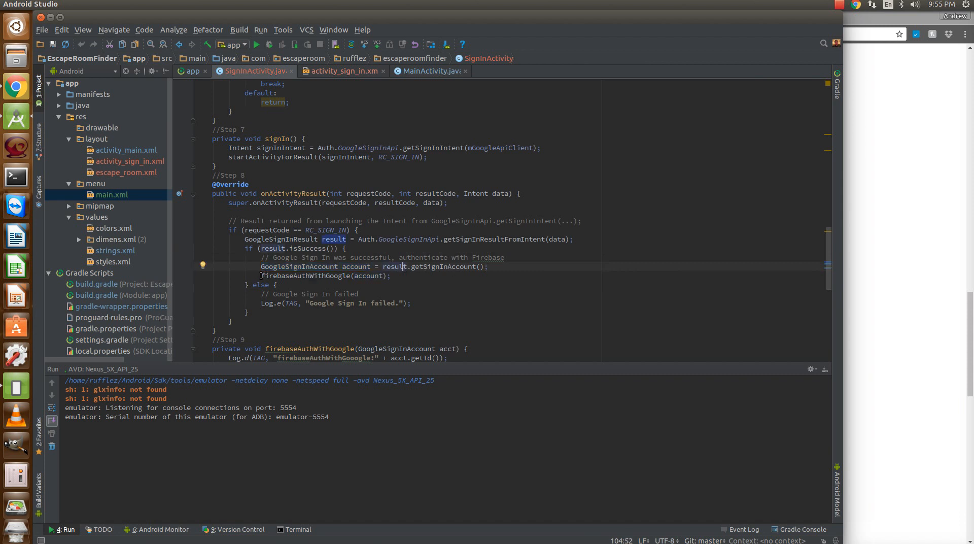
{"action": "double_click", "coordinate": [302, 276]}
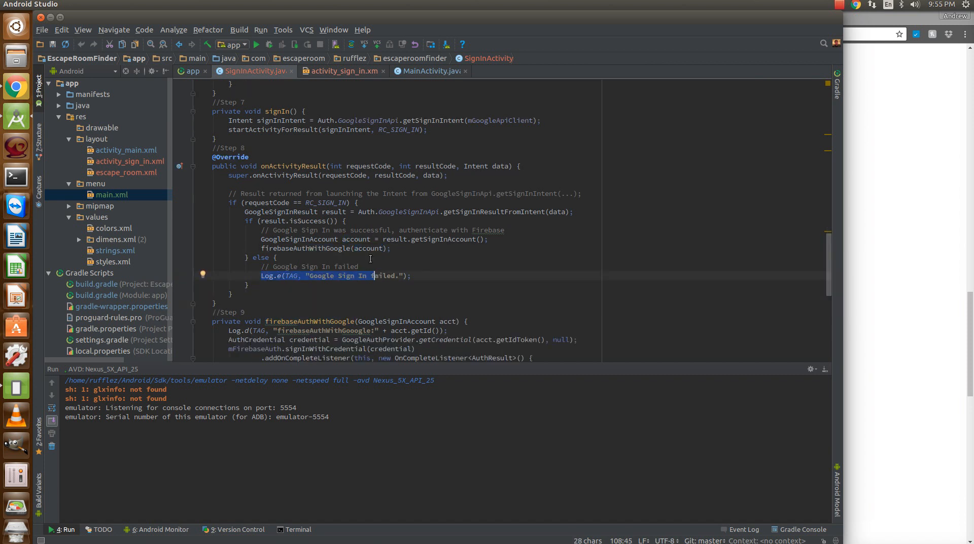
{"action": "left_click", "coordinate": [318, 275]}
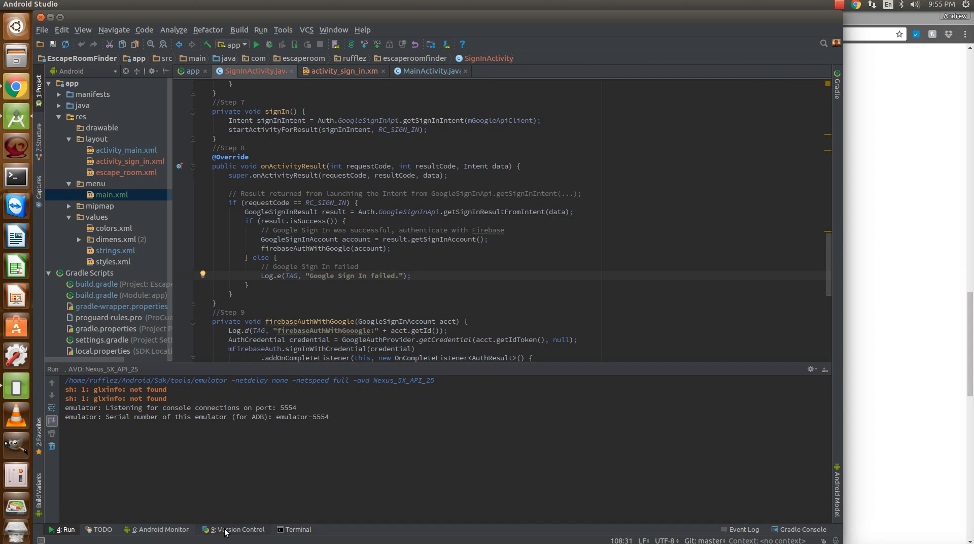
{"action": "scroll", "scroll_direction": "down", "scroll_amount": 3}
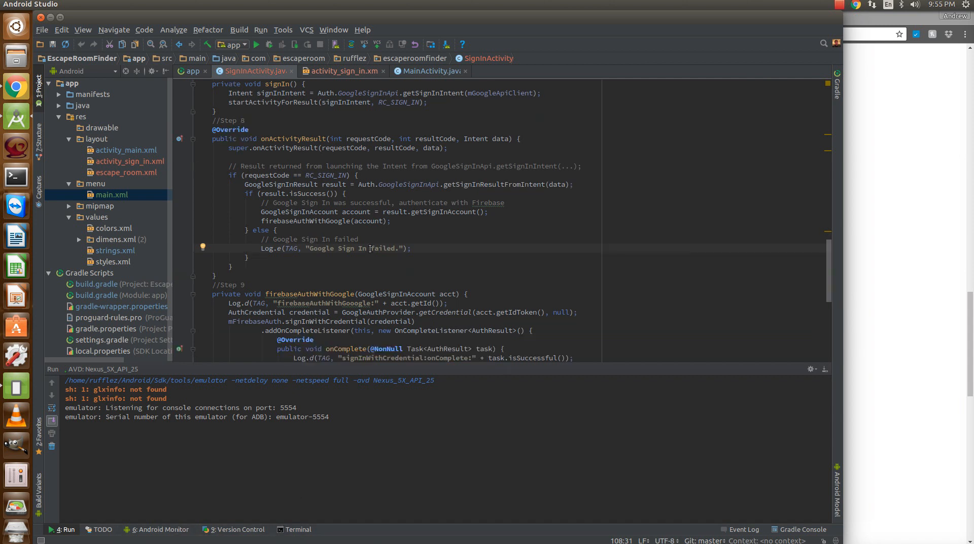
{"action": "scroll", "scroll_direction": "down", "scroll_amount": 3}
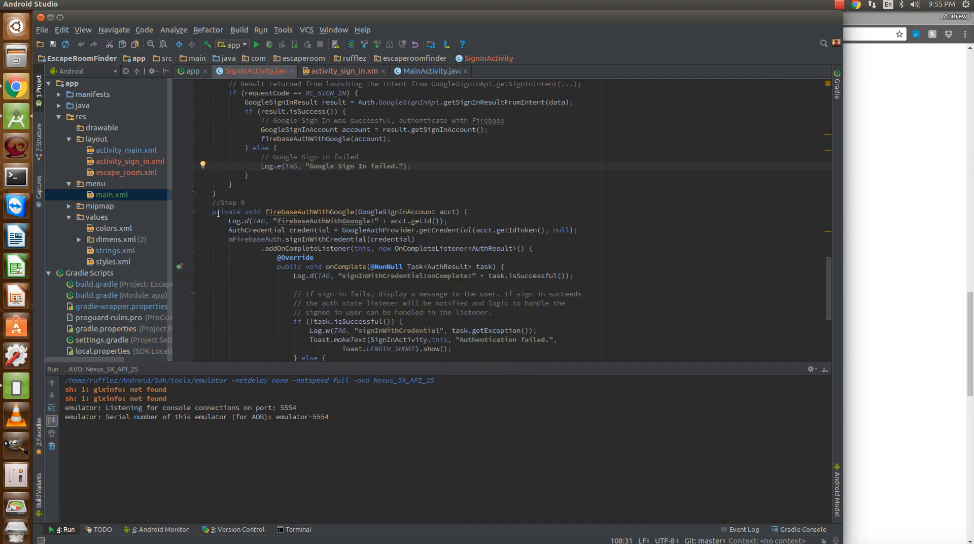
{"action": "double_click", "coordinate": [222, 211]}
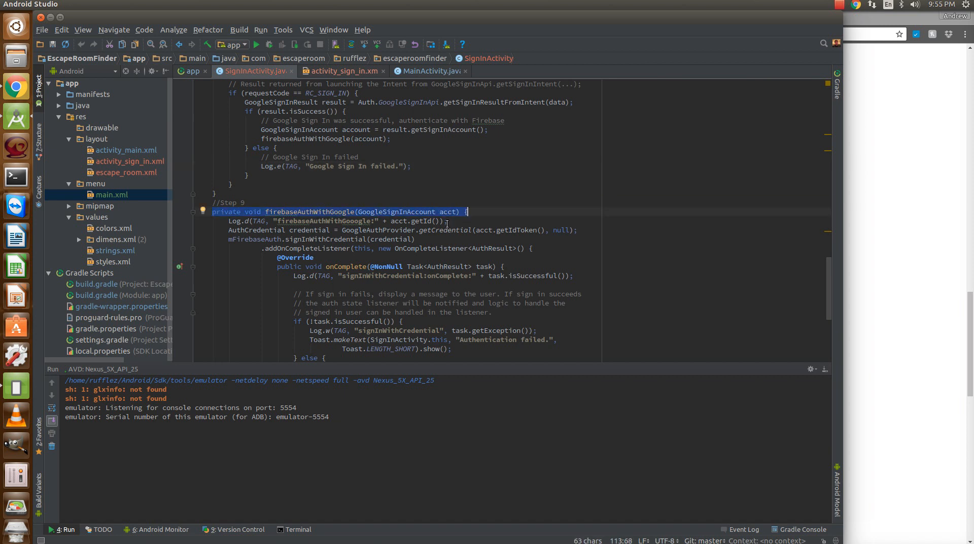
{"action": "mouse_move", "coordinate": [372, 216]}
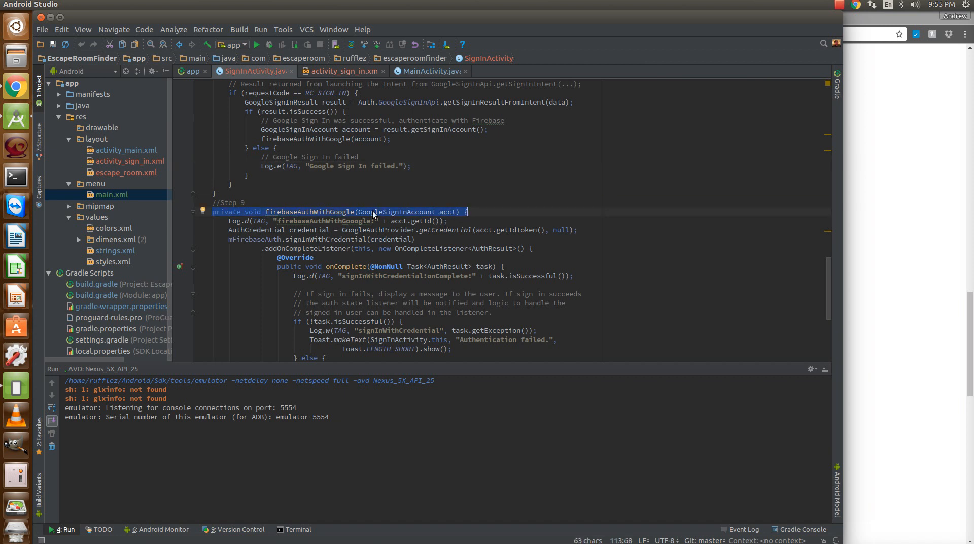
{"action": "scroll", "scroll_direction": "up", "scroll_amount": 3}
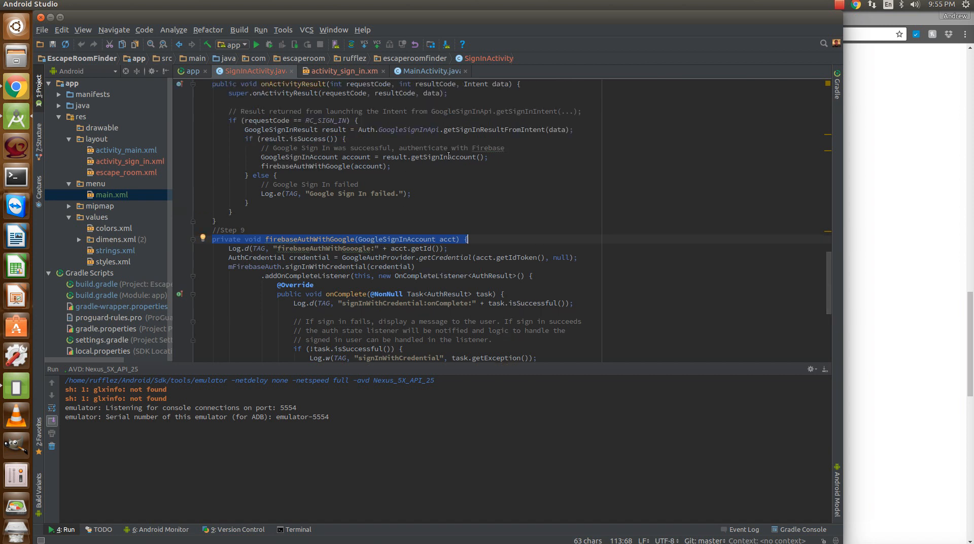
{"action": "mouse_move", "coordinate": [230, 257]}
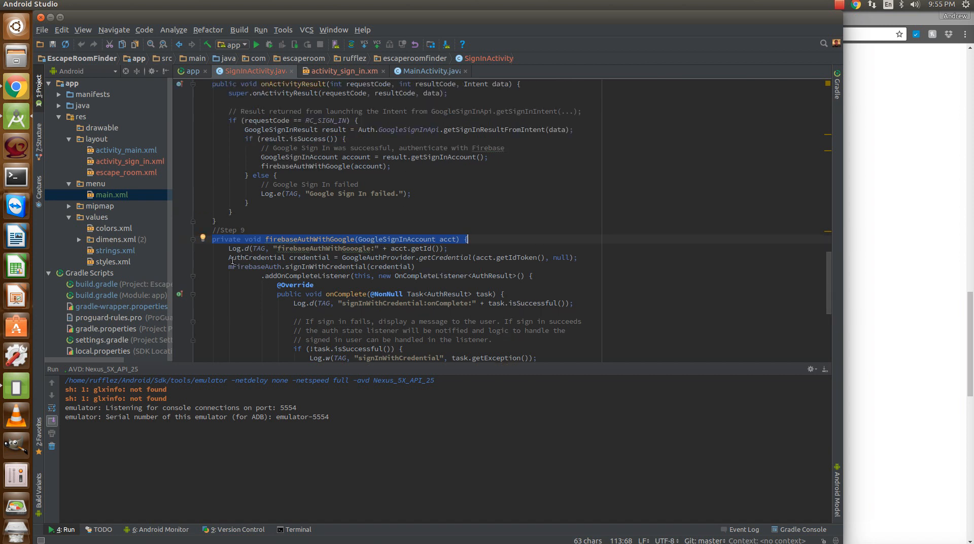
{"action": "scroll", "scroll_direction": "up", "scroll_amount": 3}
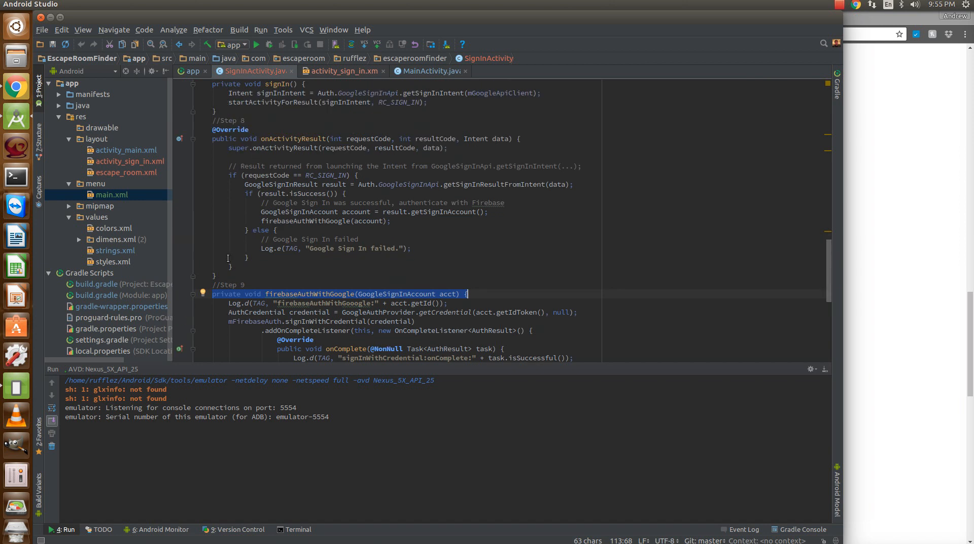
{"action": "scroll", "scroll_direction": "down", "scroll_amount": 3}
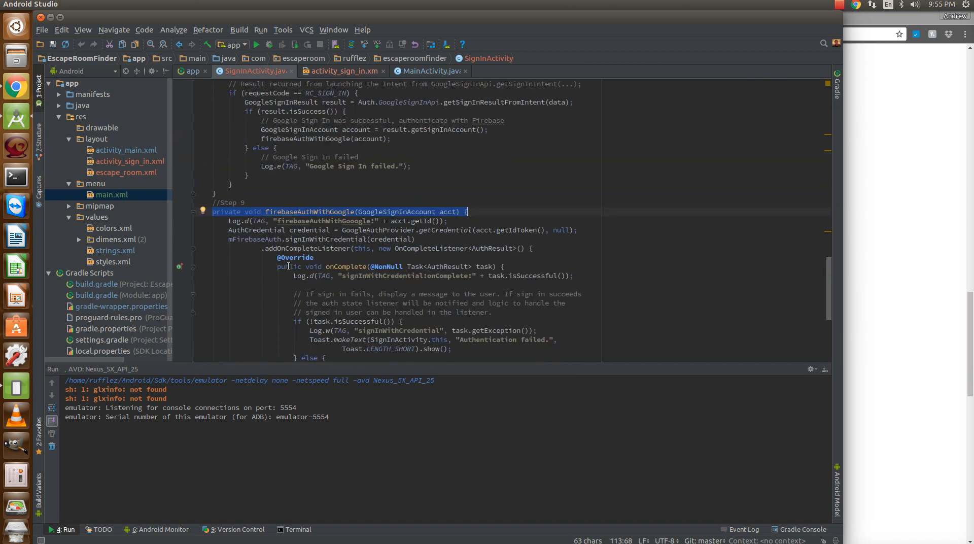
{"action": "mouse_move", "coordinate": [286, 269]}
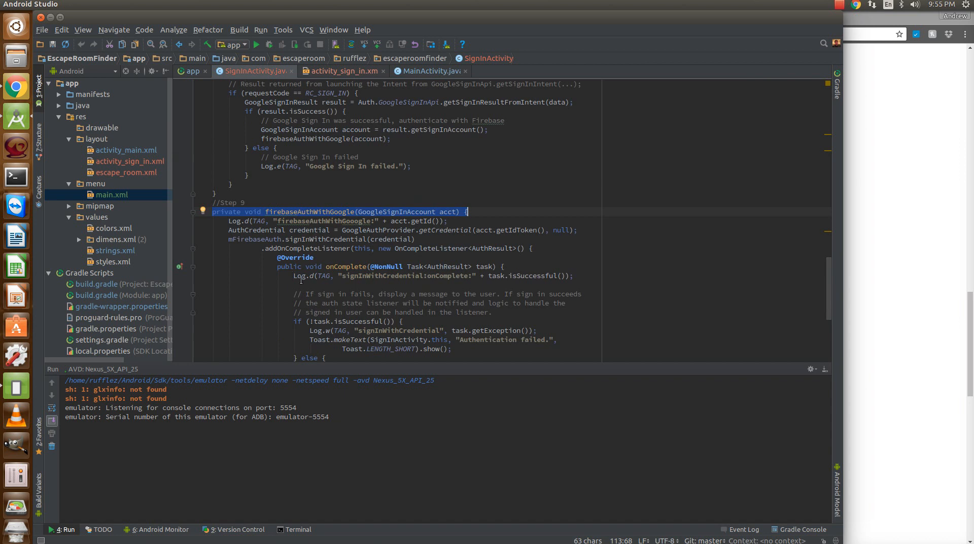
{"action": "mouse_move", "coordinate": [394, 300]}
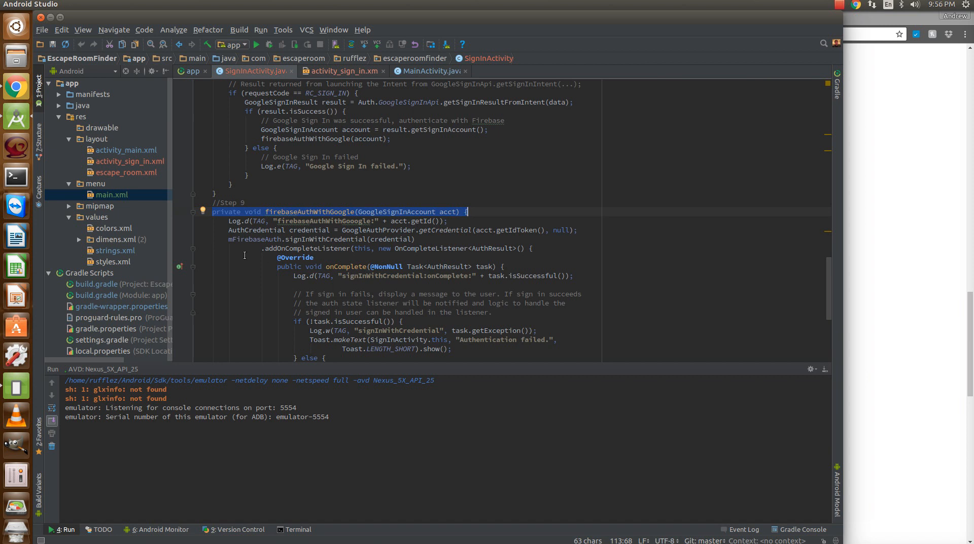
{"action": "mouse_move", "coordinate": [228, 225]}
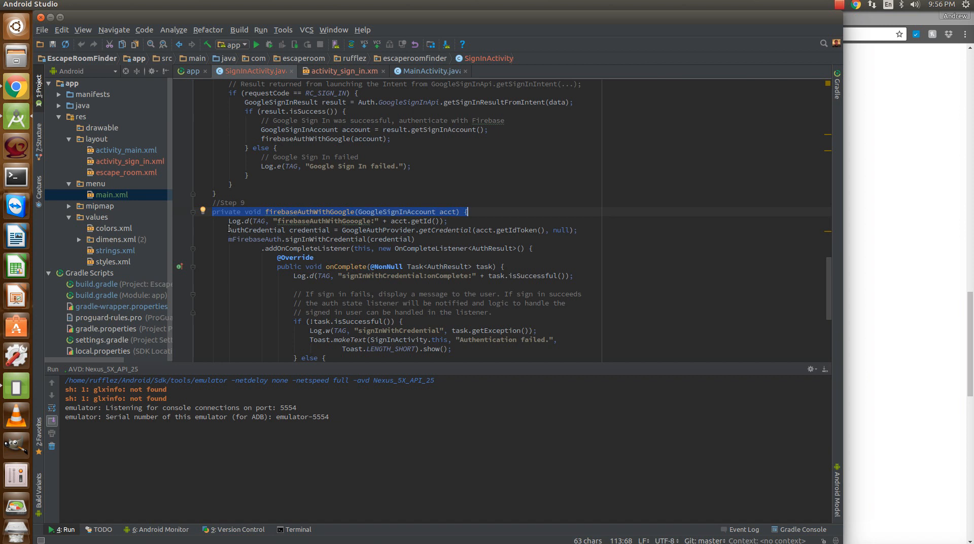
{"action": "double_click", "coordinate": [256, 230]}
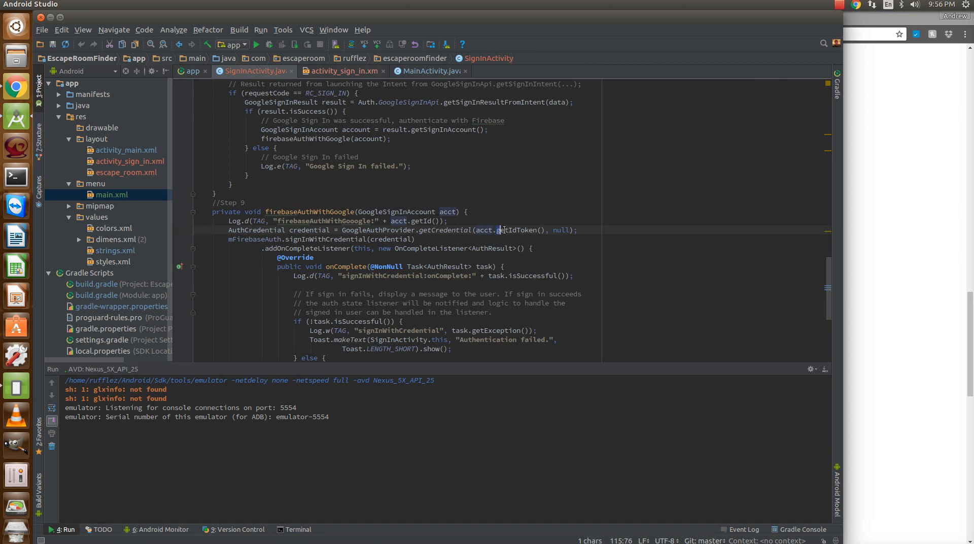
{"action": "double_click", "coordinate": [515, 229]}
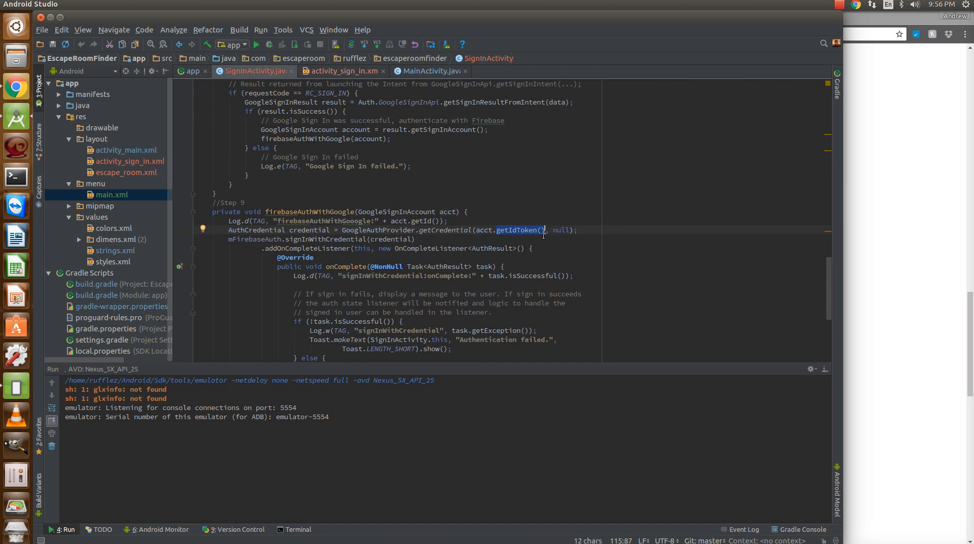
{"action": "left_click", "coordinate": [243, 239]}
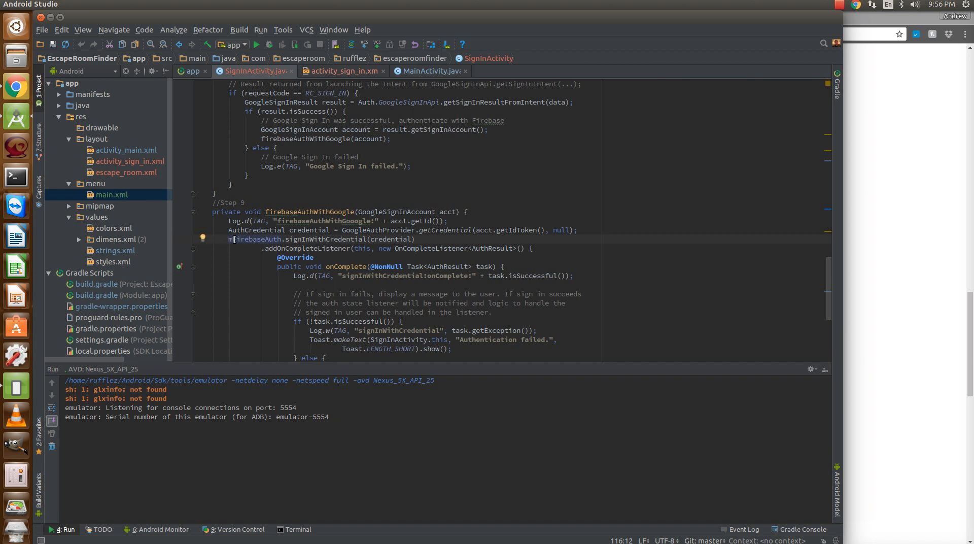
{"action": "double_click", "coordinate": [326, 239]}
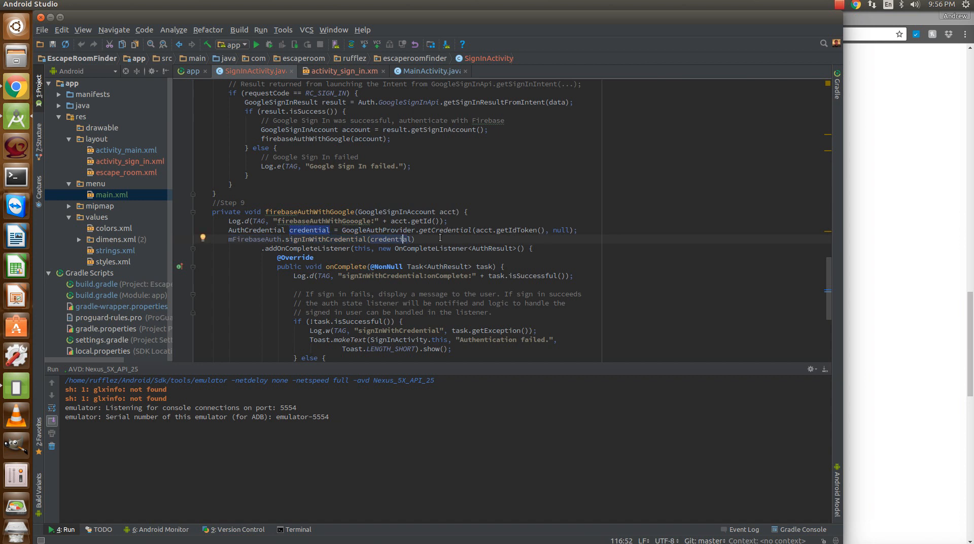
{"action": "mouse_move", "coordinate": [267, 252]}
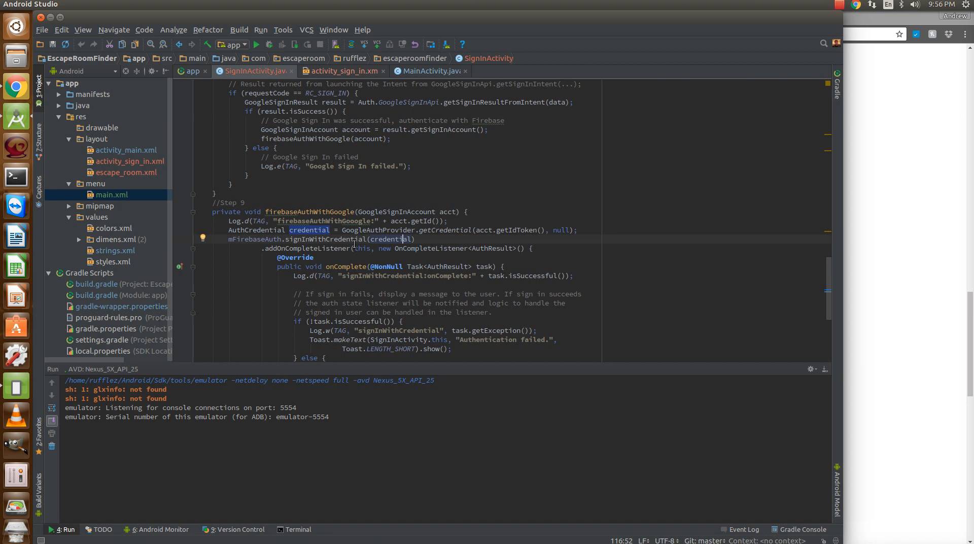
{"action": "mouse_move", "coordinate": [407, 266]}
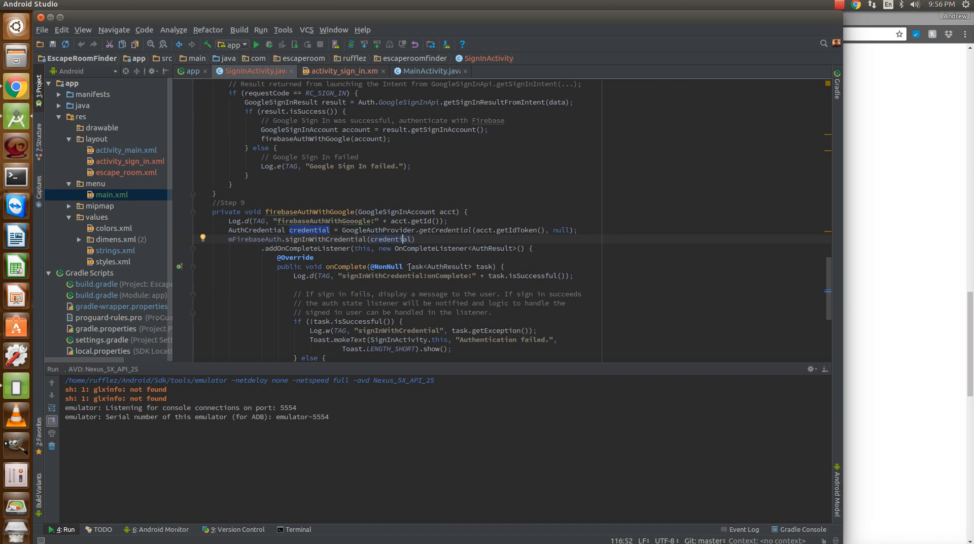
{"action": "scroll", "scroll_direction": "down", "scroll_amount": 3}
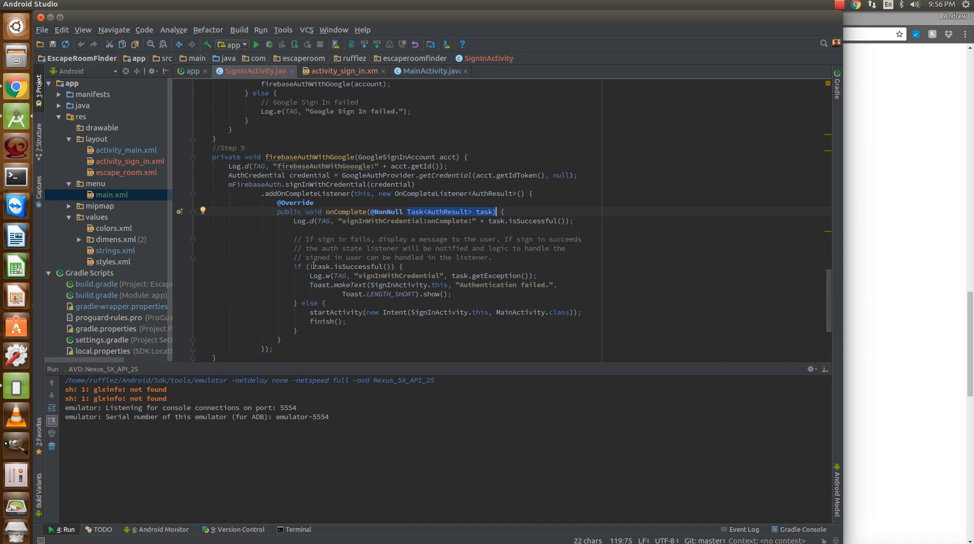
{"action": "left_click", "coordinate": [345, 265]}
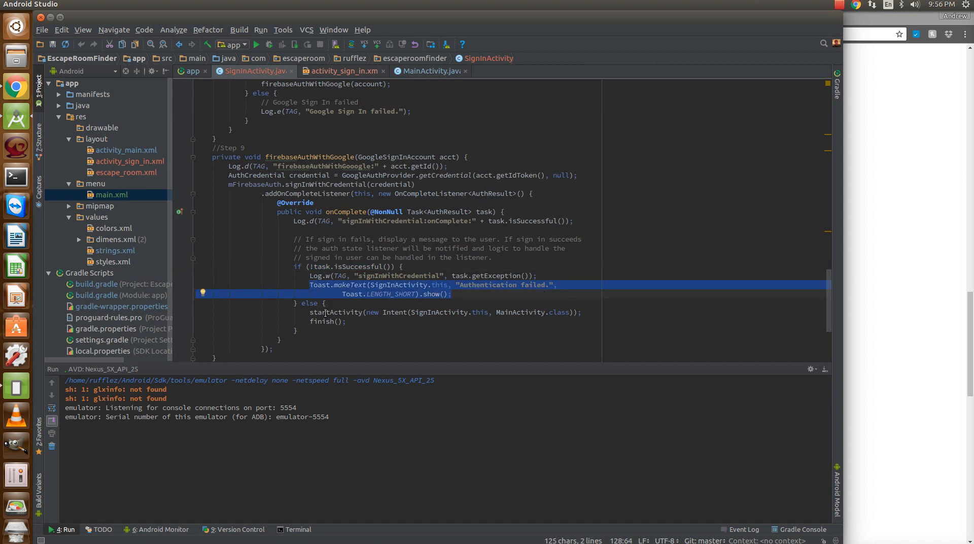
{"action": "left_click", "coordinate": [329, 312]}
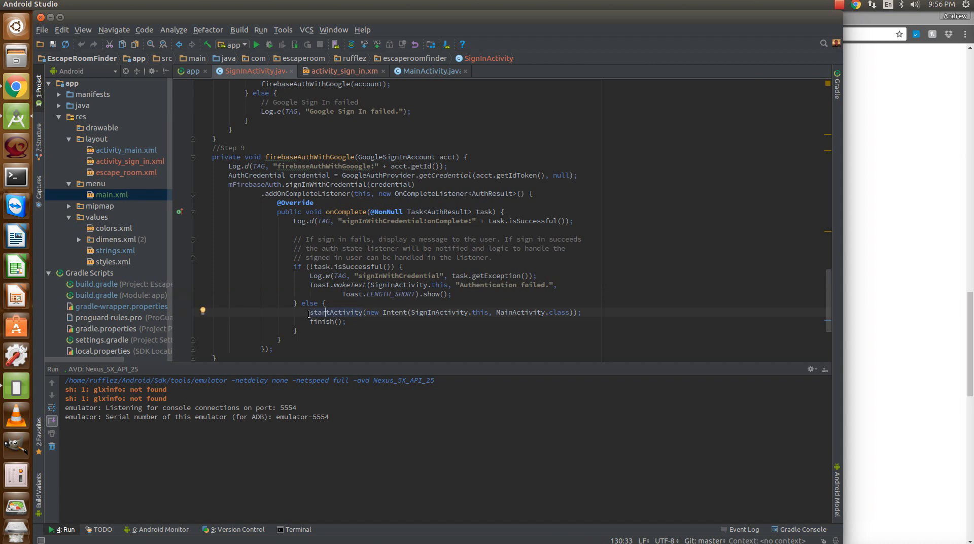
{"action": "scroll", "scroll_direction": "up", "scroll_amount": 3}
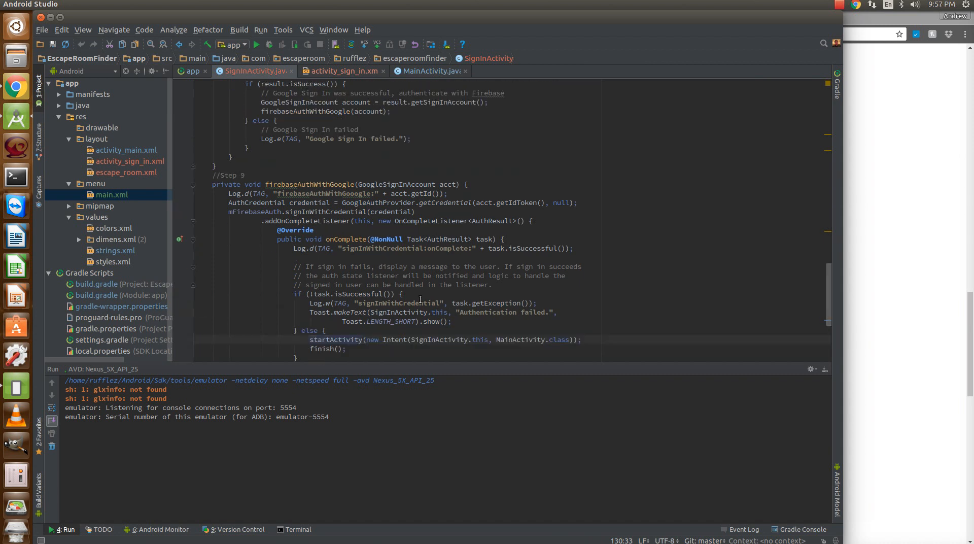
{"action": "scroll", "scroll_direction": "down", "scroll_amount": 3}
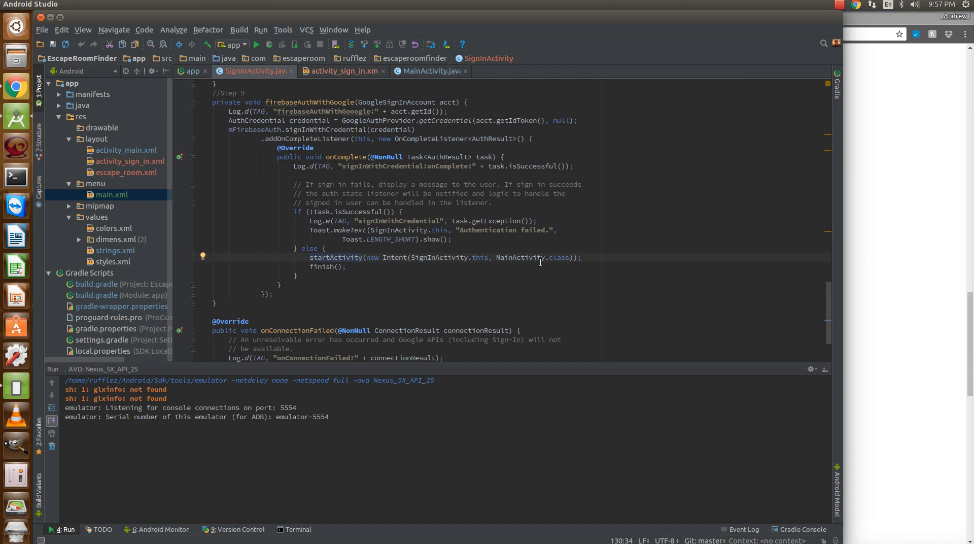
{"action": "double_click", "coordinate": [325, 266]}
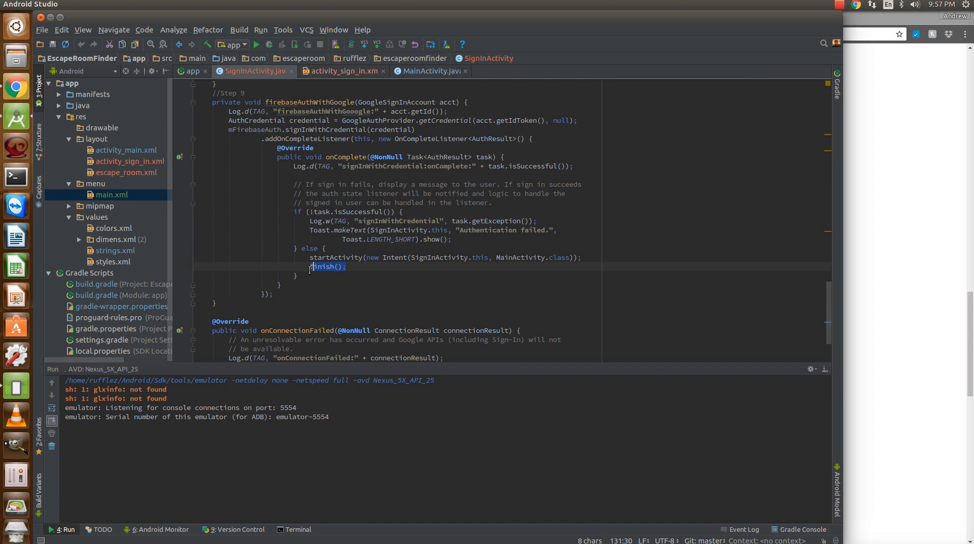
{"action": "scroll", "scroll_direction": "up", "scroll_amount": 3}
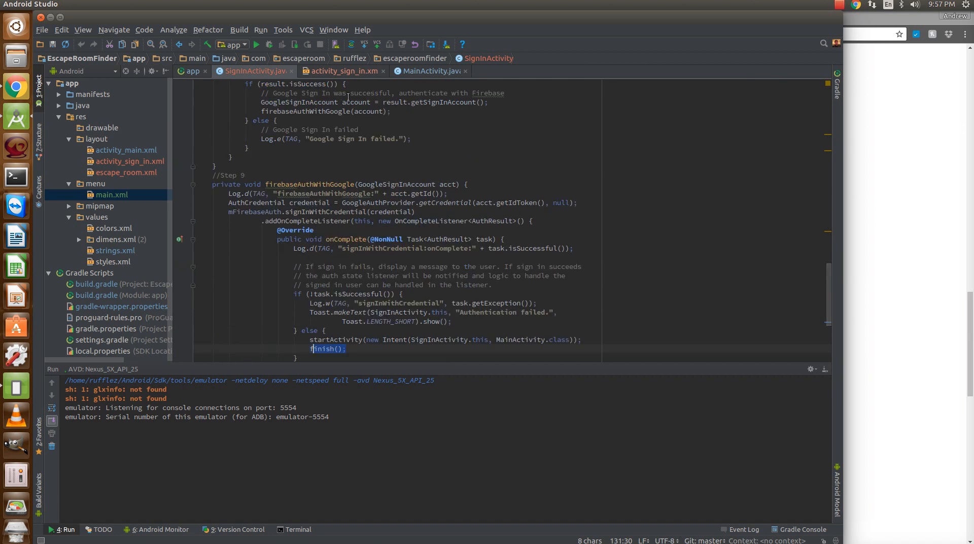
{"action": "left_click", "coordinate": [256, 44]}
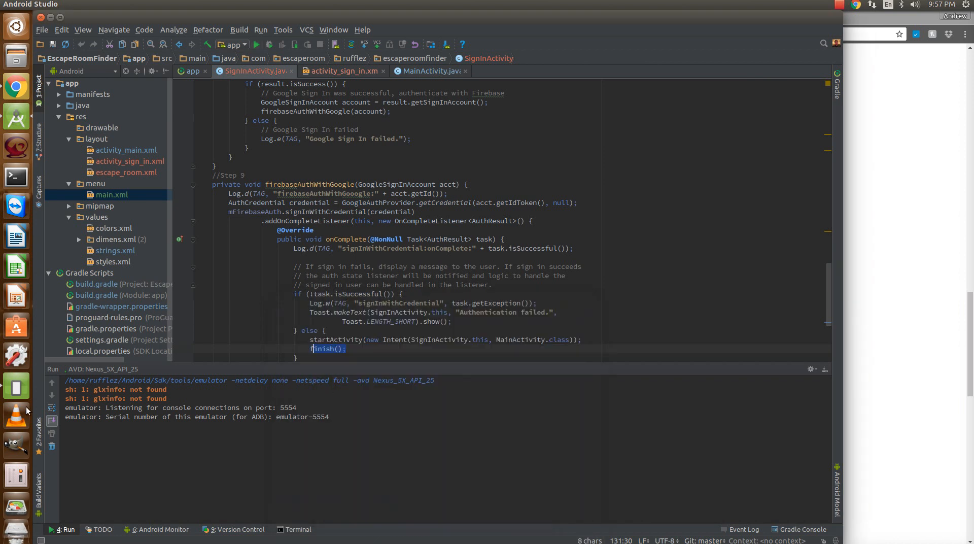
- Run EscapeRoomFinder from Android Studio onto the Nexus 5X emulator and wait for the Gradle build
{"action": "left_click", "coordinate": [268, 44]}
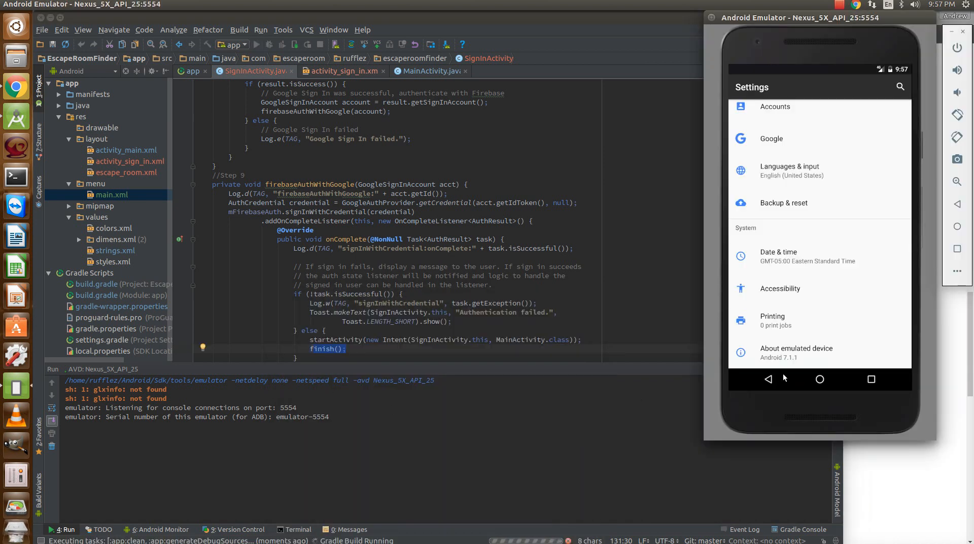
{"action": "left_click", "coordinate": [820, 380]}
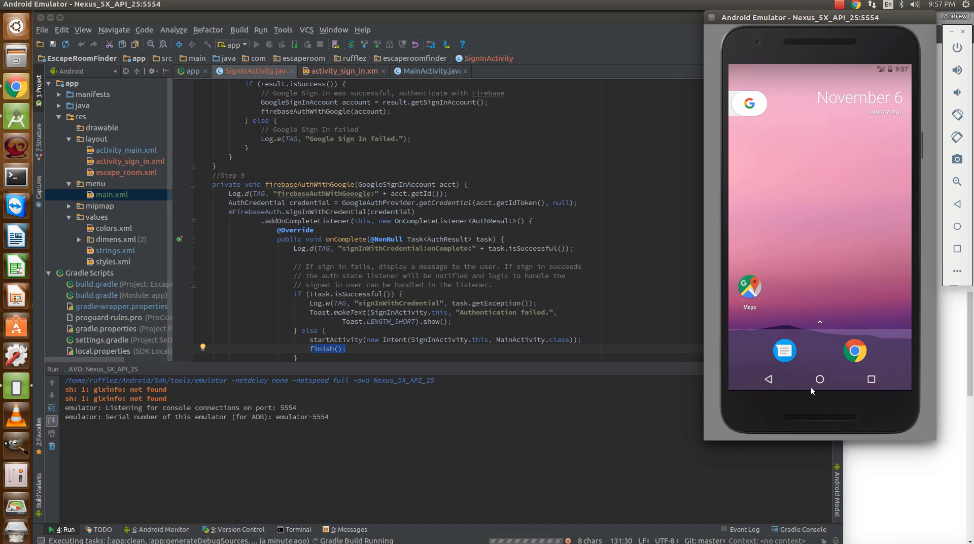
{"action": "mouse_move", "coordinate": [924, 142]}
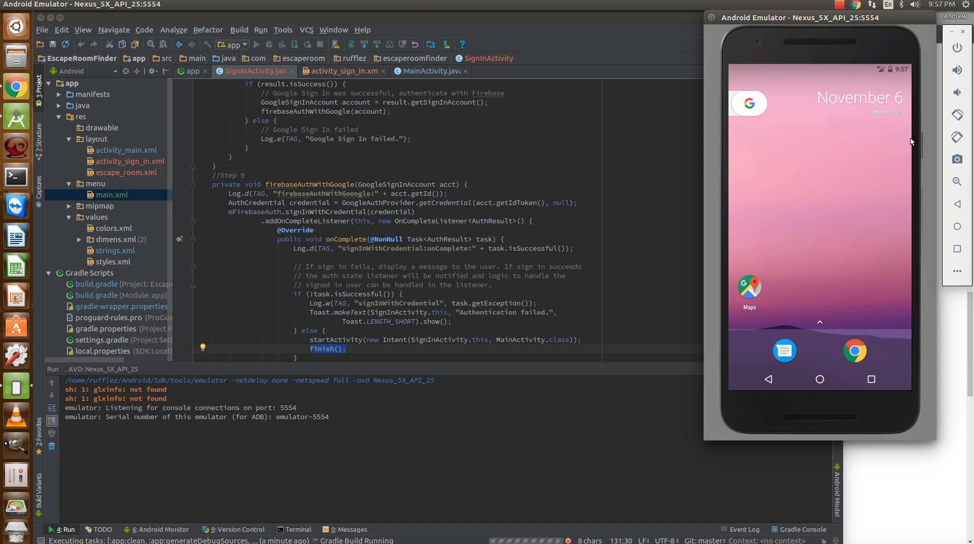
{"action": "mouse_move", "coordinate": [900, 143]}
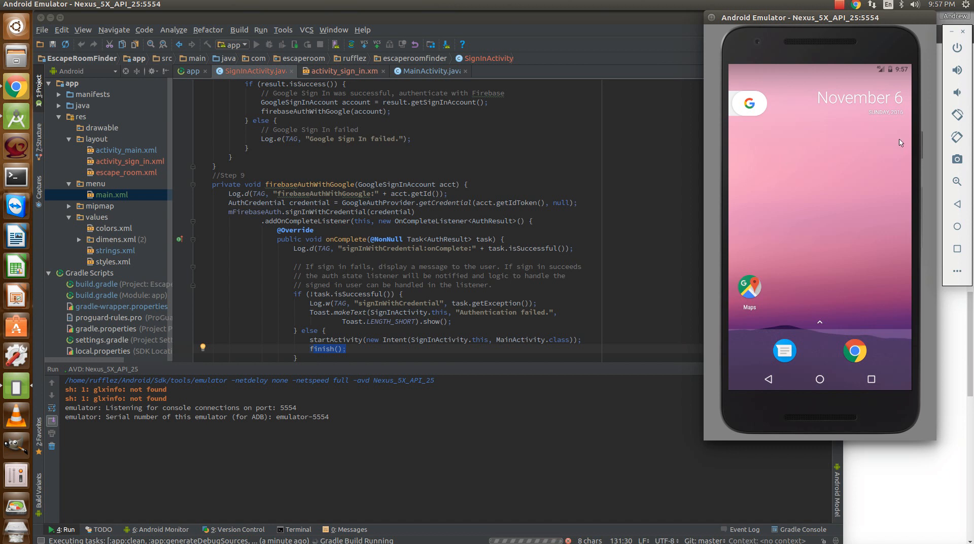
{"action": "mouse_move", "coordinate": [839, 50]}
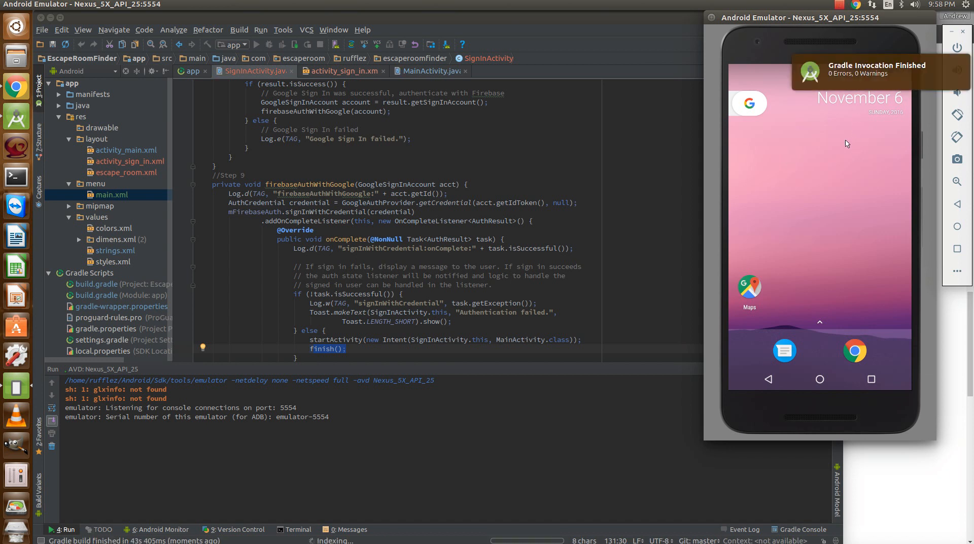
{"action": "mouse_move", "coordinate": [822, 151]}
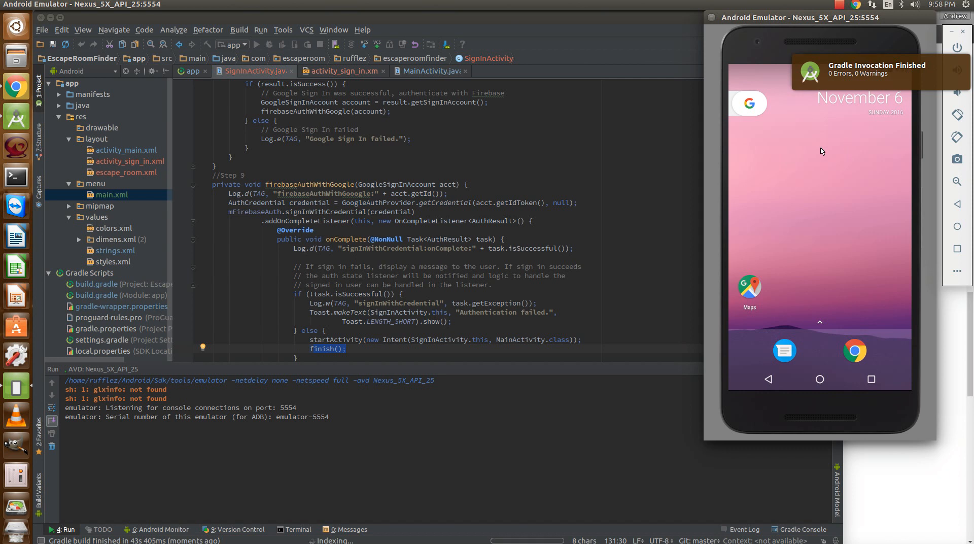
{"action": "mouse_move", "coordinate": [795, 143]}
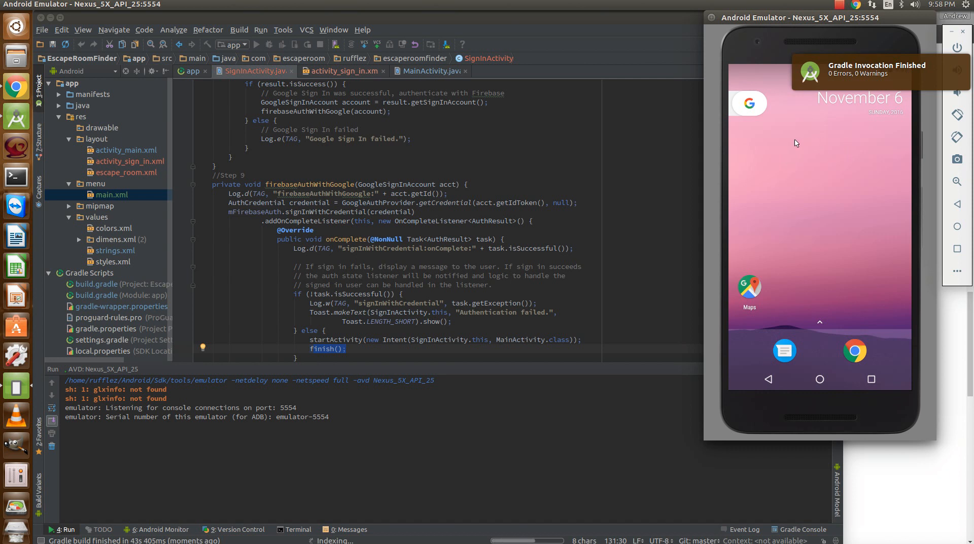
{"action": "left_click", "coordinate": [255, 44]}
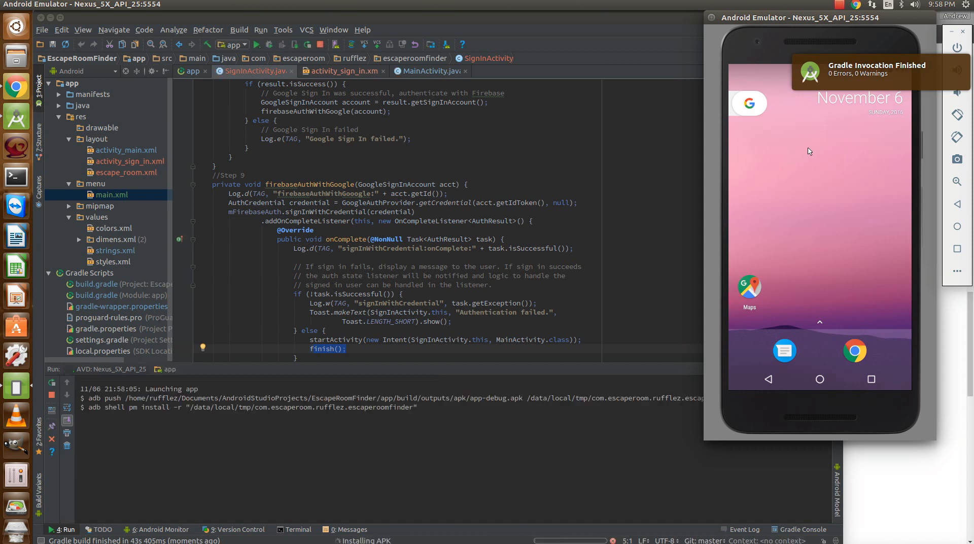
{"action": "mouse_move", "coordinate": [722, 246]}
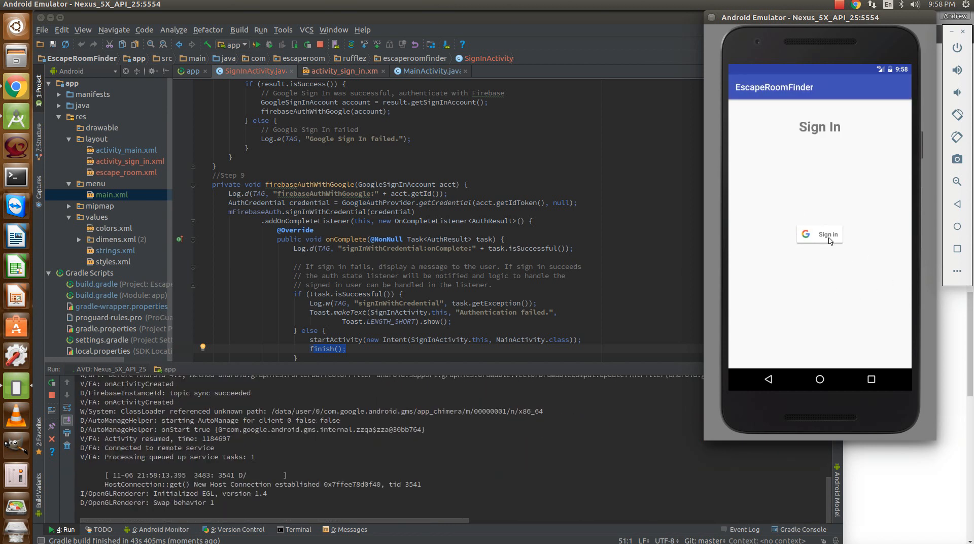
- Sign in with the Google account to reach the escape room list, then sign out
{"action": "left_click", "coordinate": [819, 234]}
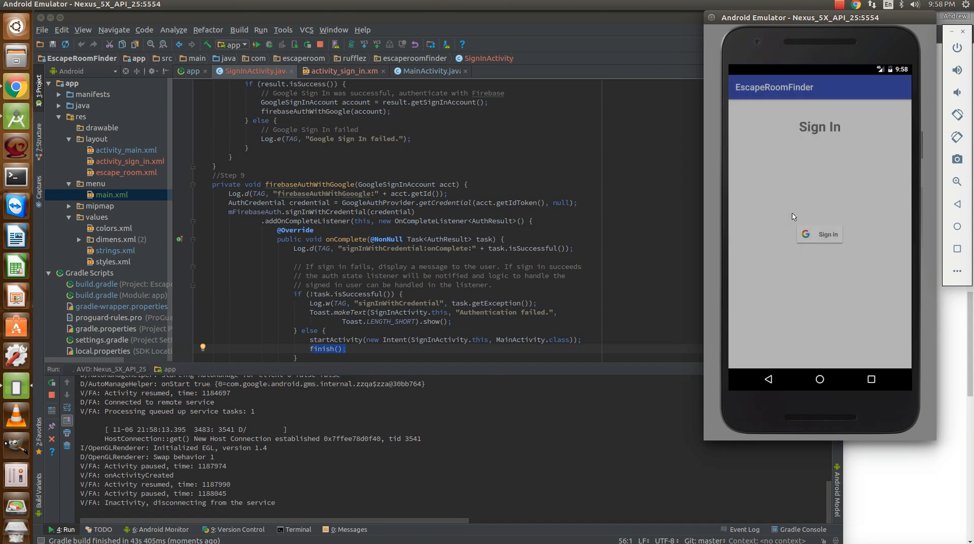
{"action": "left_click", "coordinate": [828, 234]}
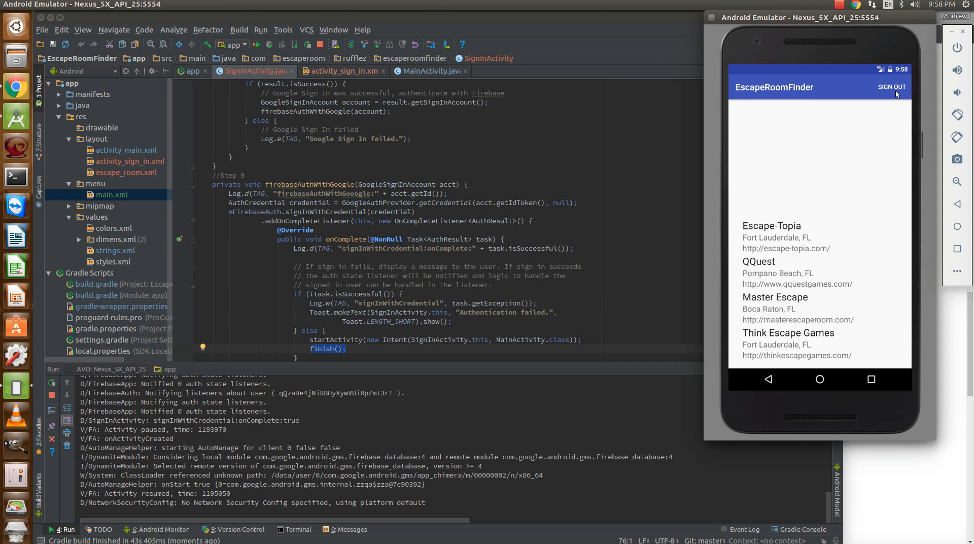
{"action": "left_click", "coordinate": [892, 88]}
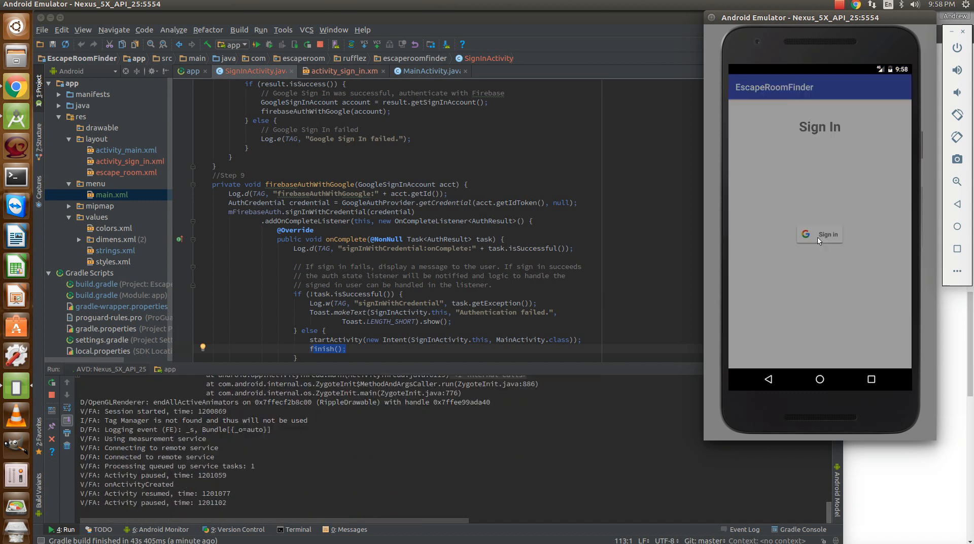
- Sign back in with the same Google account so the room list shows again
{"action": "left_click", "coordinate": [819, 235]}
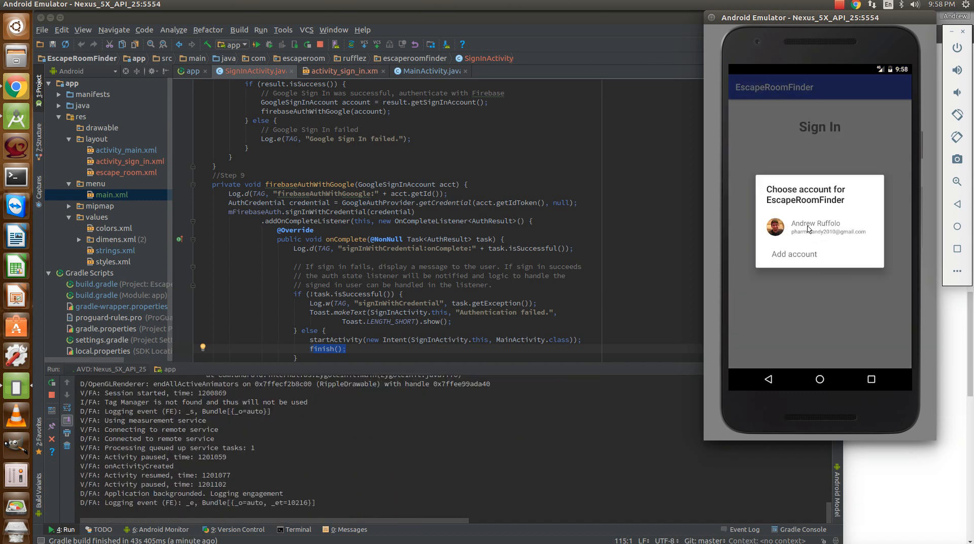
{"action": "left_click", "coordinate": [814, 228]}
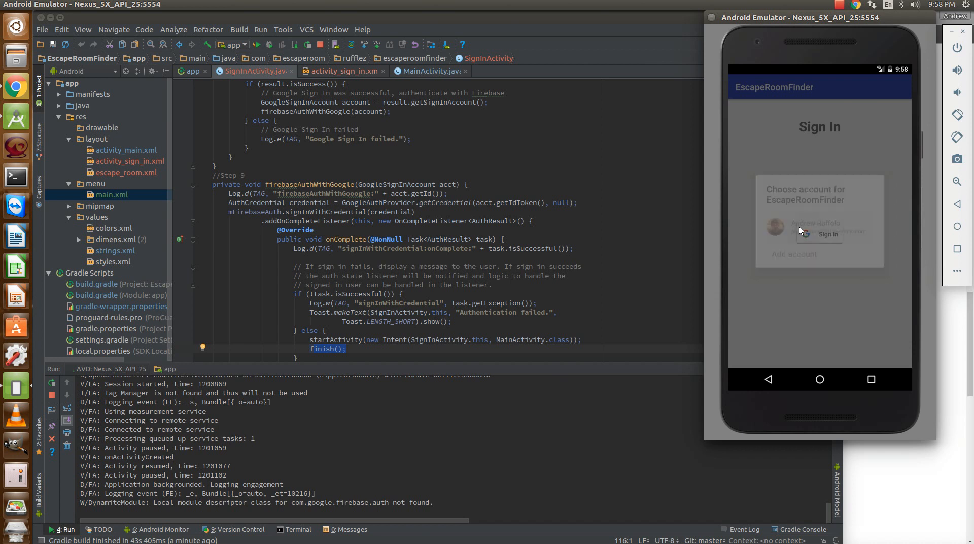
{"action": "left_click", "coordinate": [820, 227]}
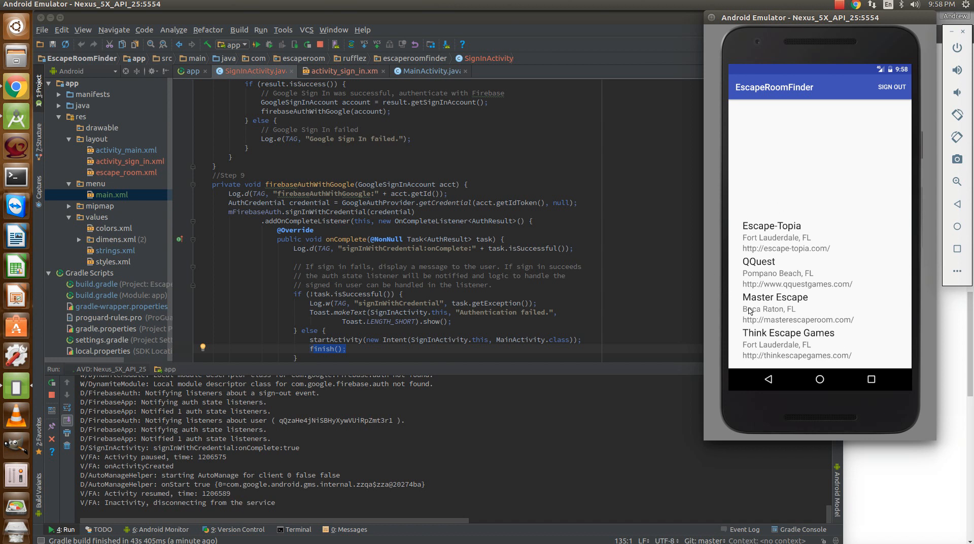
{"action": "mouse_move", "coordinate": [798, 311]}
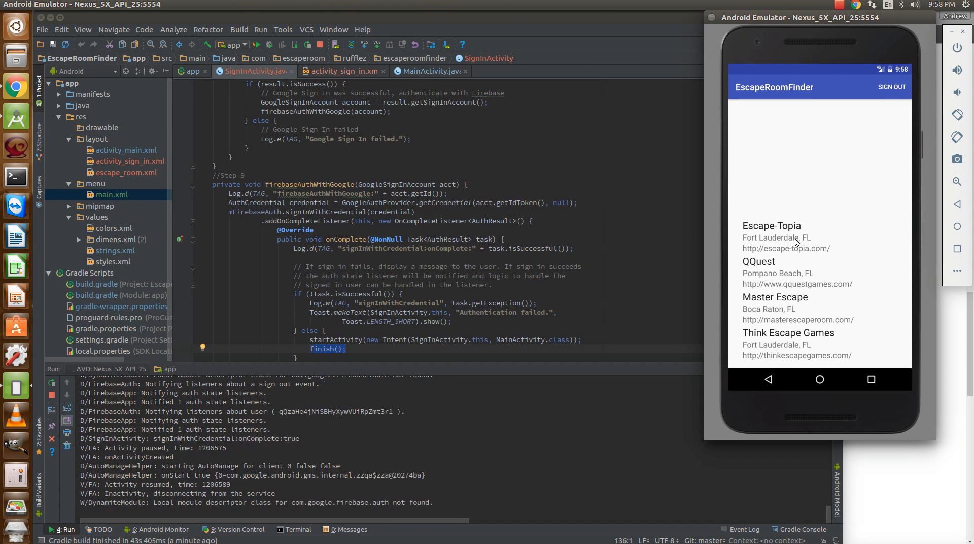
{"action": "mouse_move", "coordinate": [774, 246]}
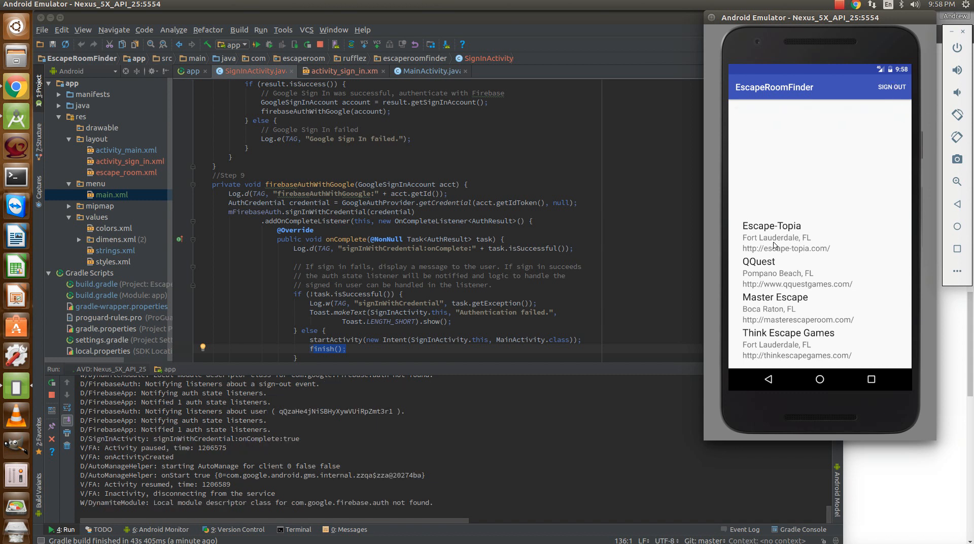
{"action": "mouse_move", "coordinate": [764, 366]}
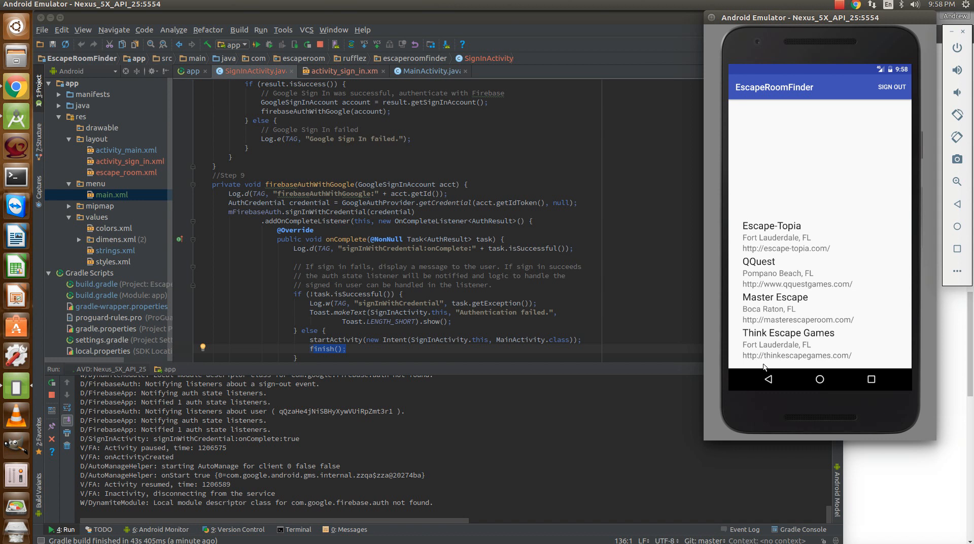
{"action": "mouse_move", "coordinate": [813, 195]}
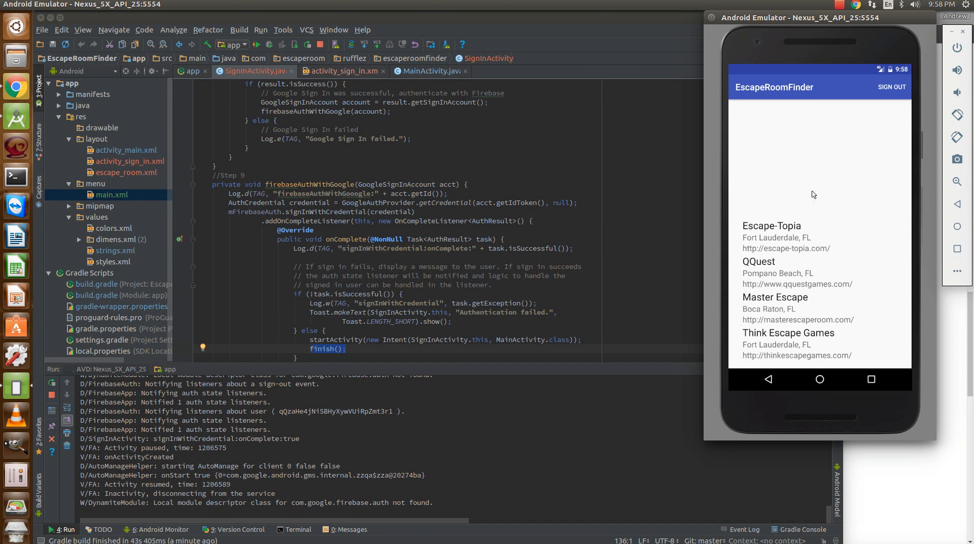
{"action": "mouse_move", "coordinate": [840, 7]}
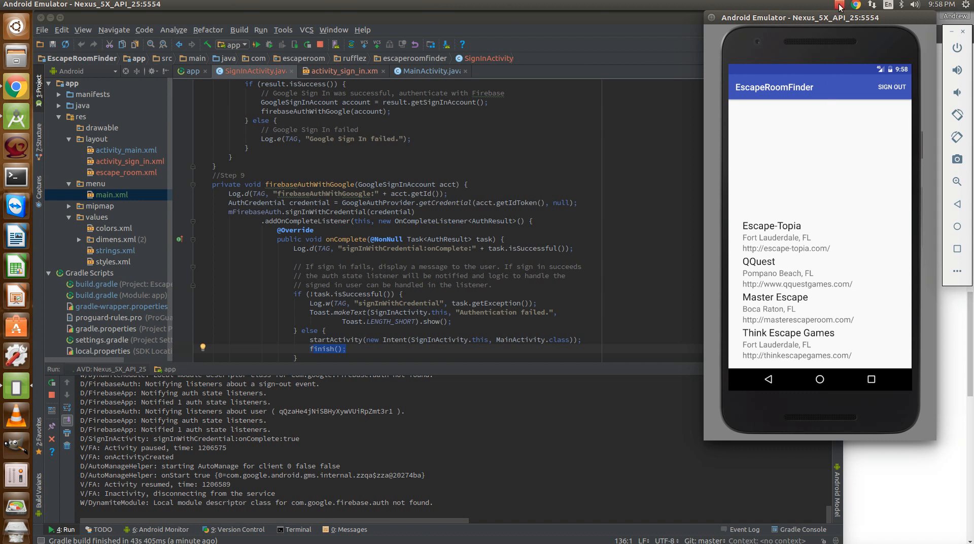